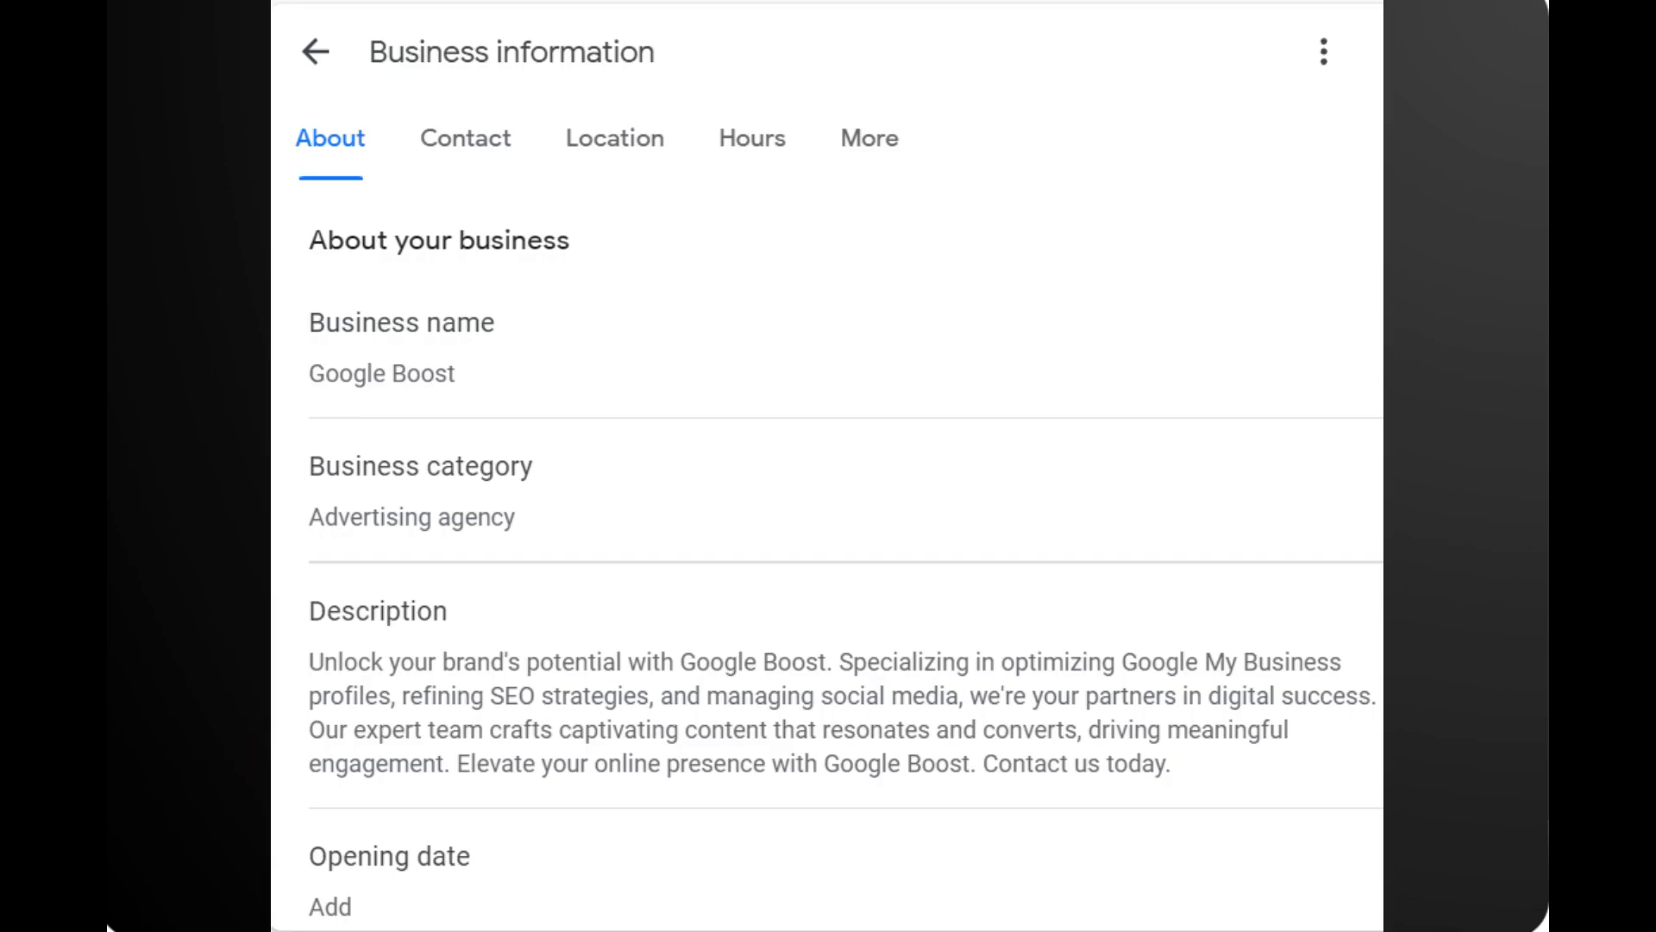
Review the Google Boost profile's Contact, Location and Hours sections in turn
{"action": "left_click", "coordinate": [464, 138]}
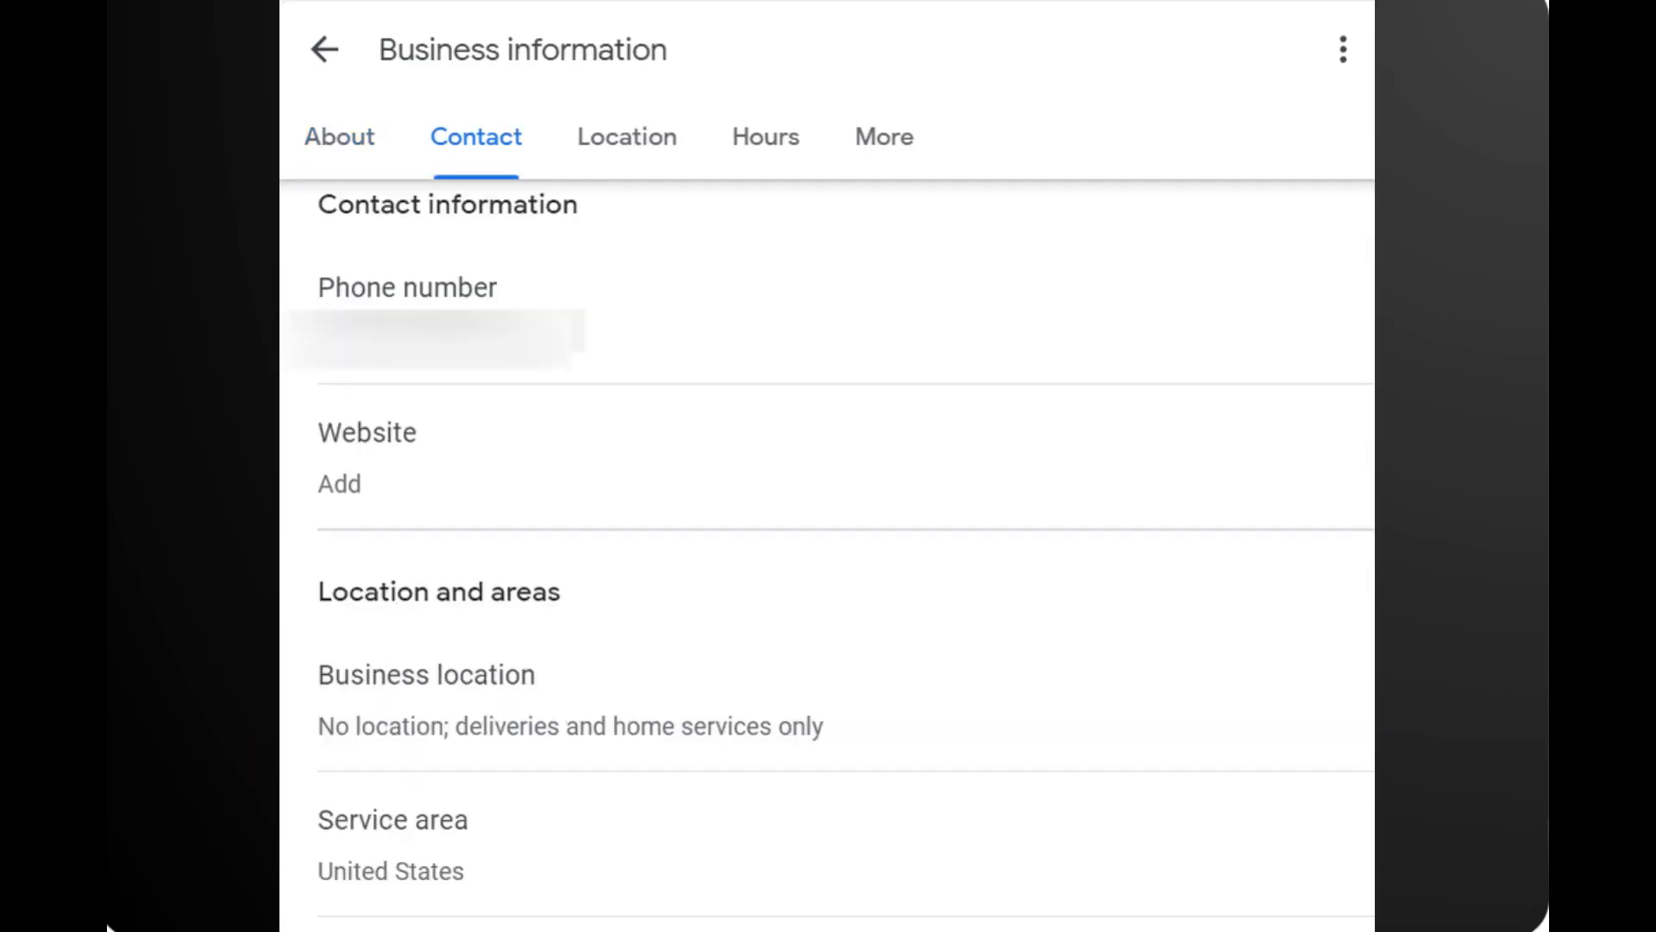
{"action": "left_click", "coordinate": [625, 137]}
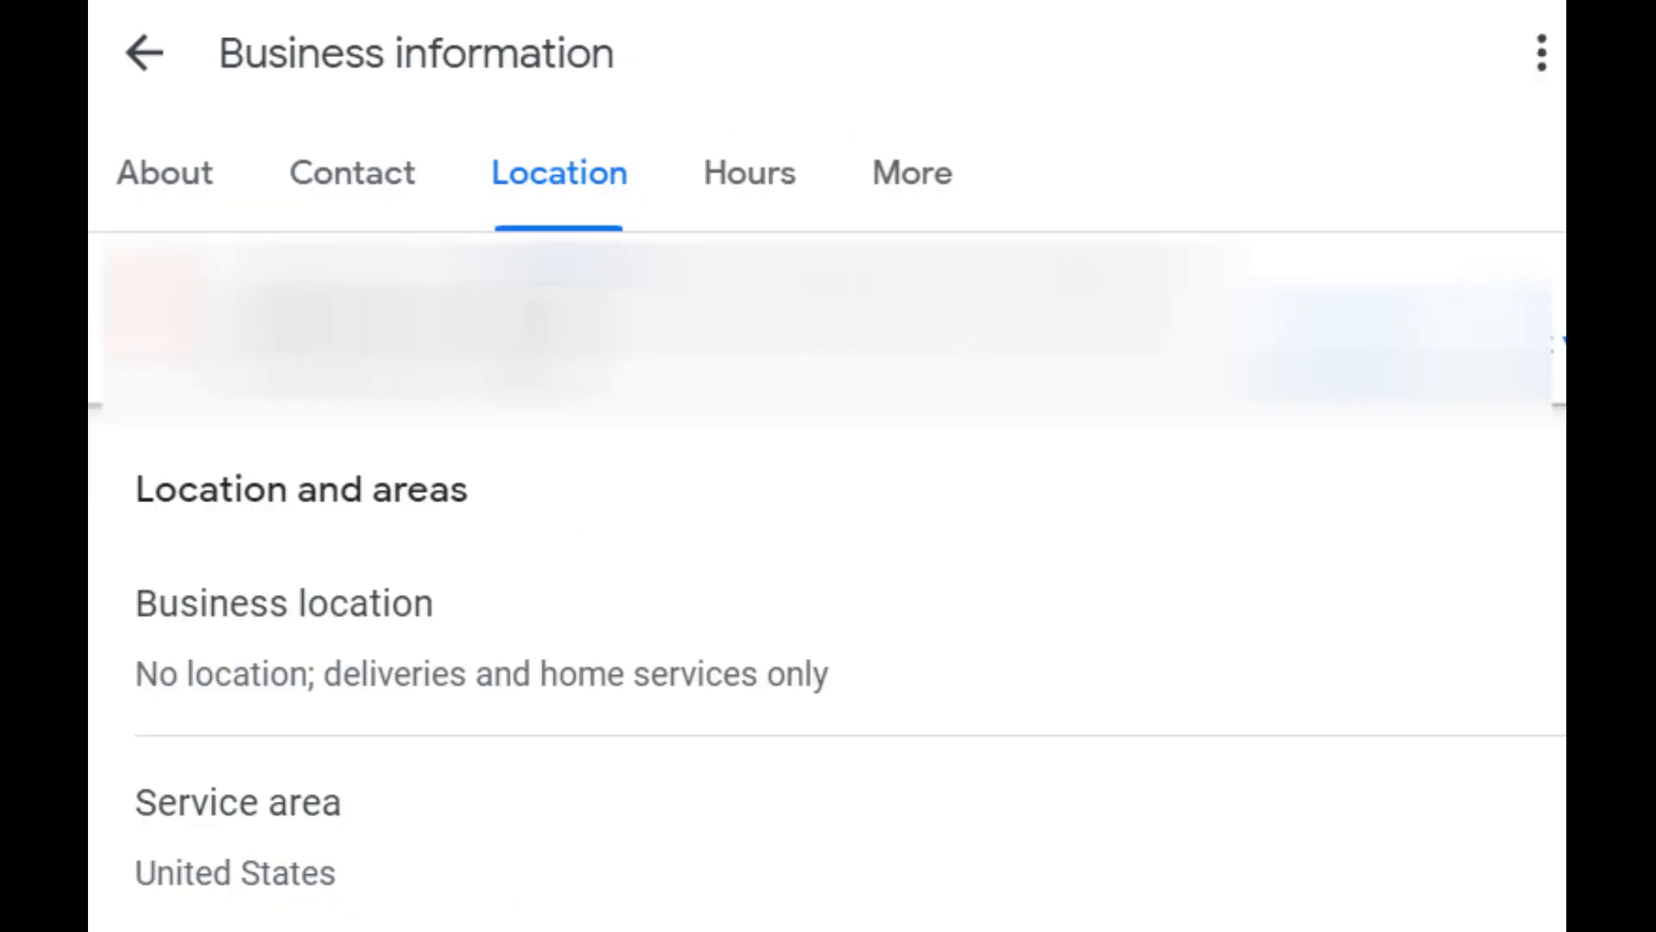
{"action": "left_click", "coordinate": [749, 173]}
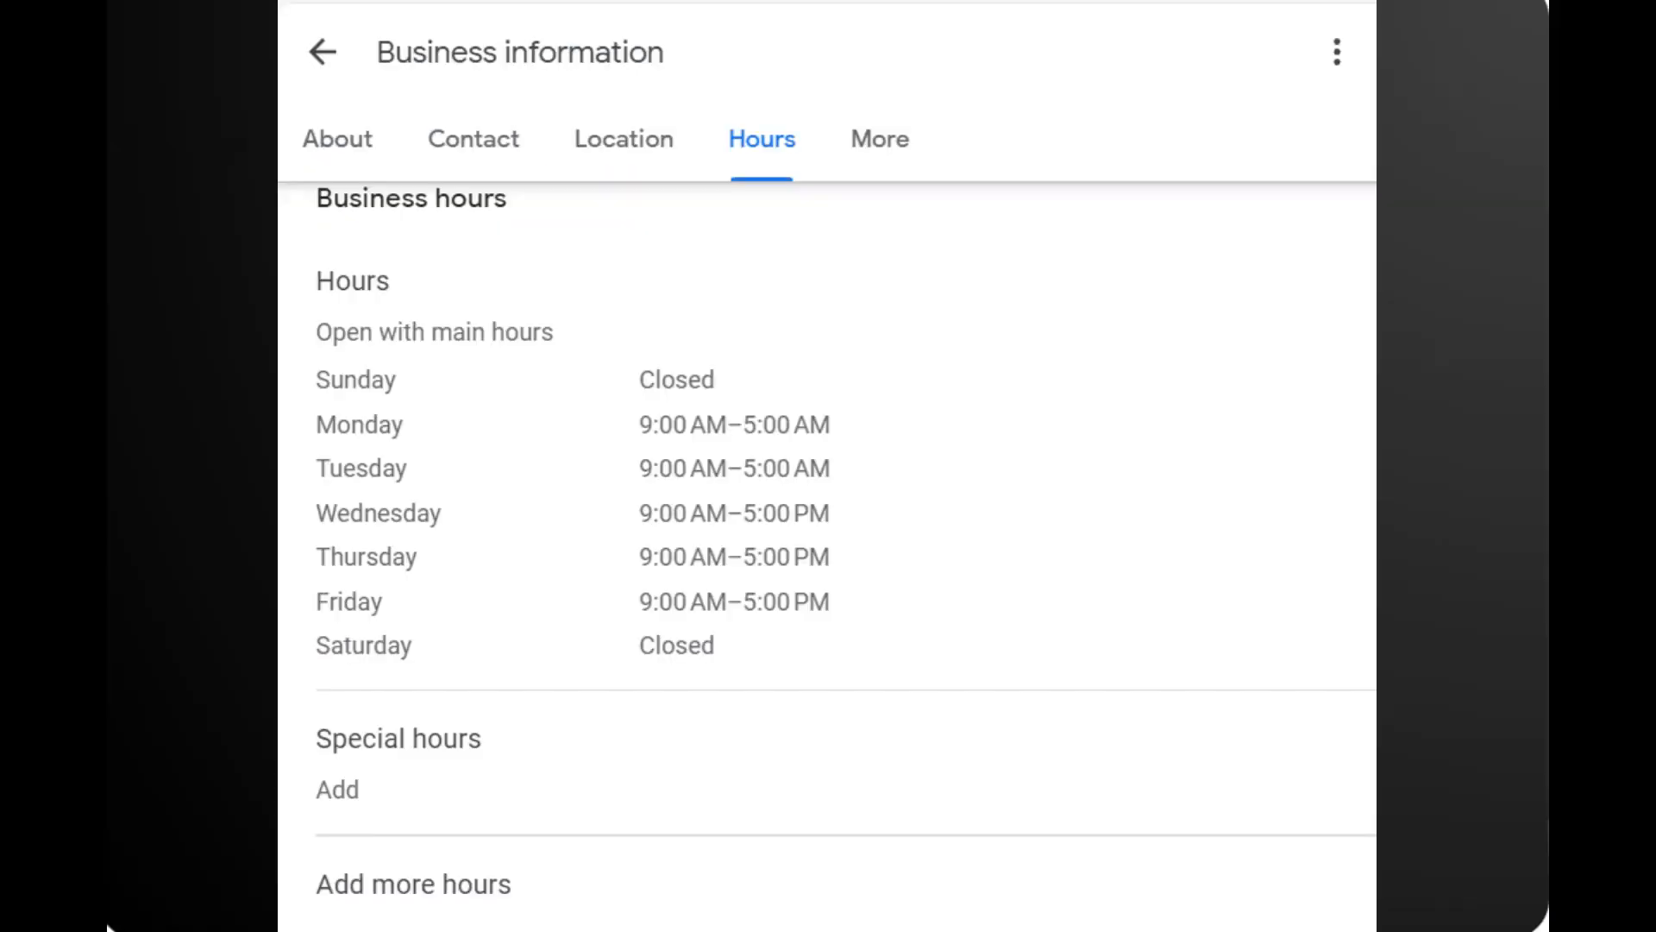
{"action": "left_click", "coordinate": [883, 138]}
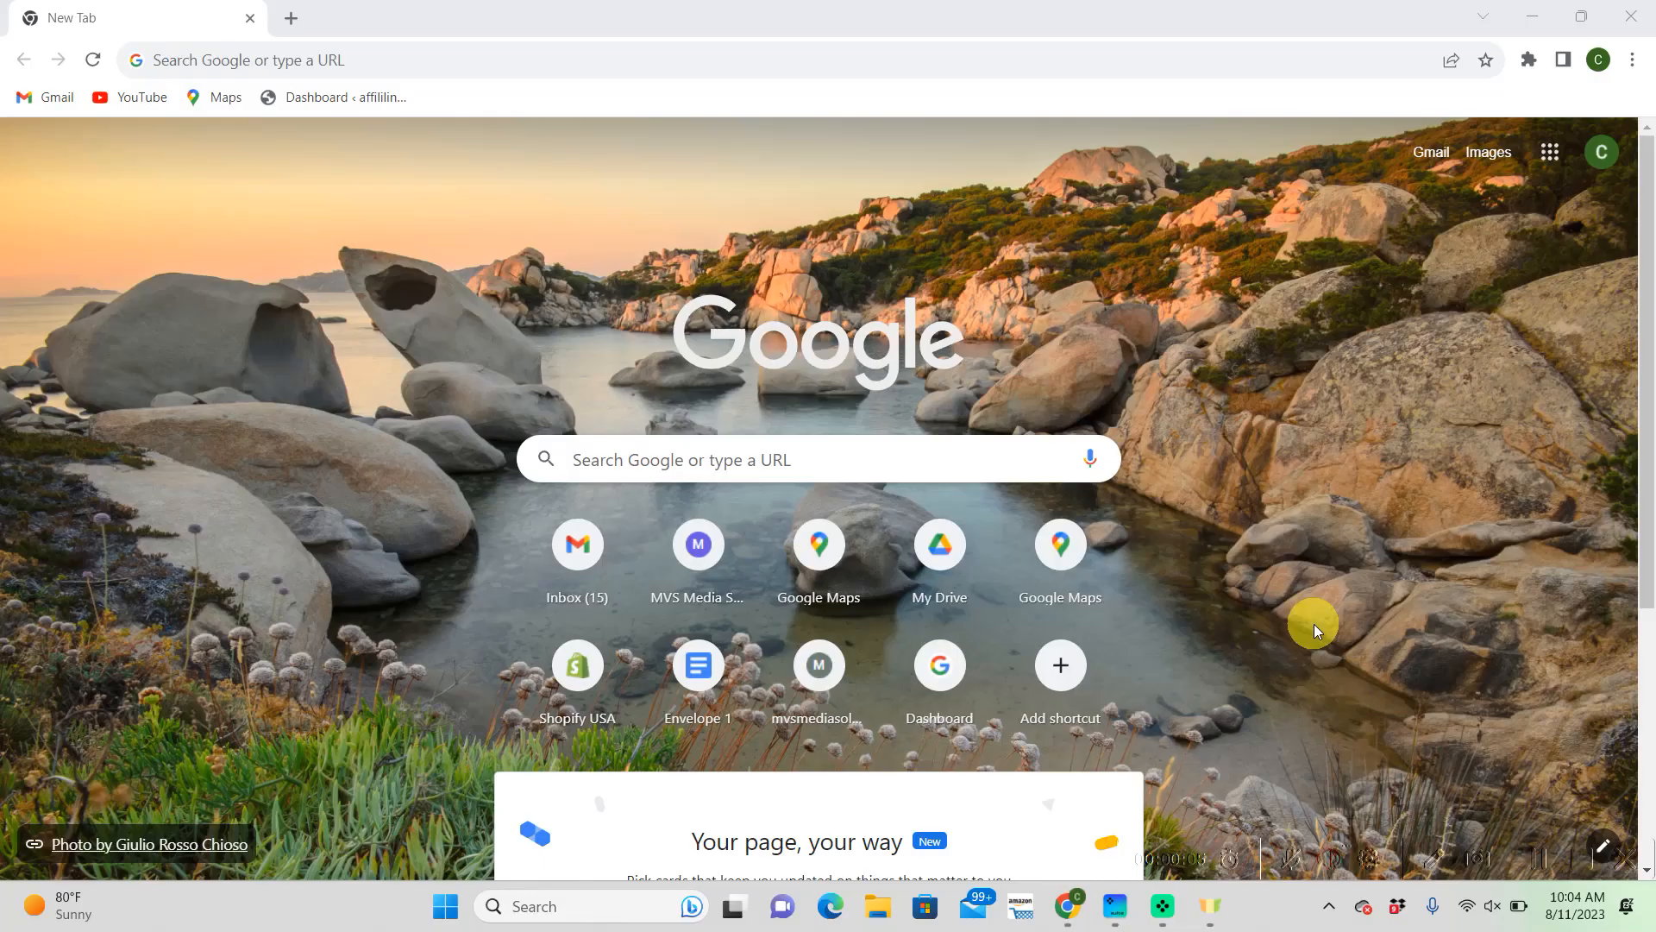
{"action": "mouse_move", "coordinate": [1235, 559]}
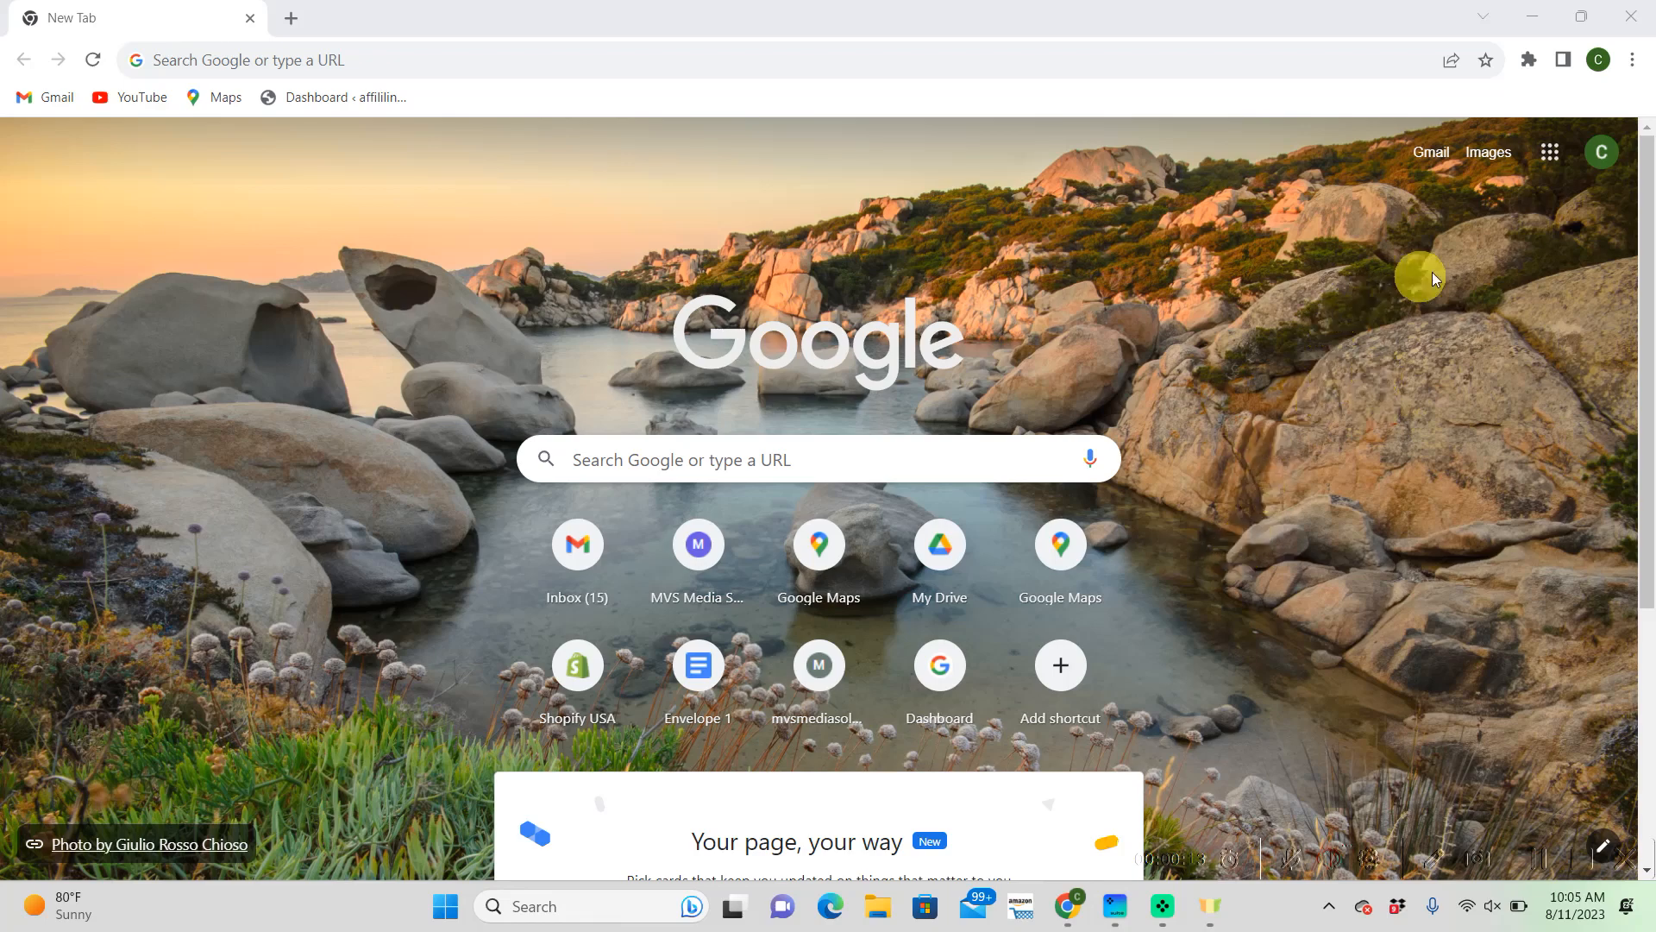
Launch Business Profile Manager from the Google apps grid, reaching the organization overview
{"action": "left_click", "coordinate": [1549, 152]}
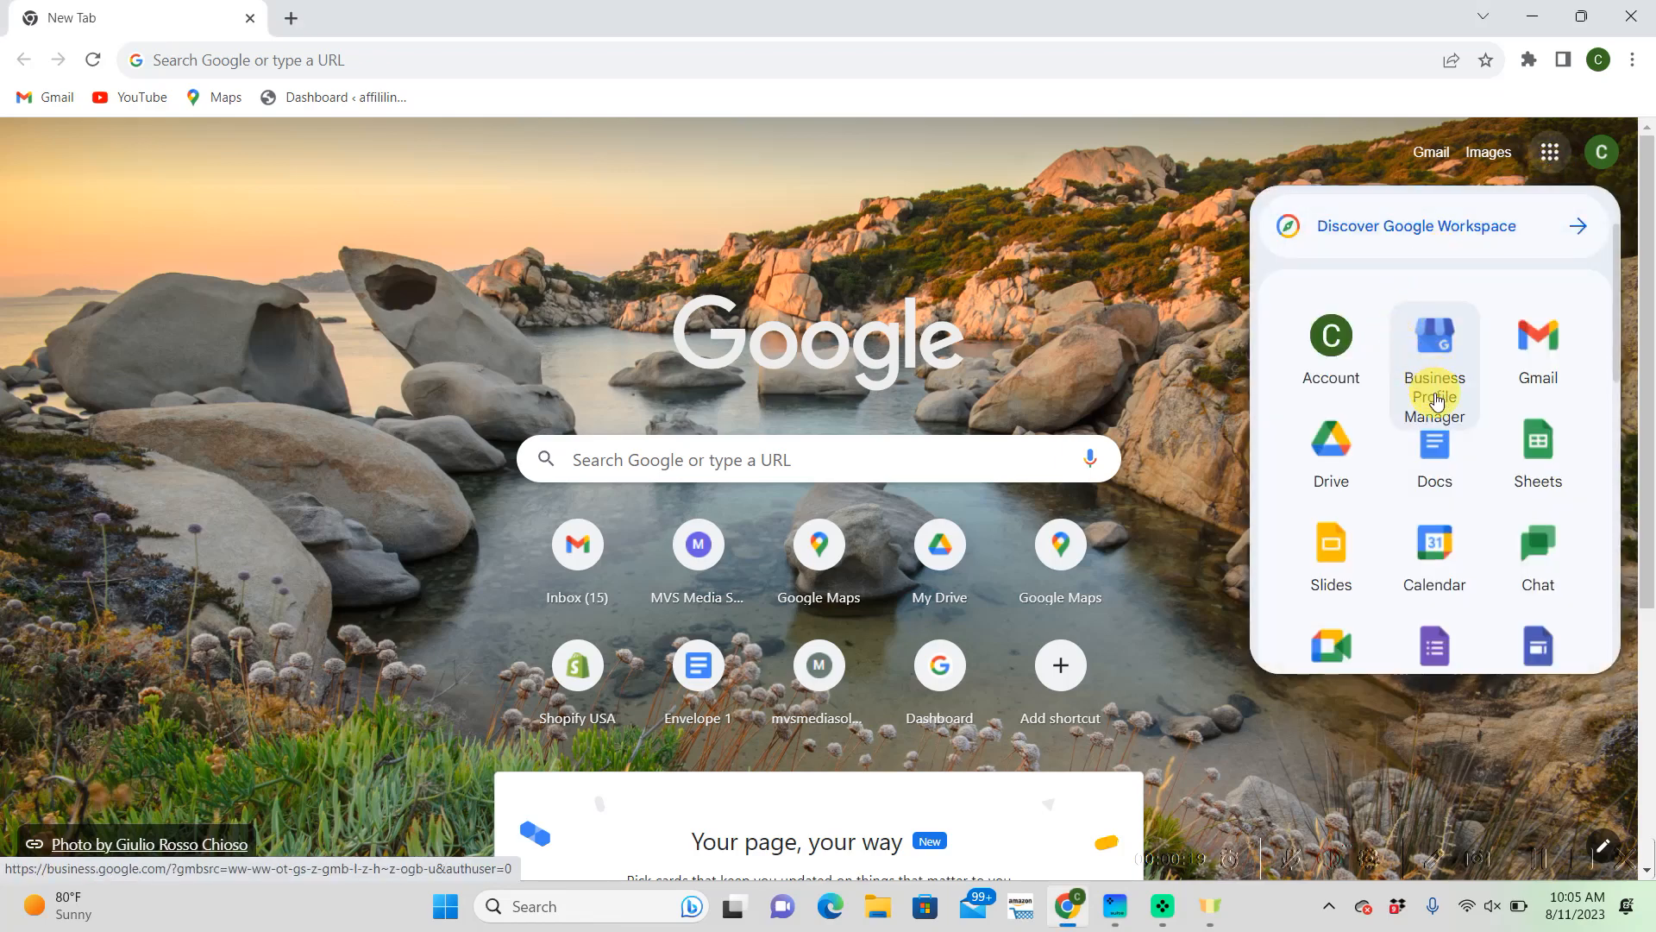
{"action": "left_click", "coordinate": [1432, 349]}
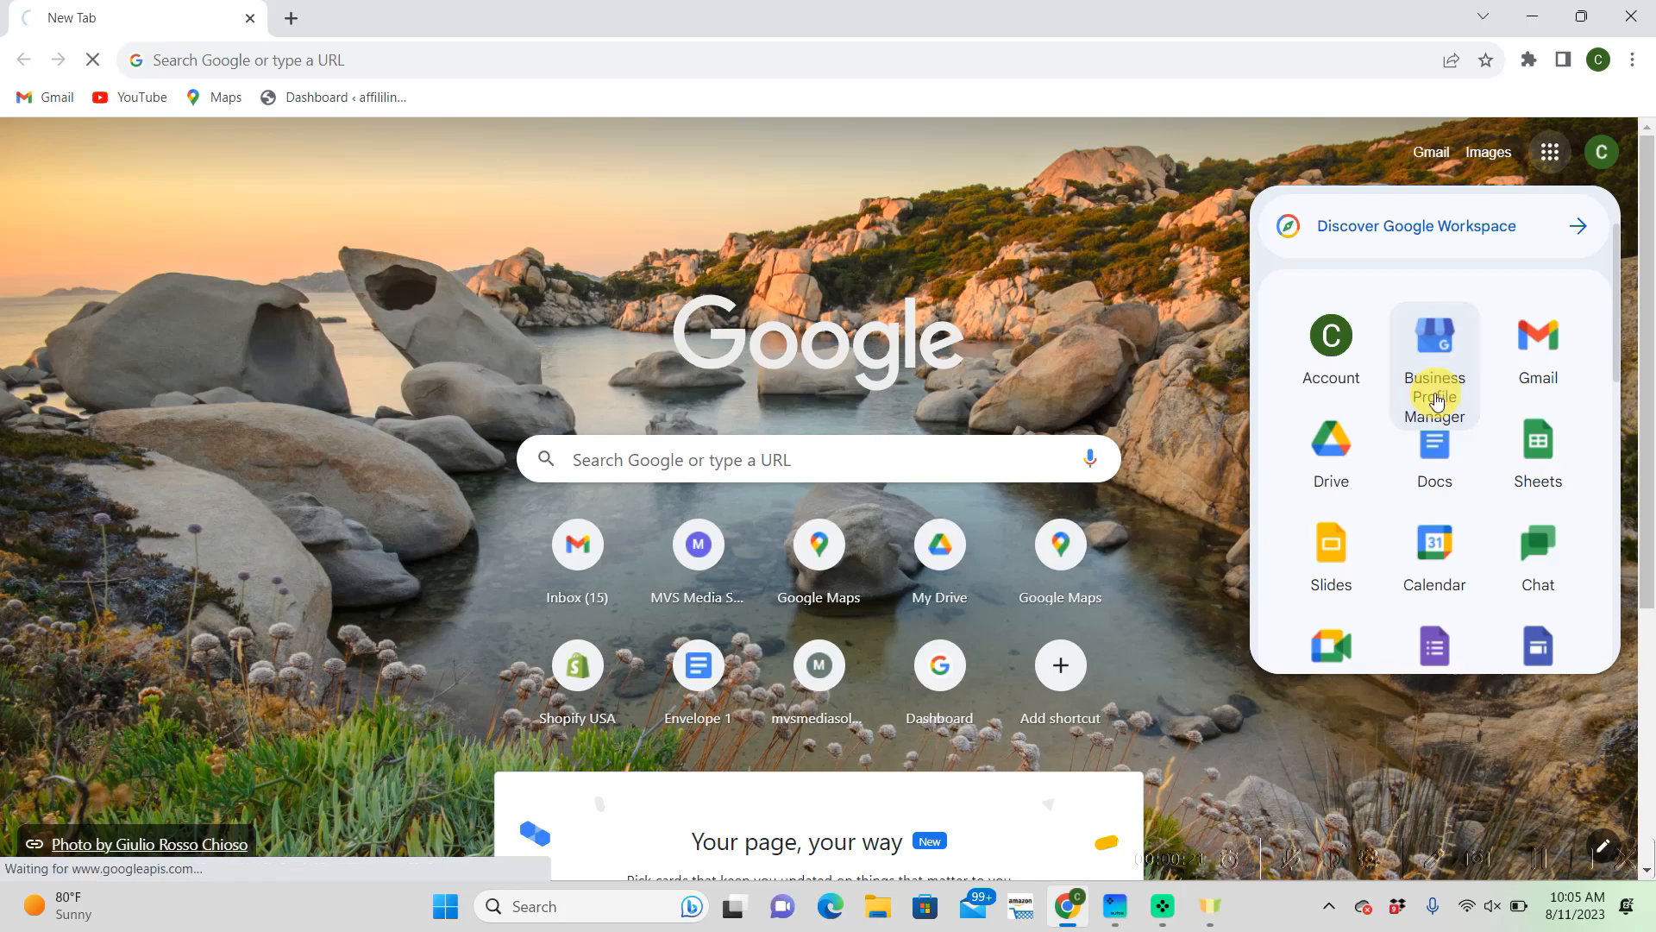
{"action": "left_click", "coordinate": [1433, 353]}
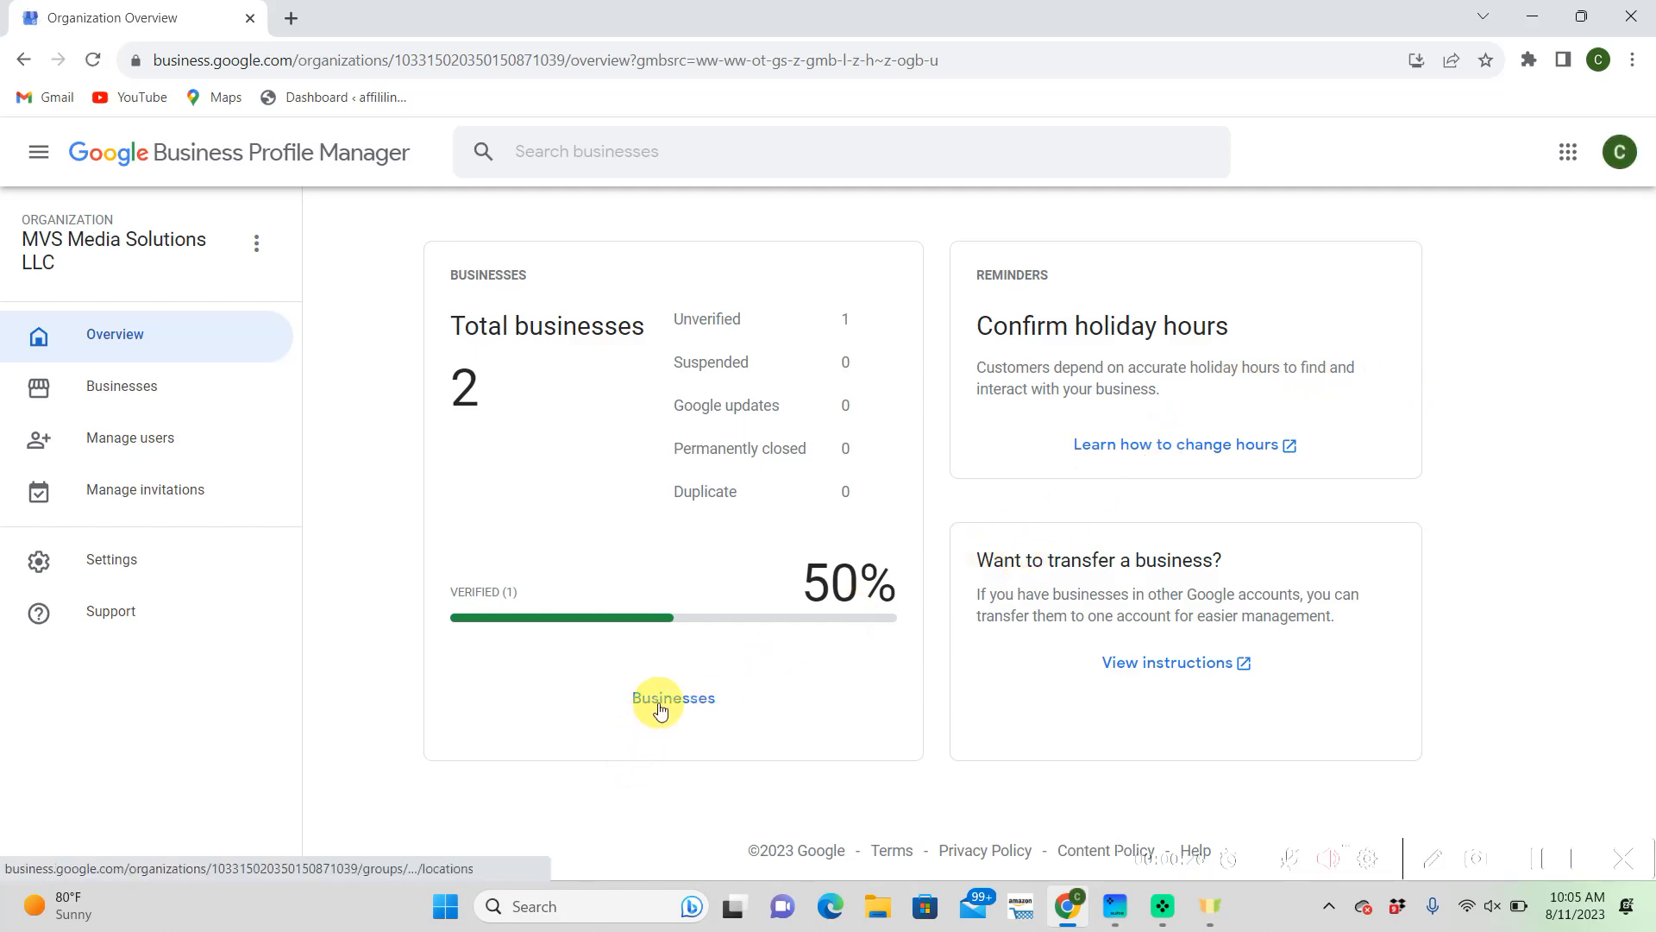
From the Businesses list, choose Add single business to open the new profile form
{"action": "left_click", "coordinate": [672, 699]}
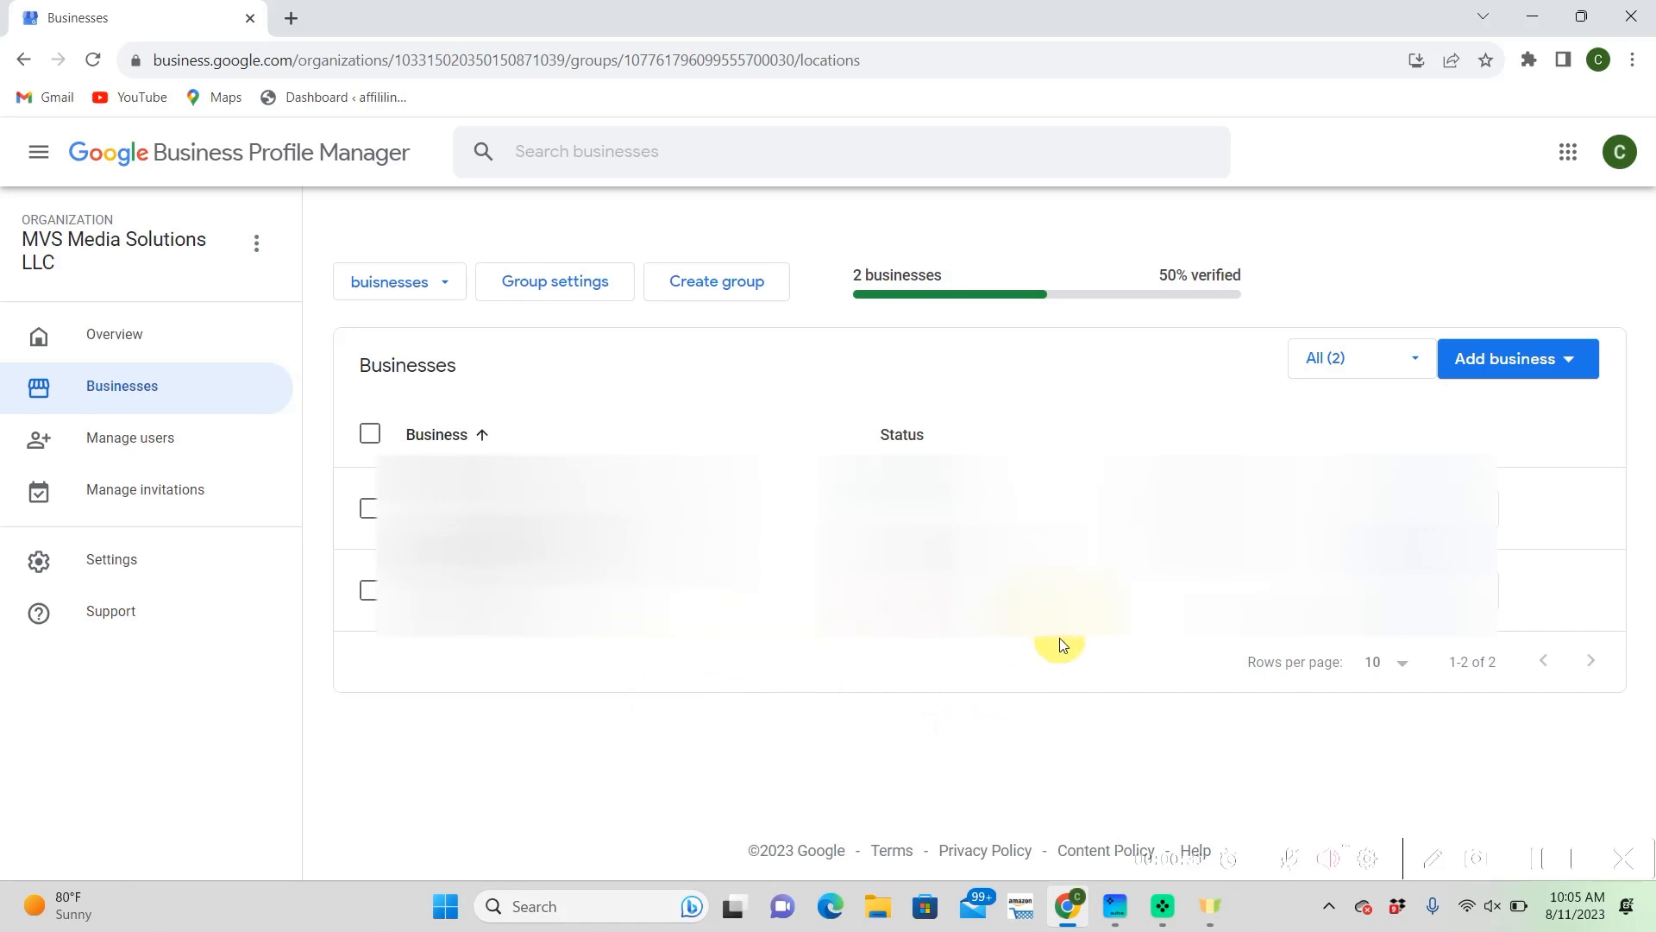
{"action": "mouse_move", "coordinate": [1570, 359]}
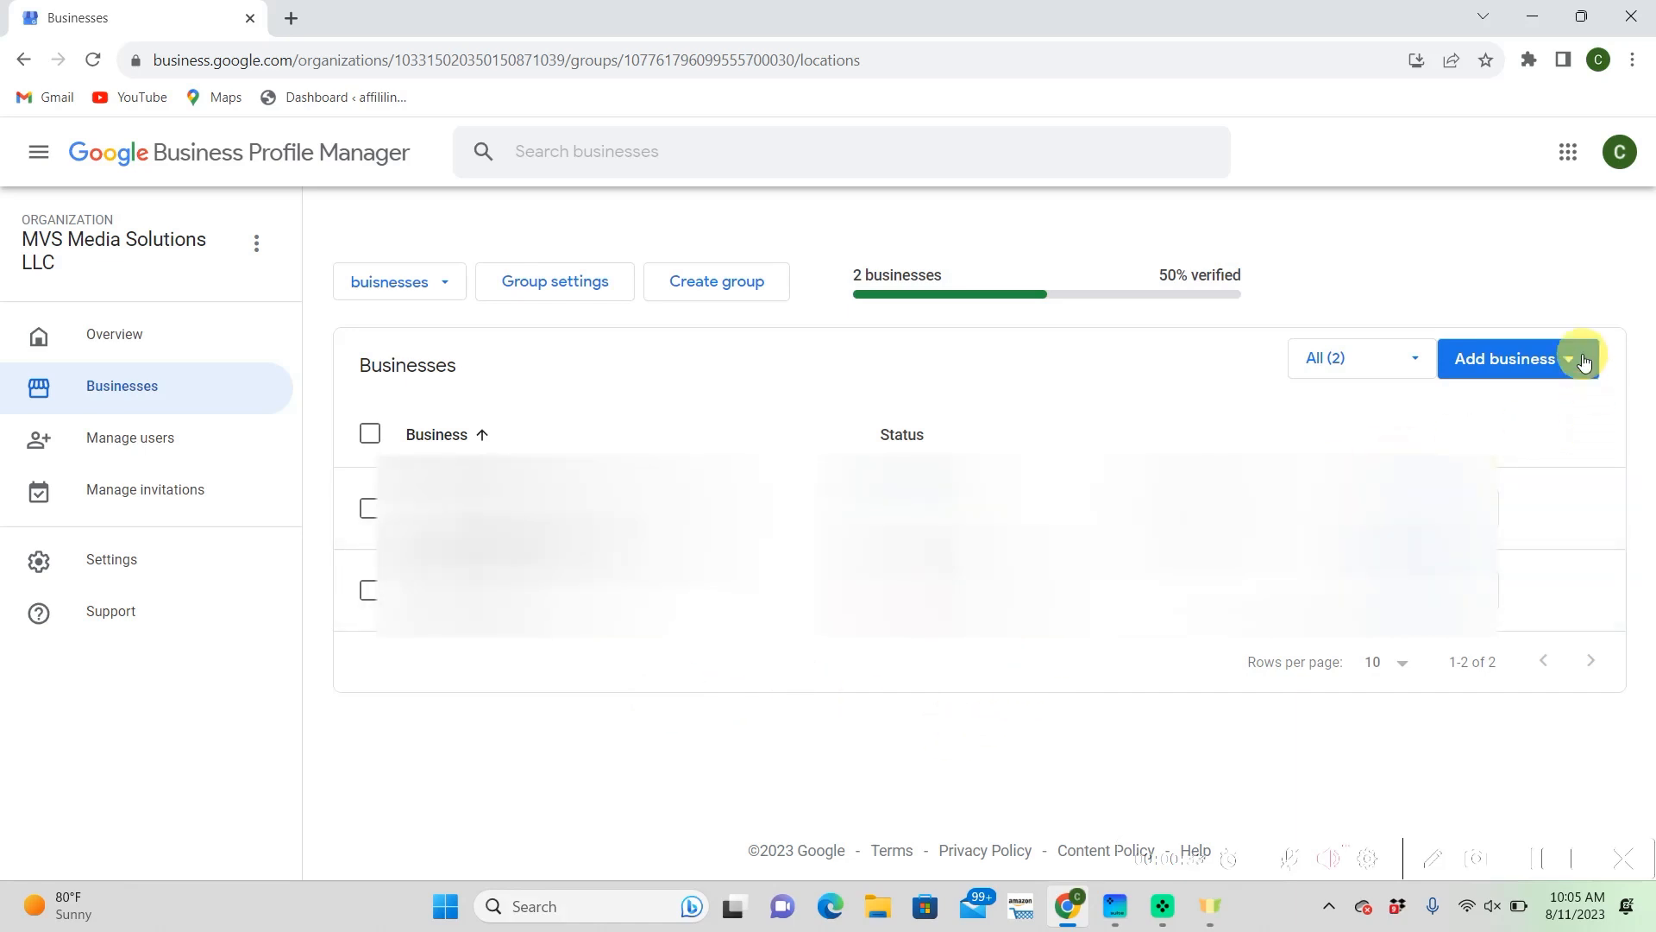
{"action": "left_click", "coordinate": [1573, 359]}
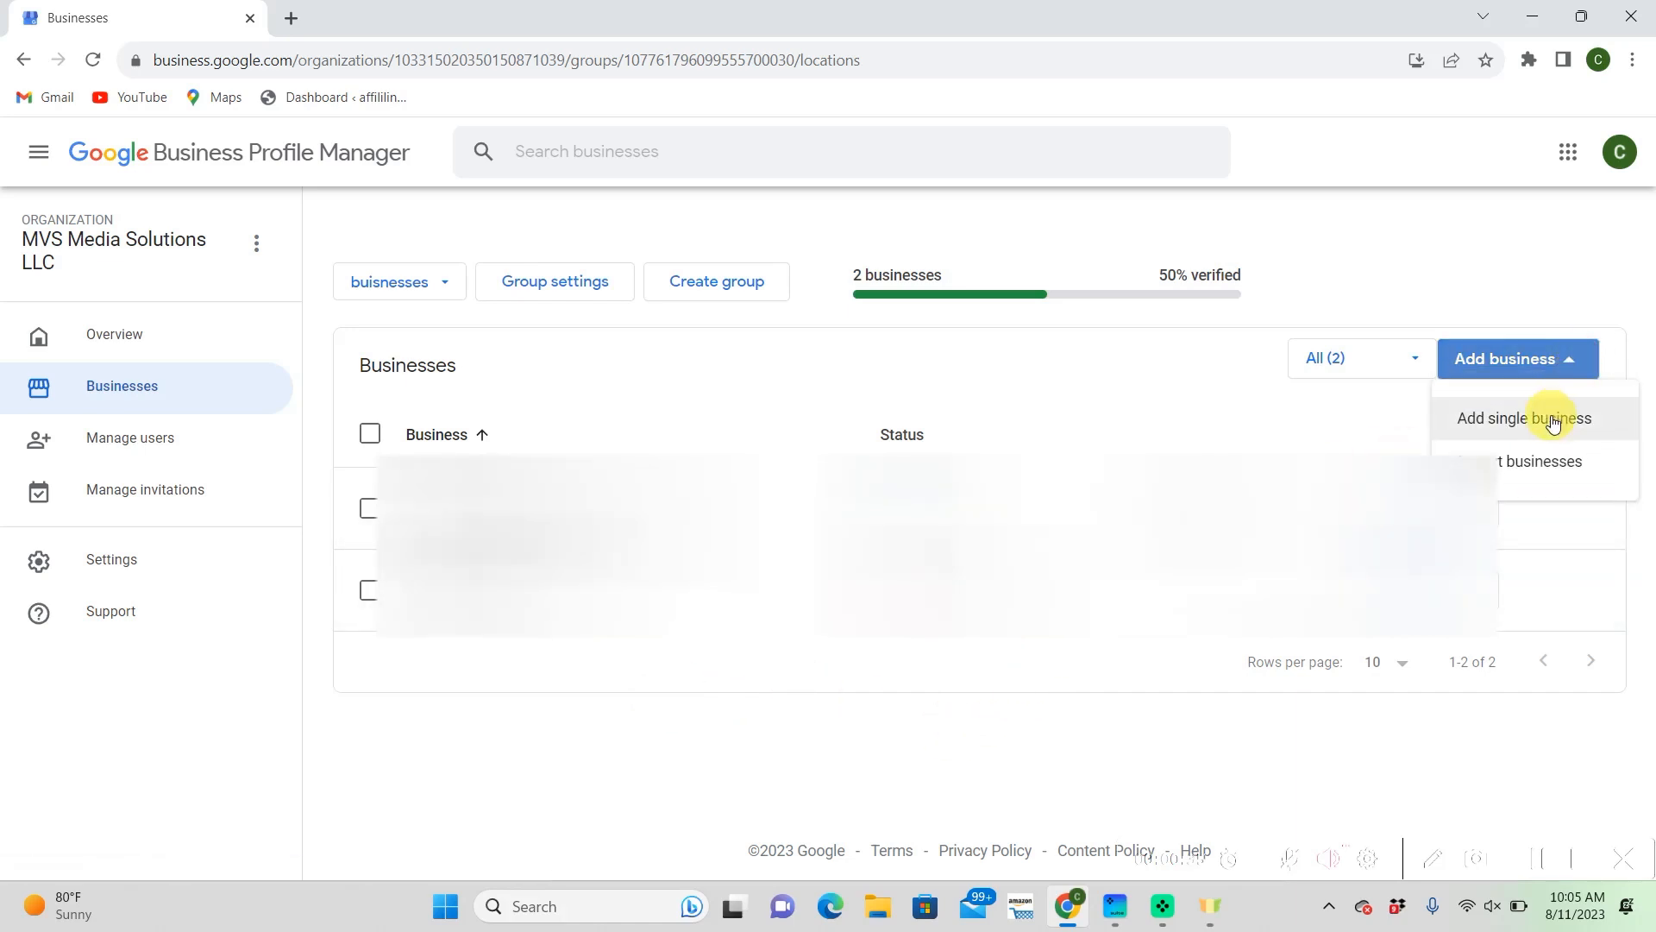
{"action": "left_click", "coordinate": [1523, 417]}
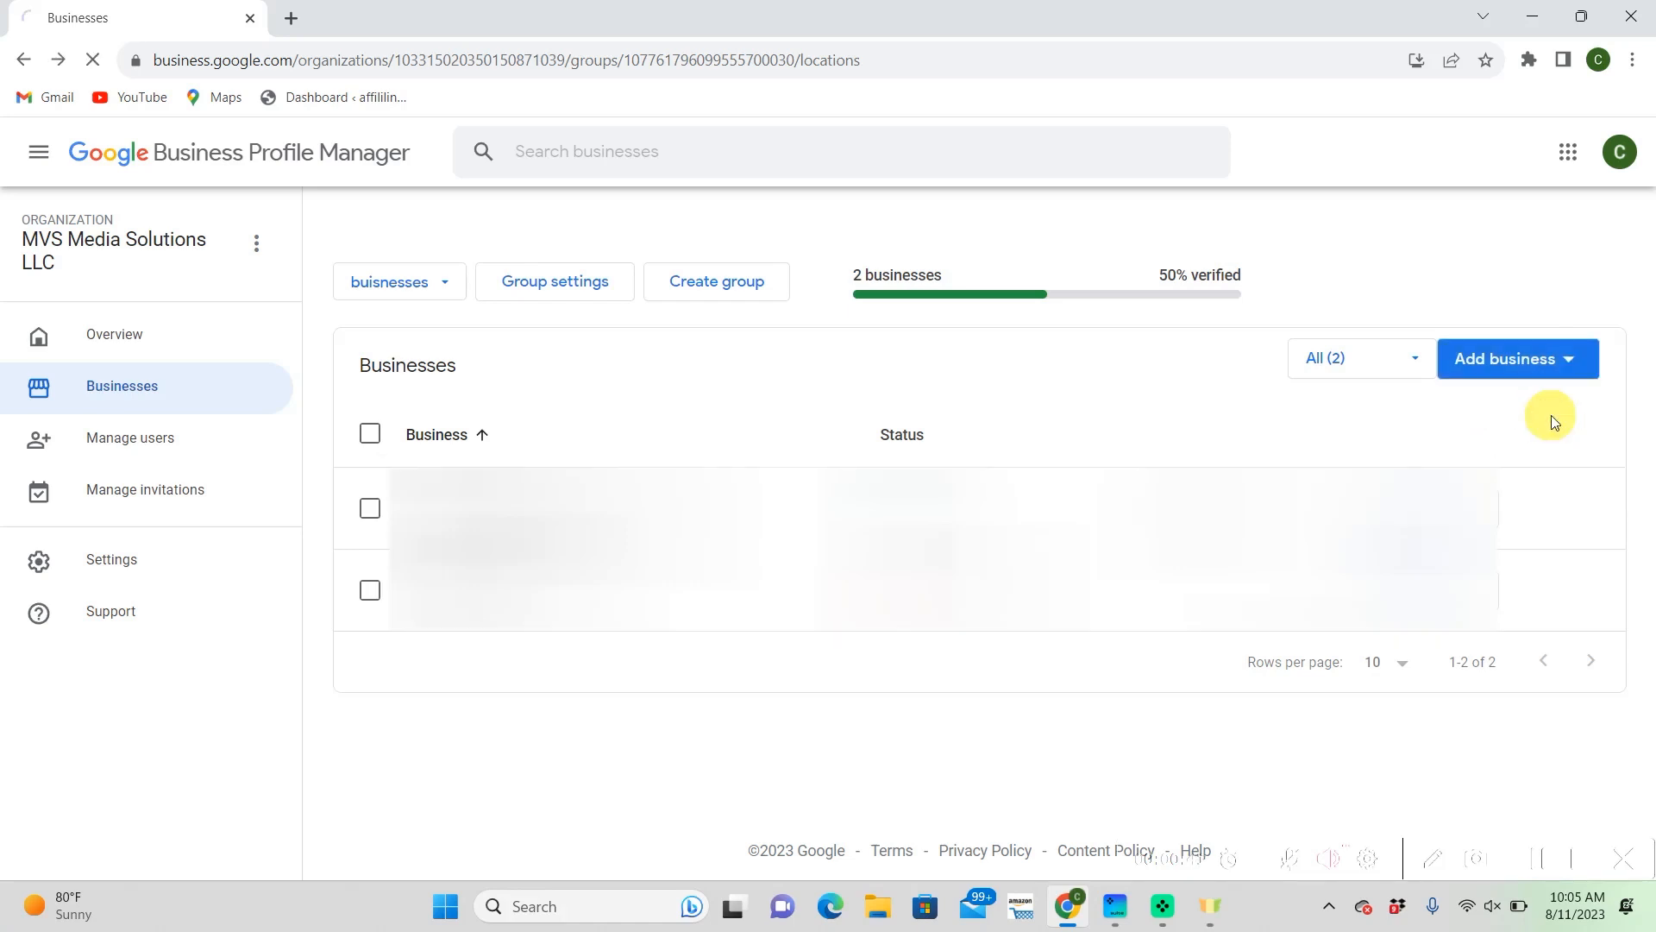
{"action": "left_click", "coordinate": [1505, 359]}
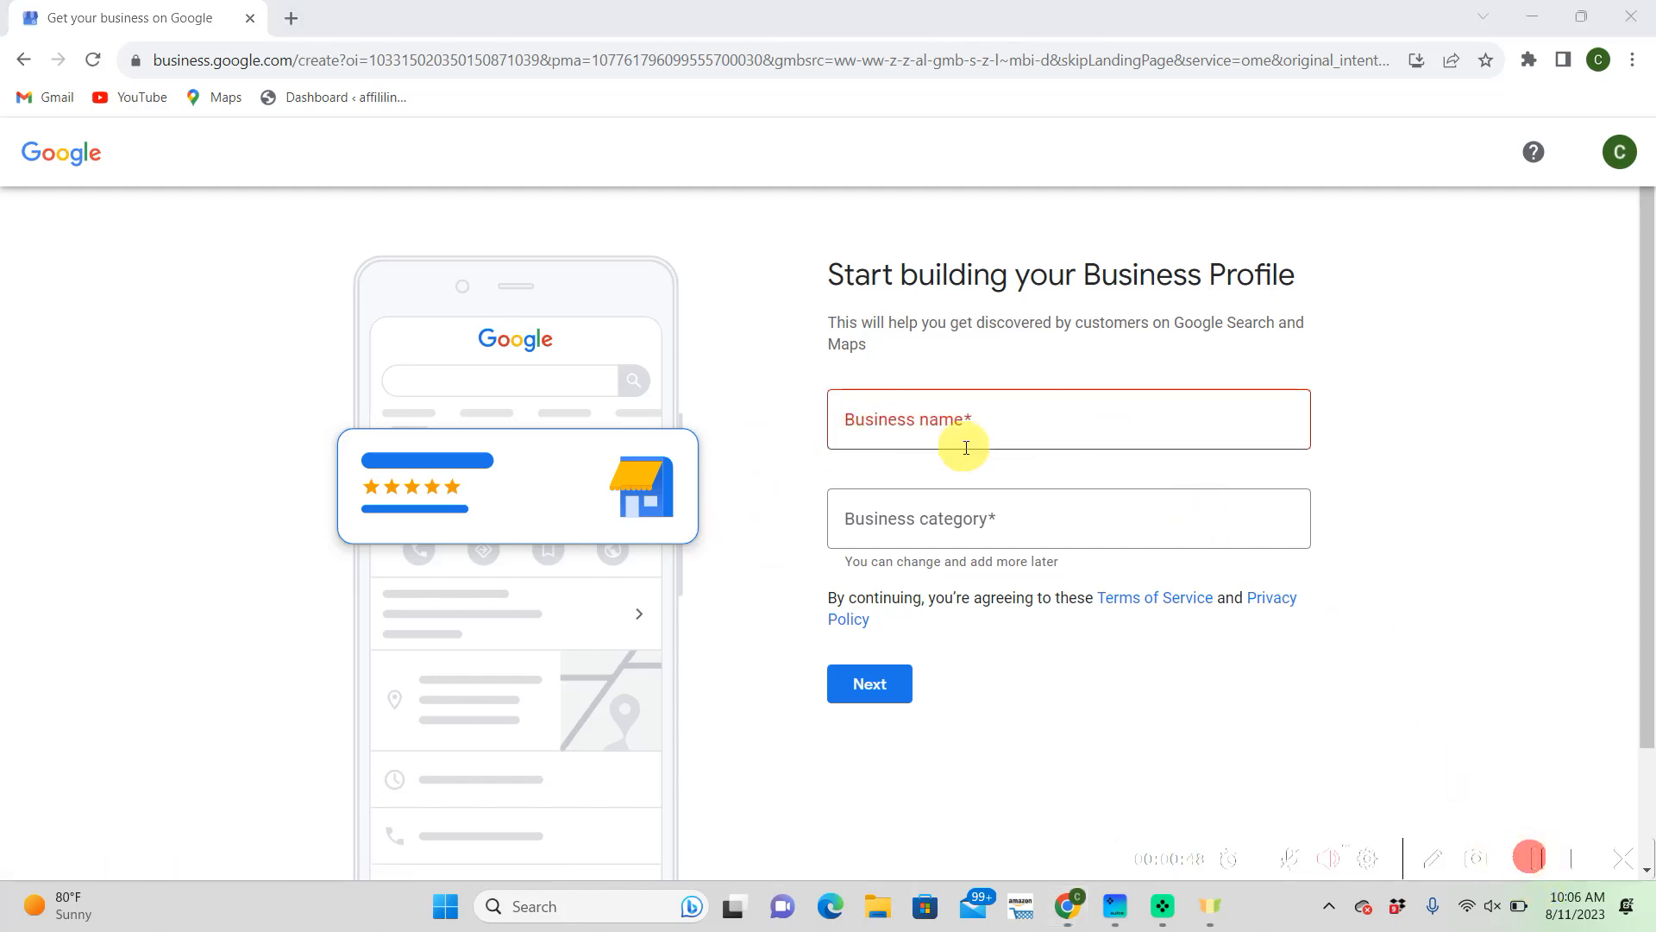
Name the business Google Boost, pick Advertising agency as its category, and continue
{"action": "left_click", "coordinate": [868, 683]}
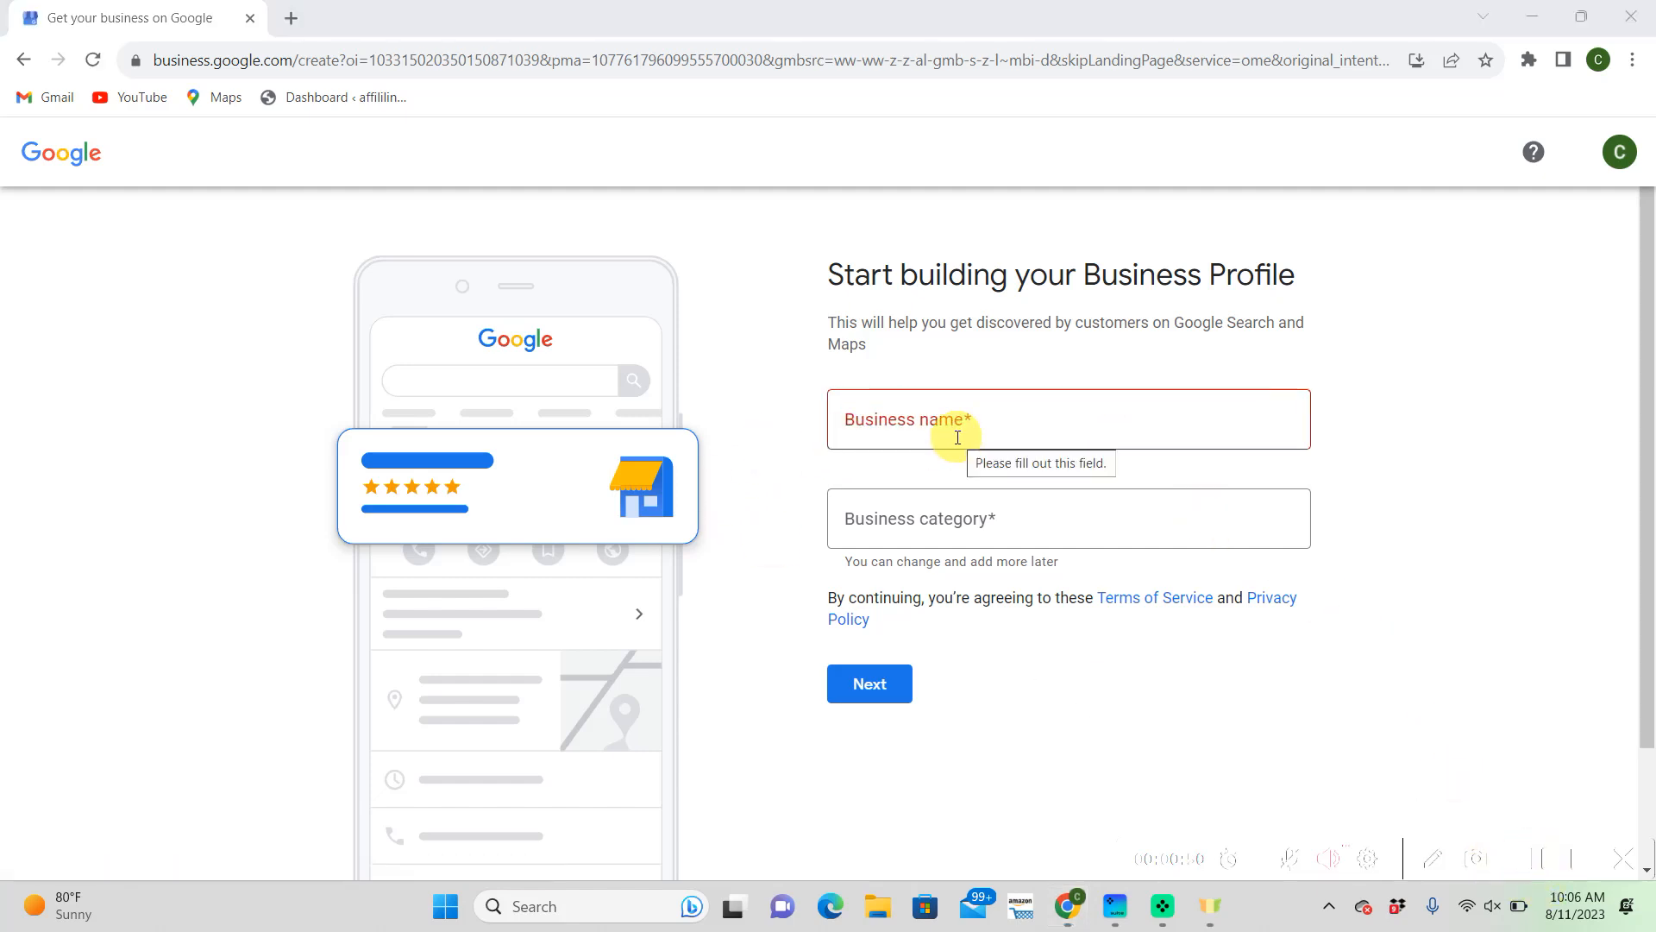
{"action": "type", "text": "Go"}
{"action": "left_click", "coordinate": [1068, 517]}
{"action": "type", "text": "Marketing"}
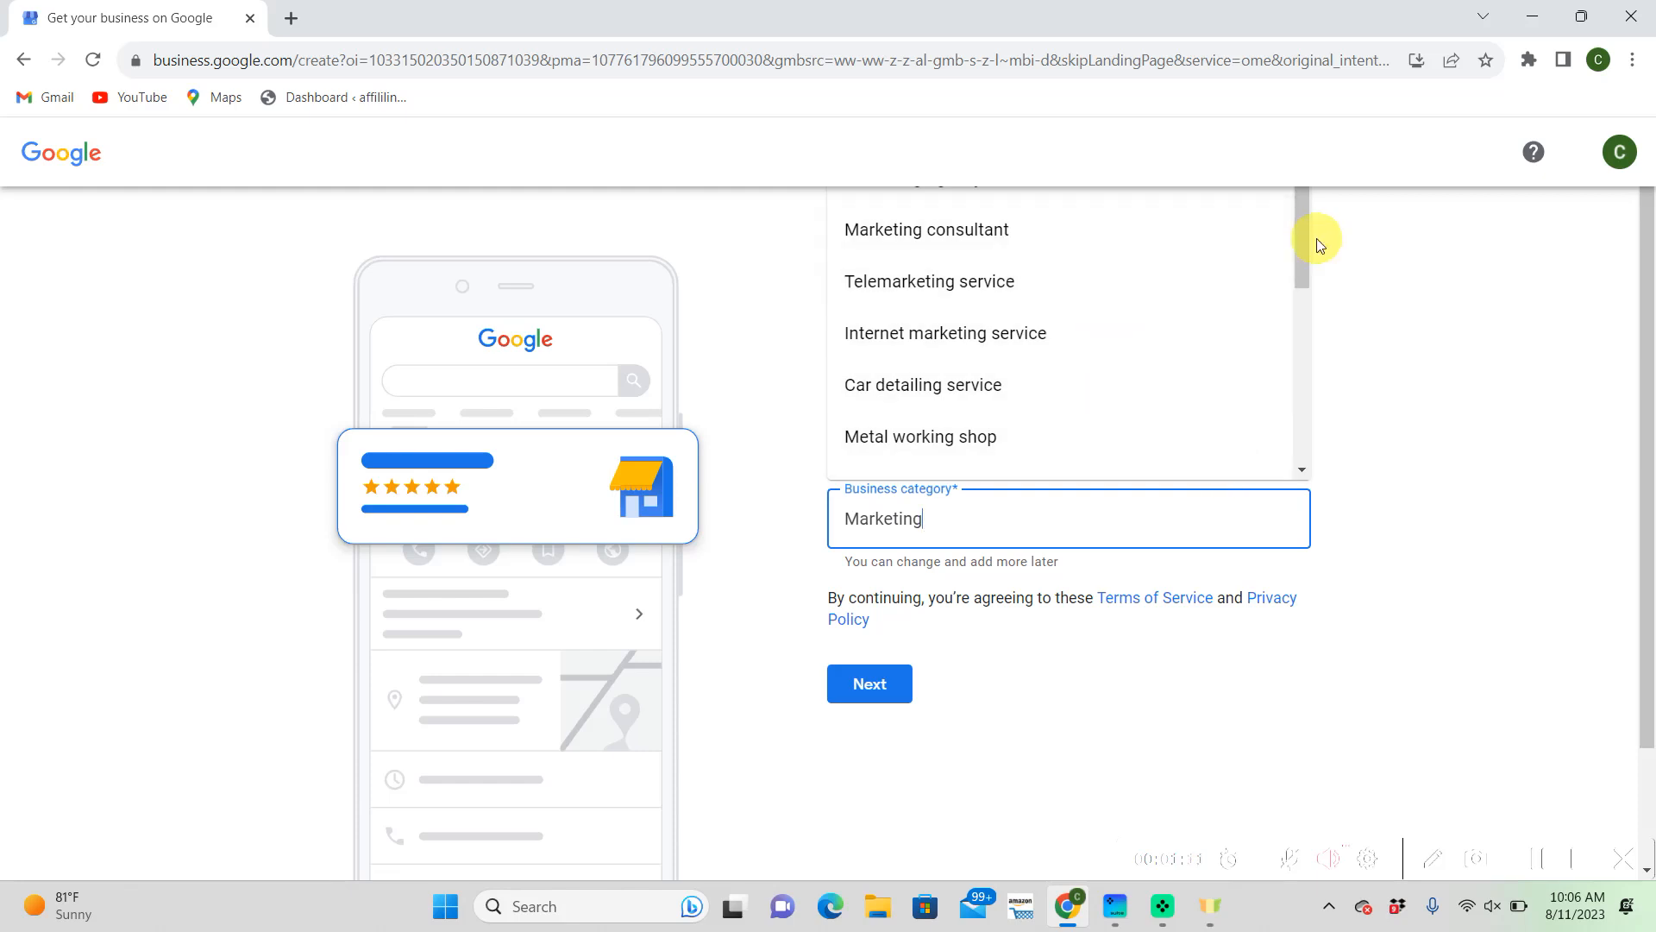
{"action": "scroll", "scroll_direction": "down", "scroll_amount": 3}
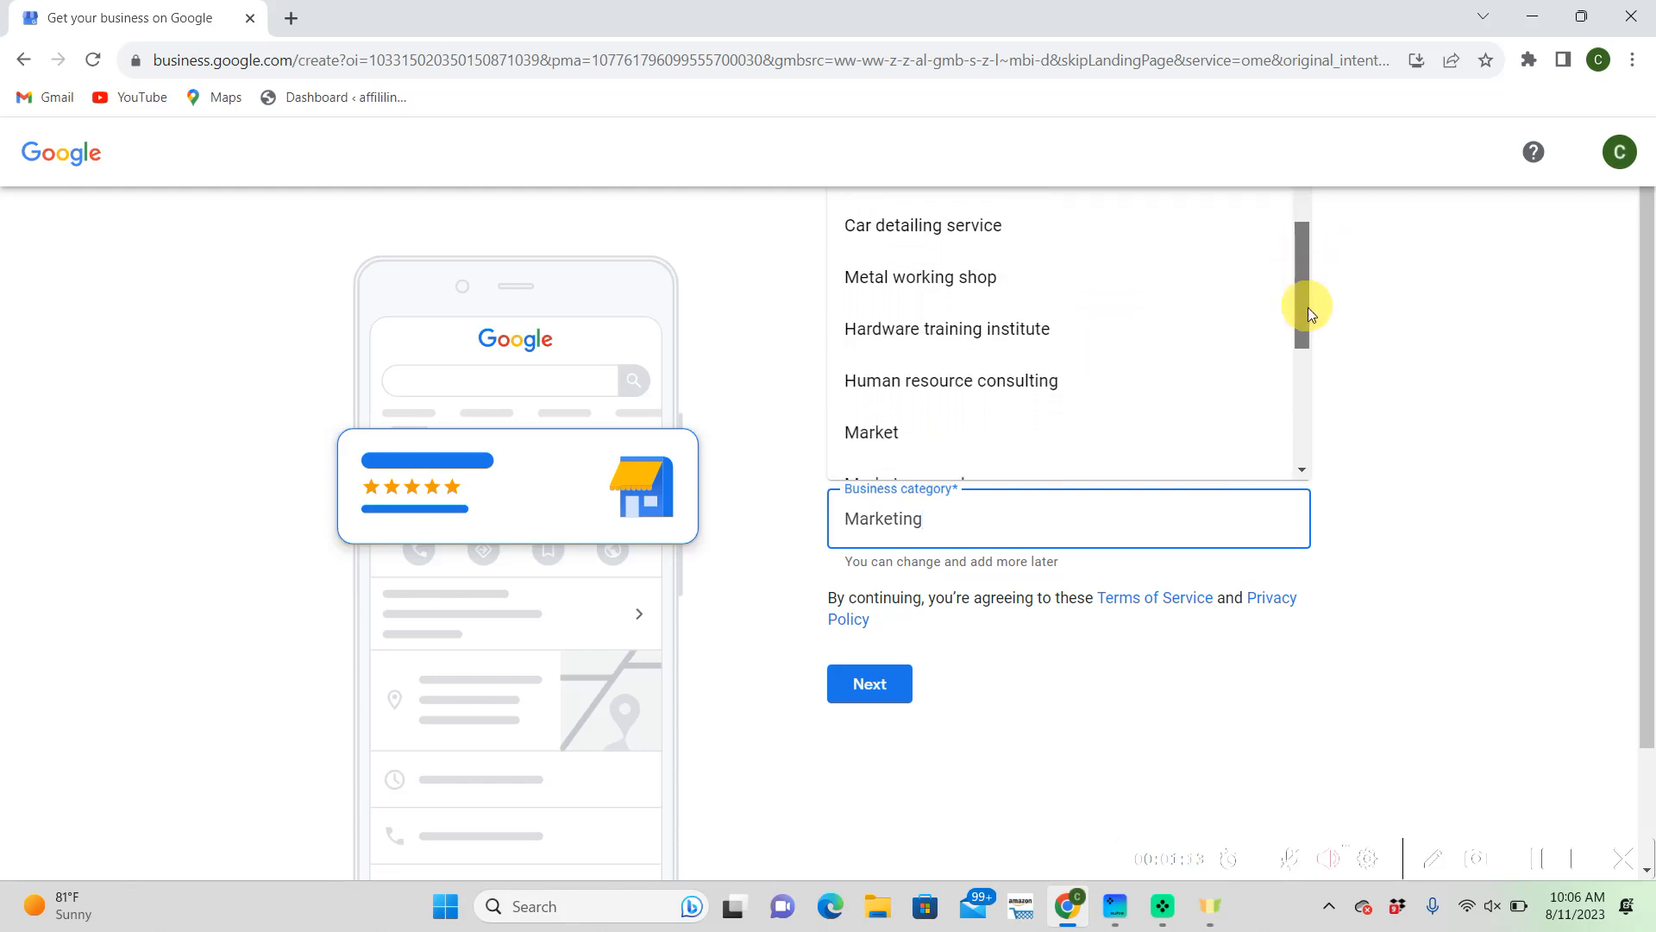
{"action": "scroll", "scroll_direction": "down", "scroll_amount": 3}
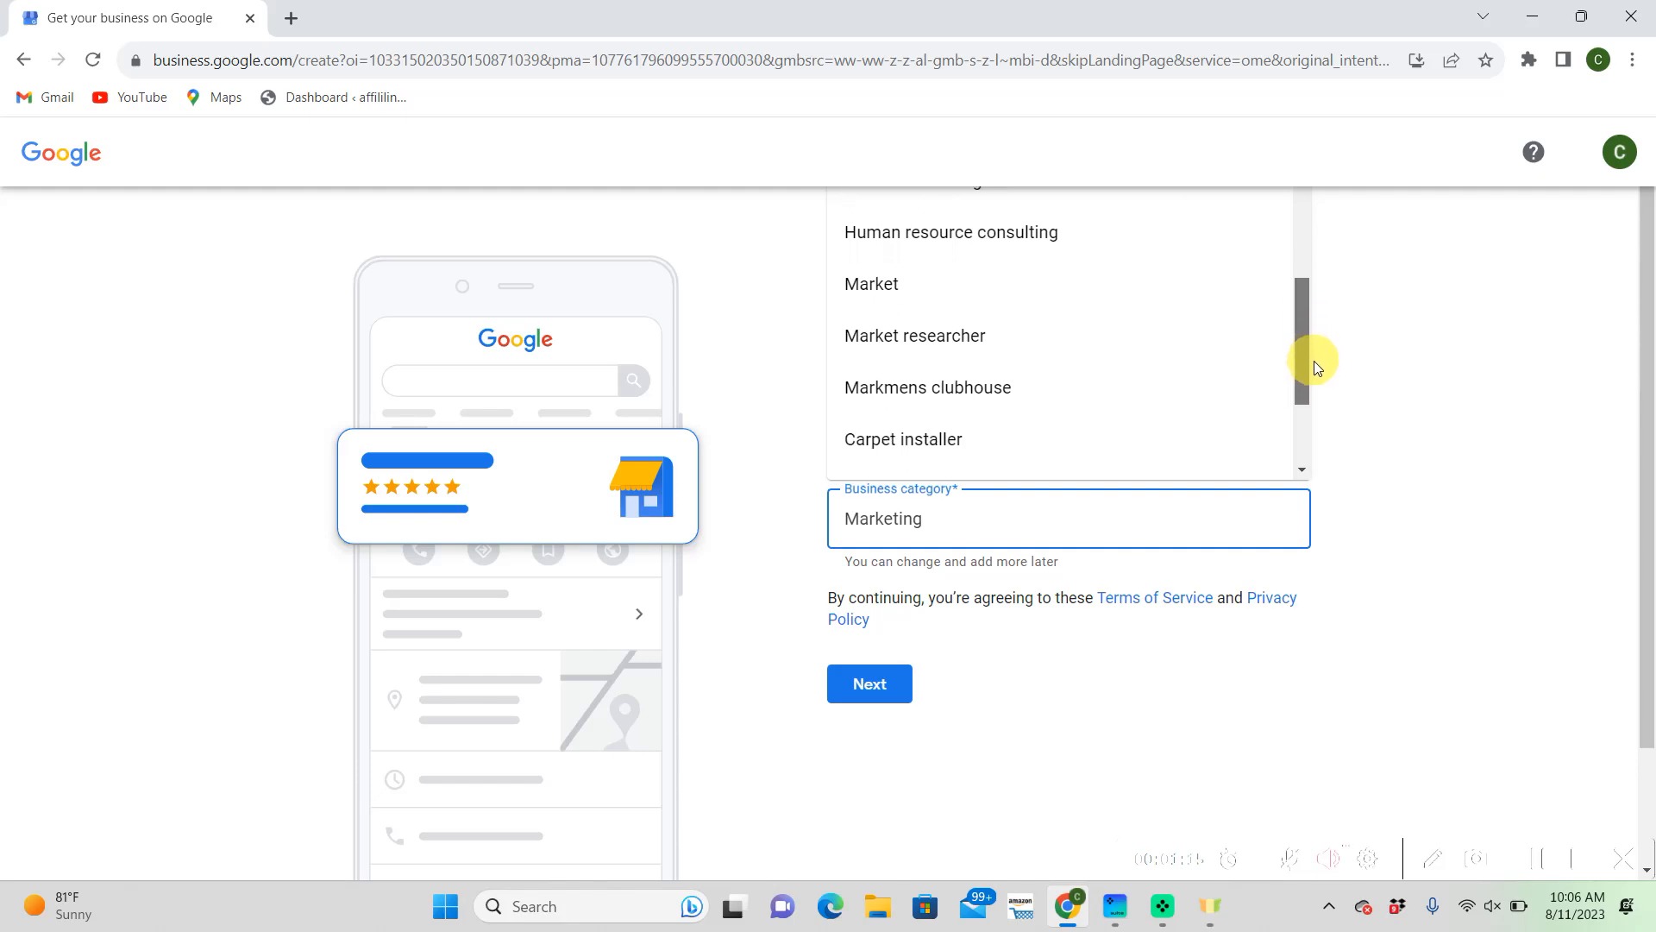
{"action": "scroll", "scroll_direction": "down", "scroll_amount": 3}
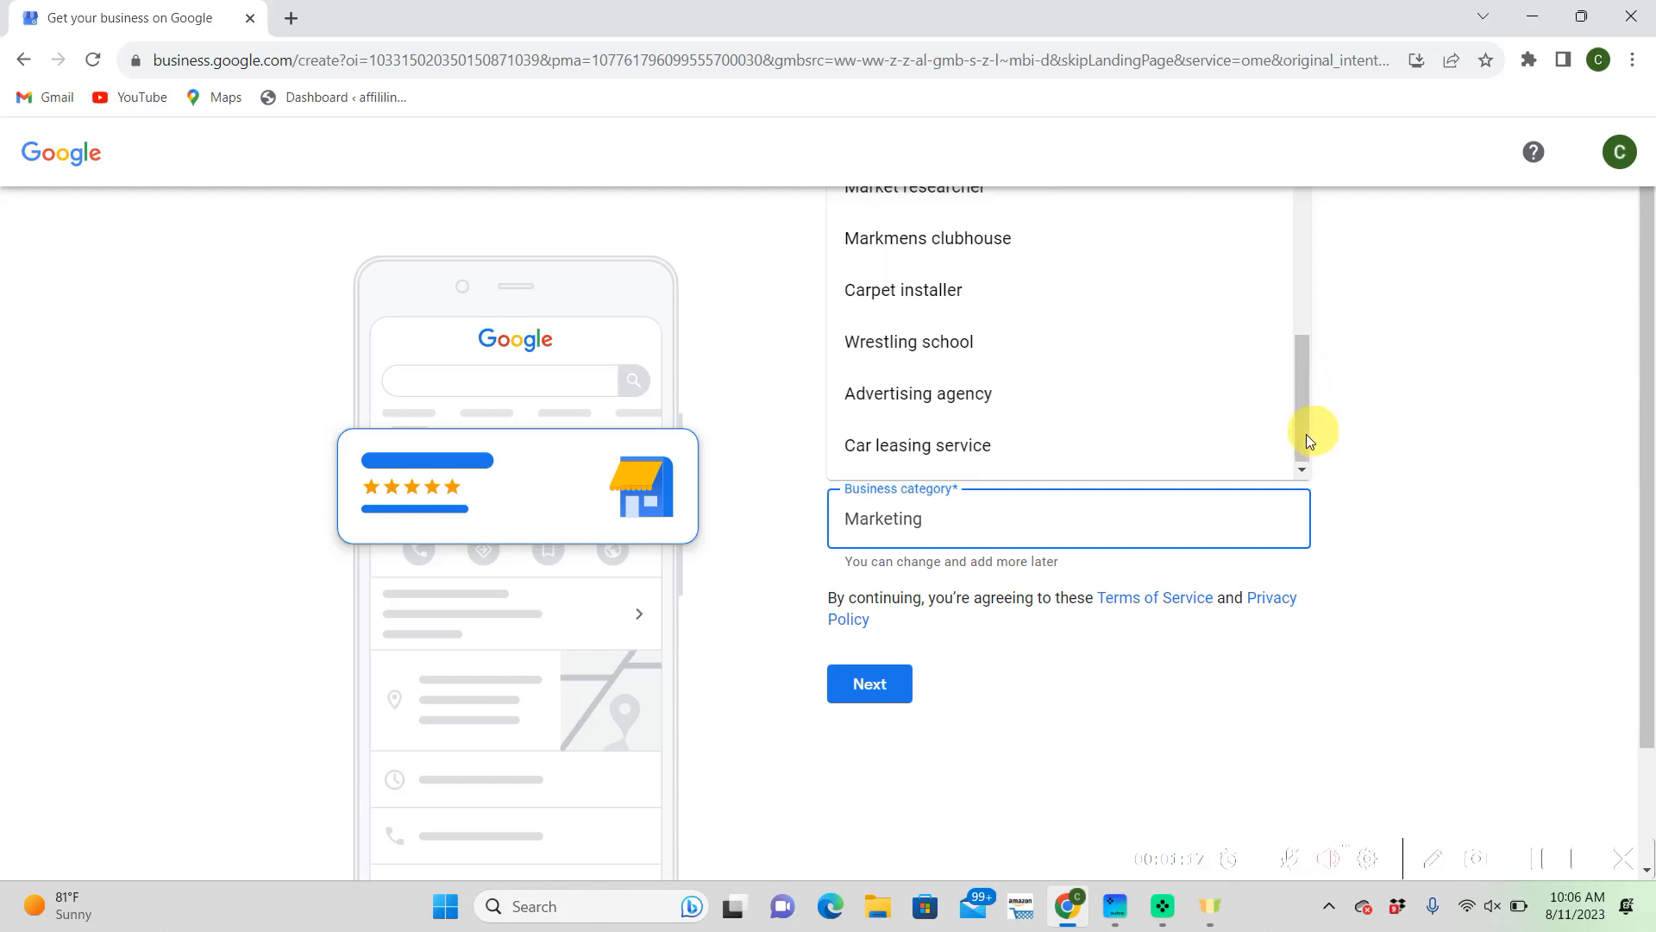
{"action": "left_click", "coordinate": [918, 393]}
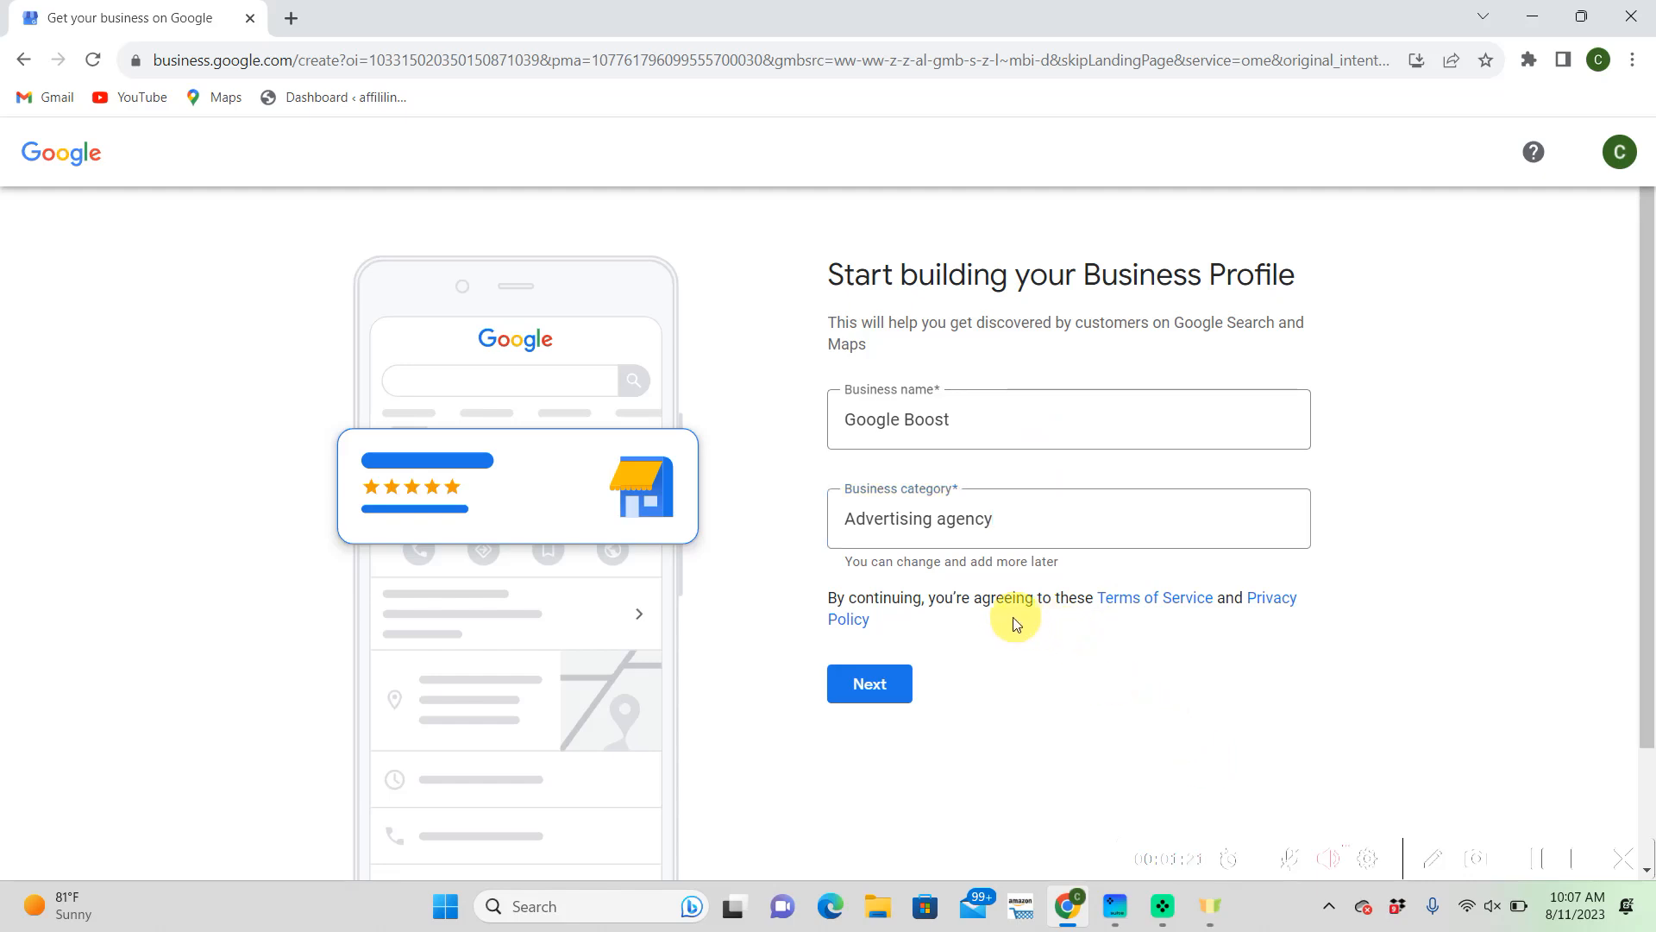
{"action": "left_click", "coordinate": [868, 683]}
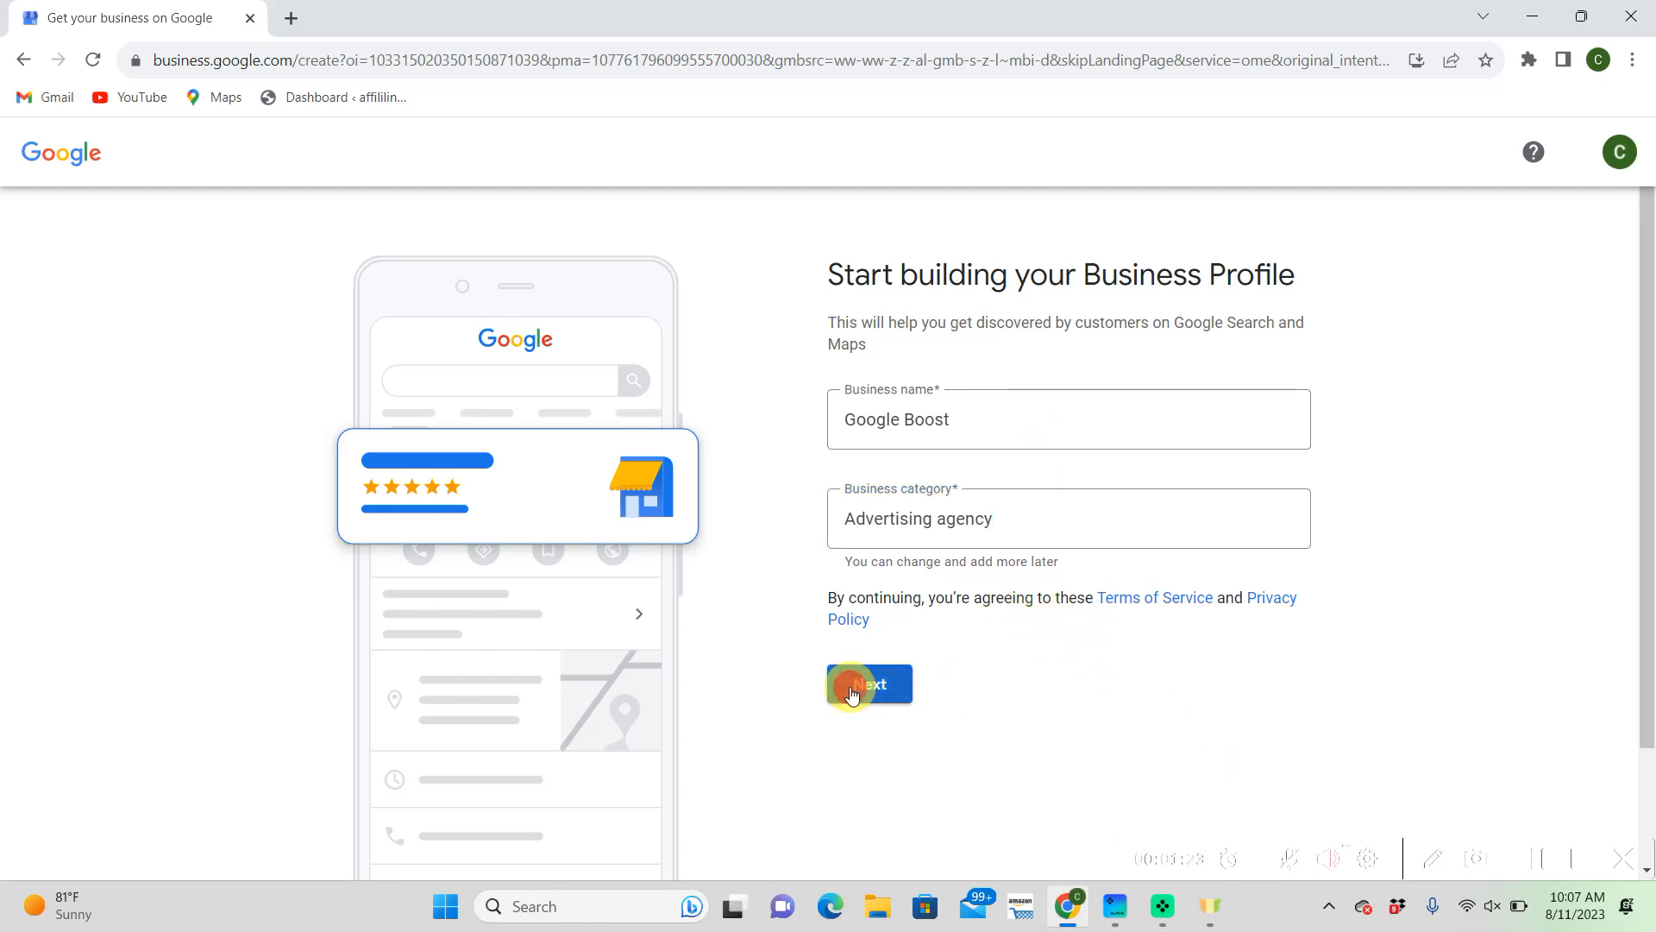
{"action": "left_click", "coordinate": [867, 683]}
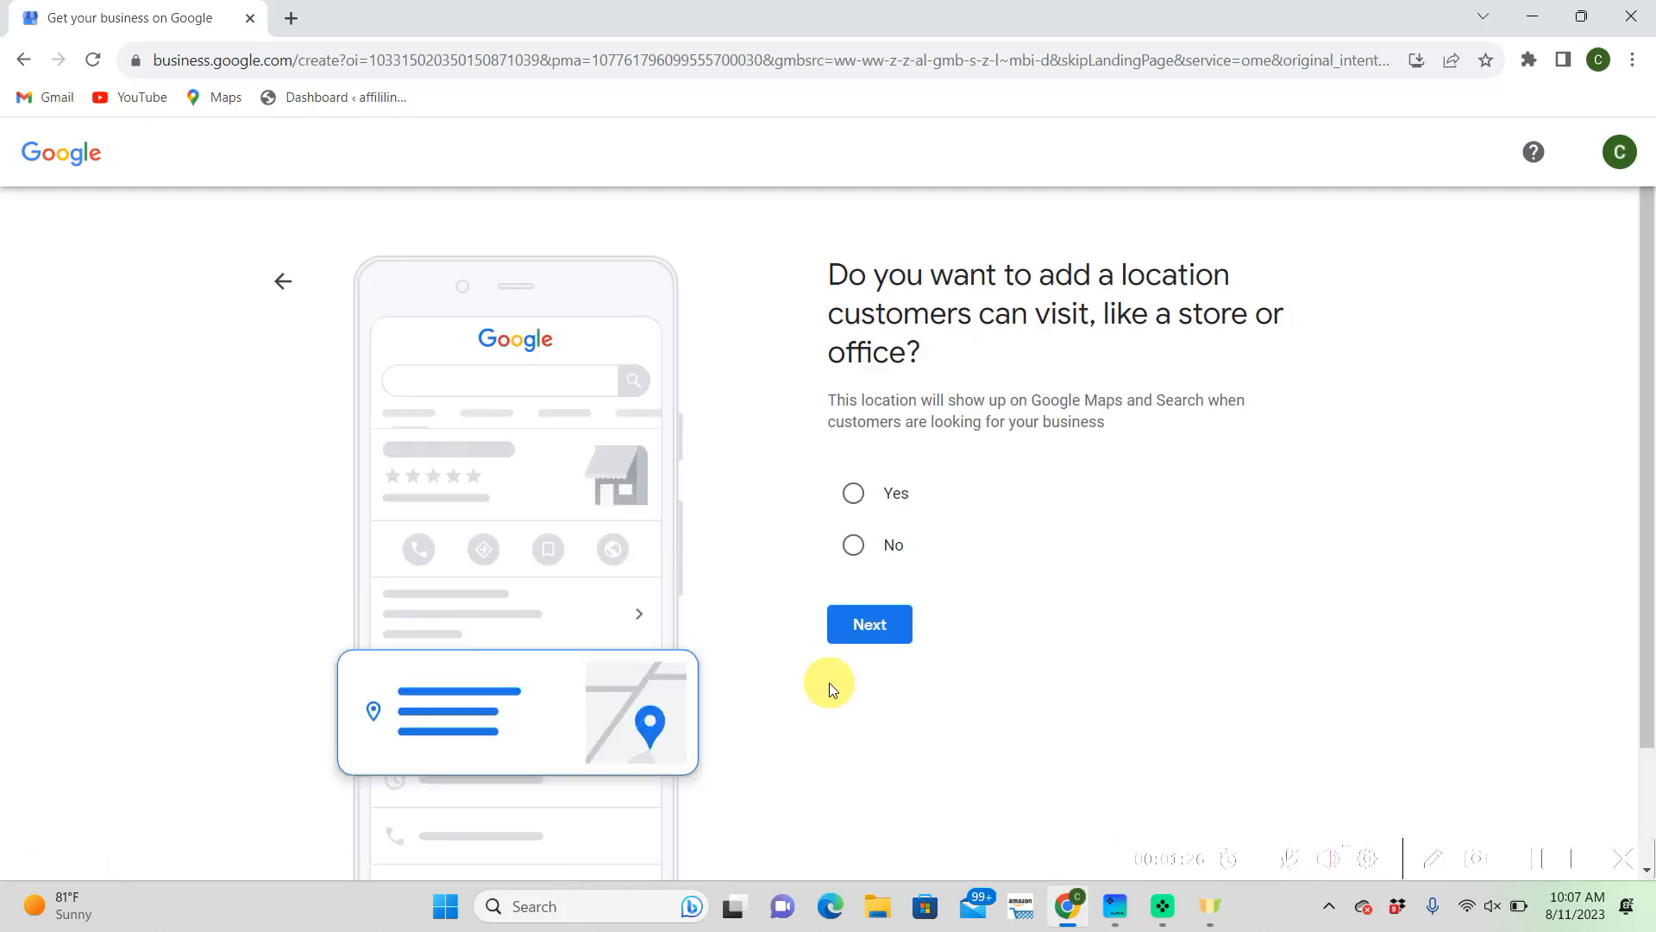
{"action": "mouse_move", "coordinate": [828, 685]}
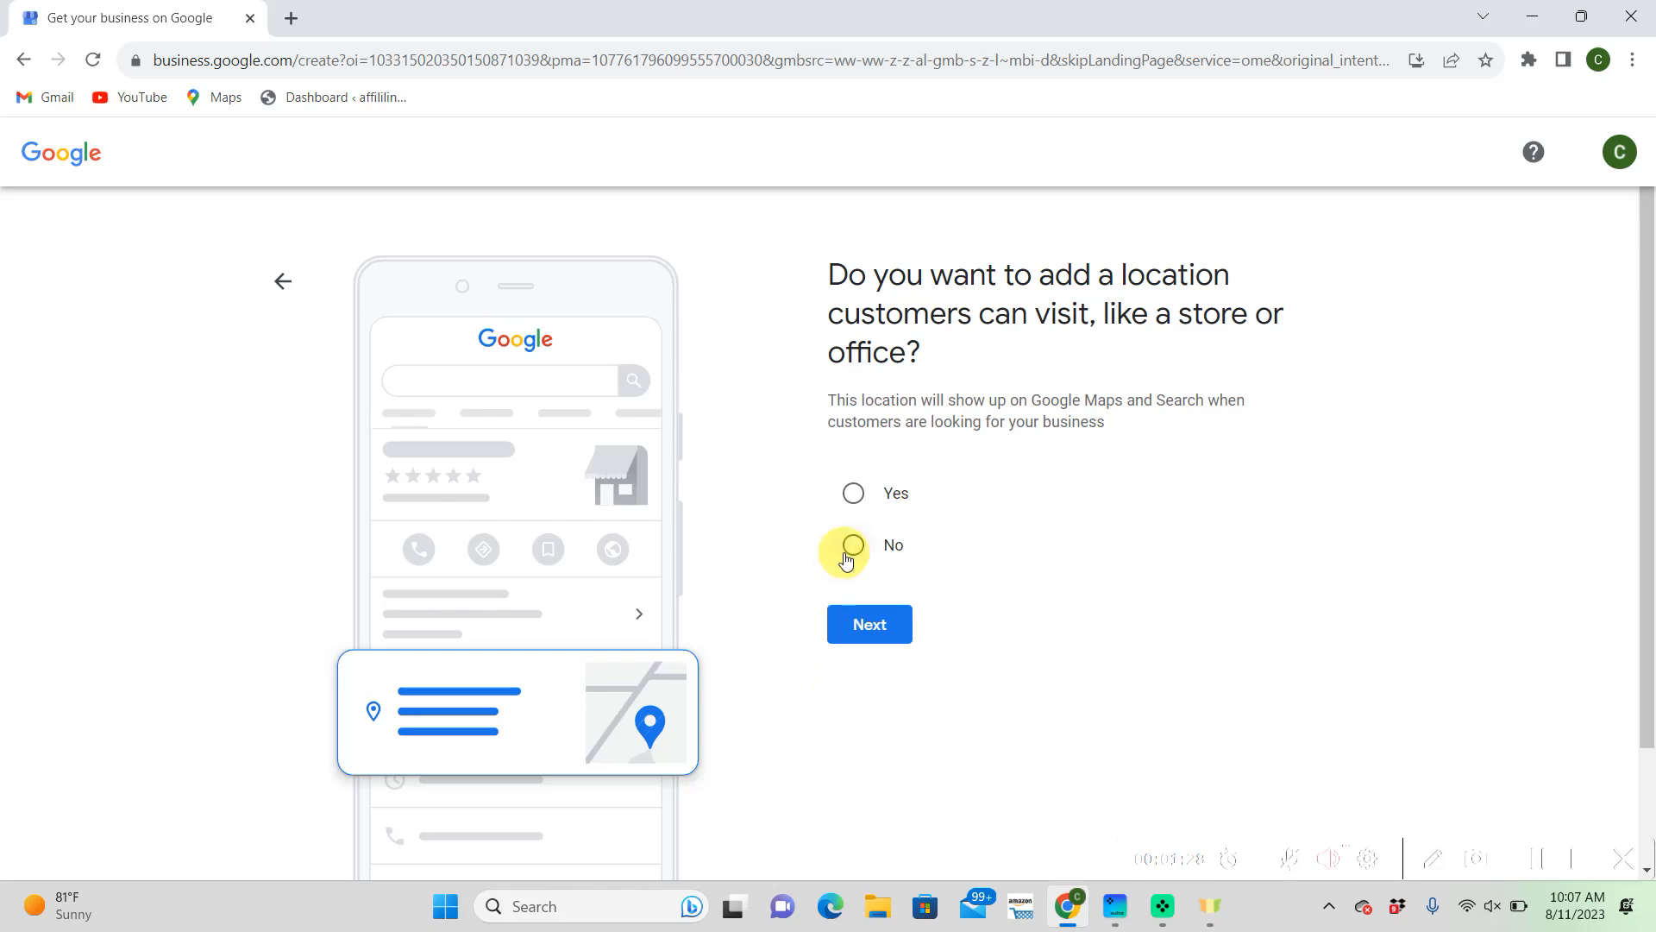
Answer No to a customer-visitable location and continue without adding any service areas
{"action": "left_click", "coordinate": [852, 545]}
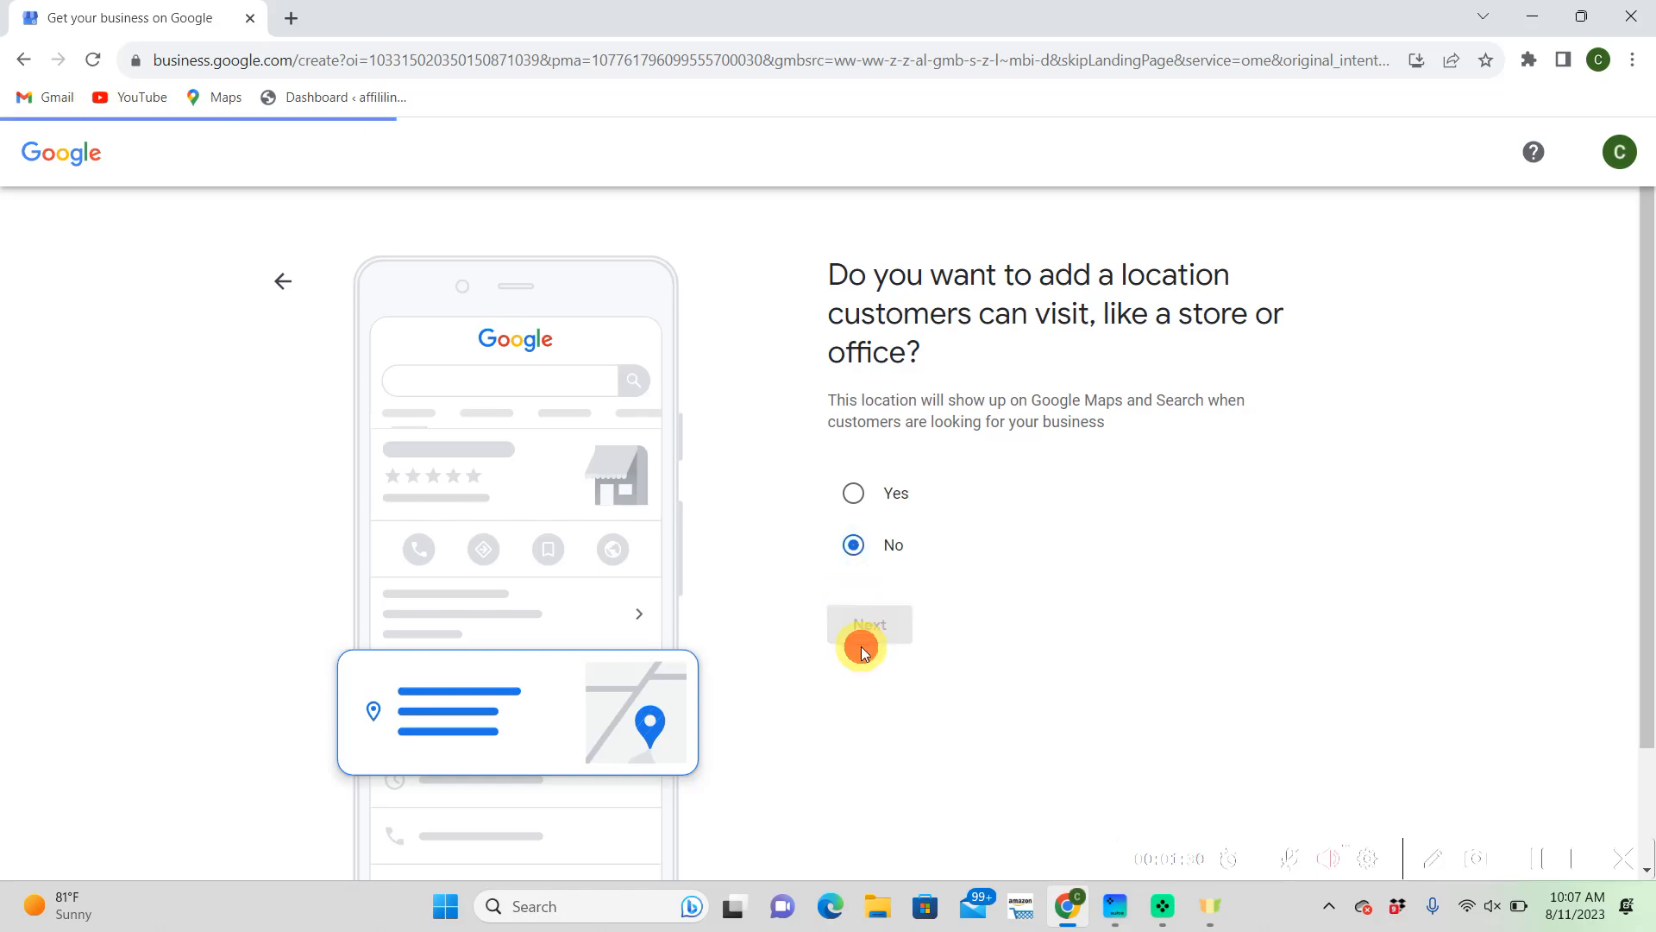
{"action": "left_click", "coordinate": [868, 631]}
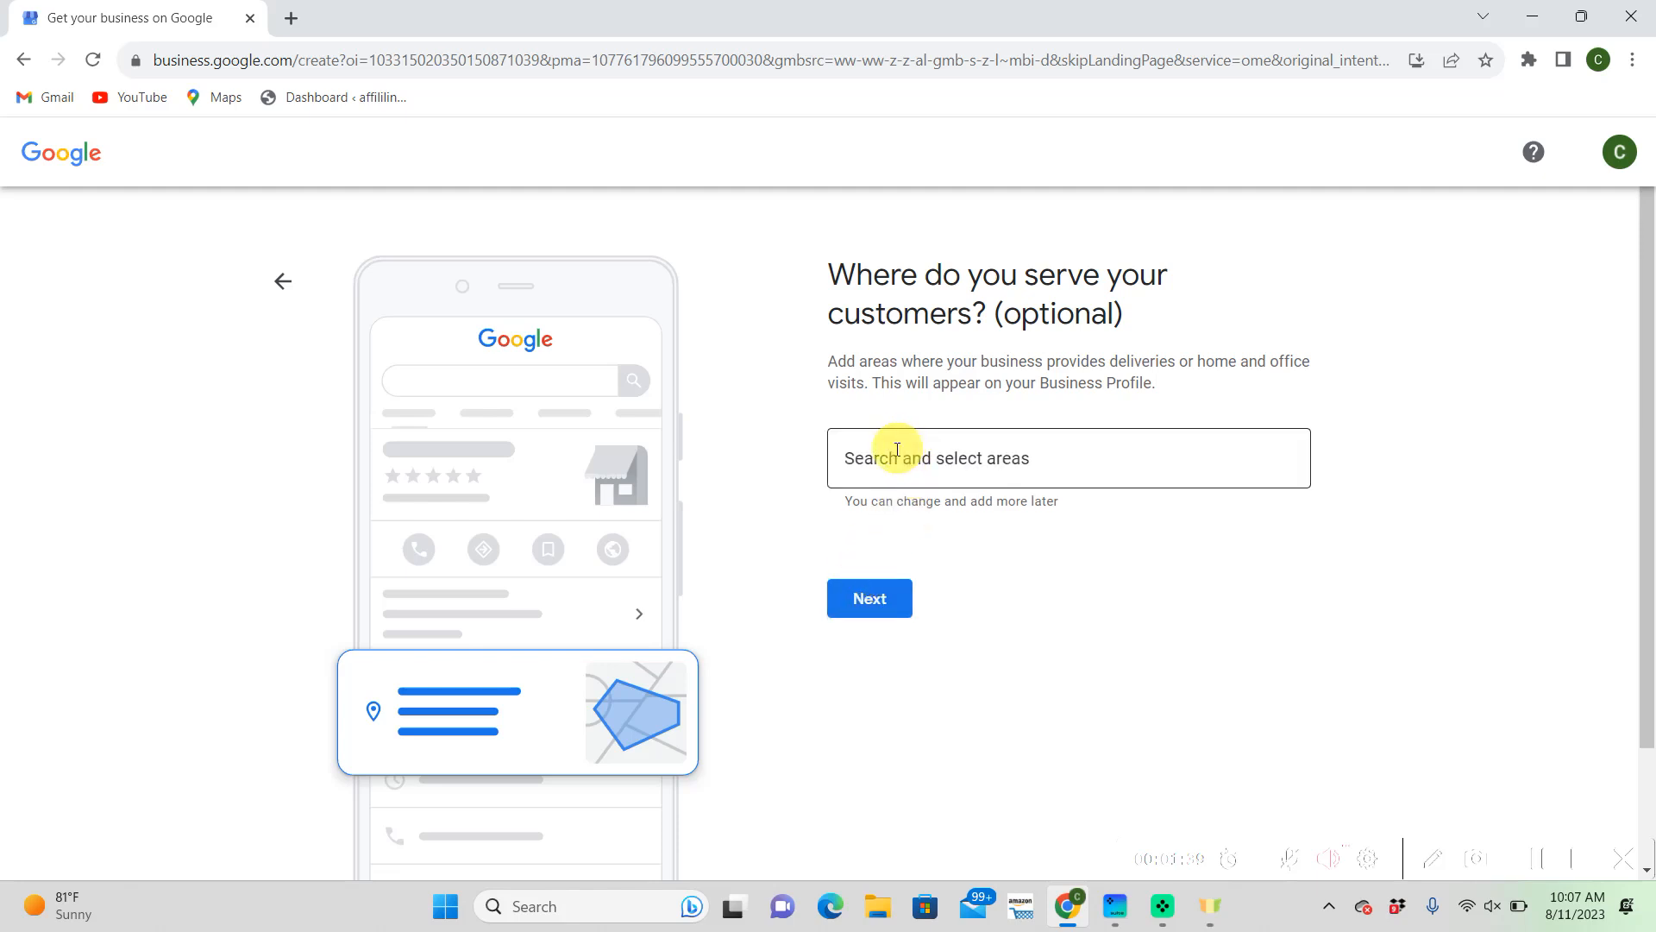
{"action": "mouse_move", "coordinate": [892, 457]}
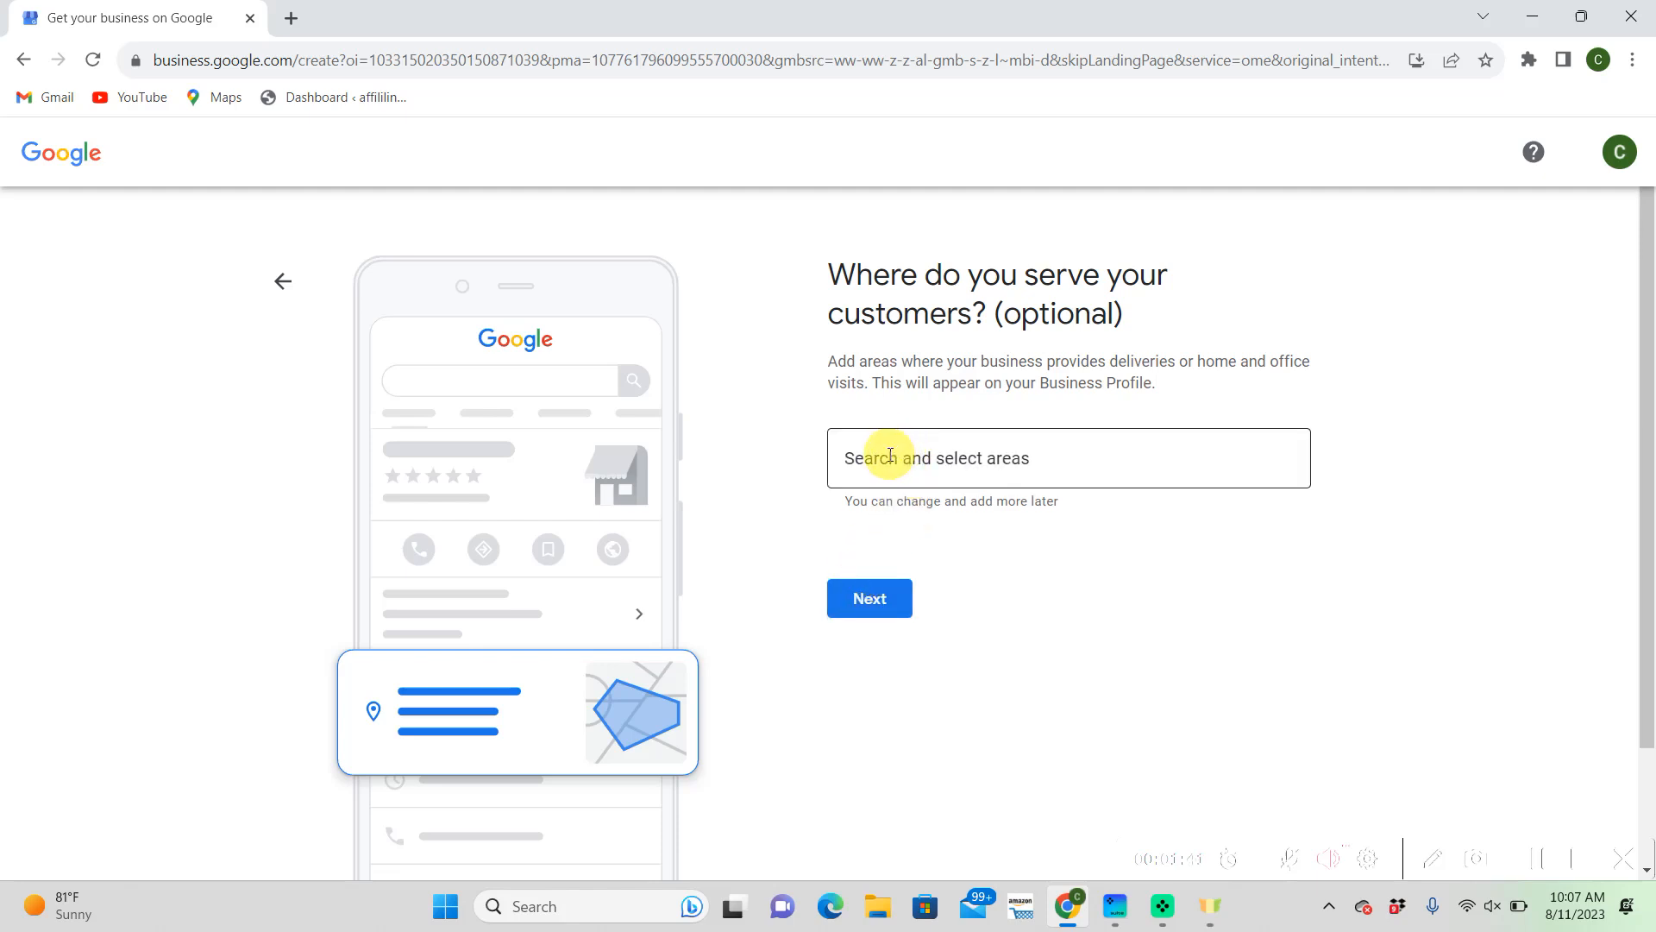
{"action": "left_click", "coordinate": [1066, 457]}
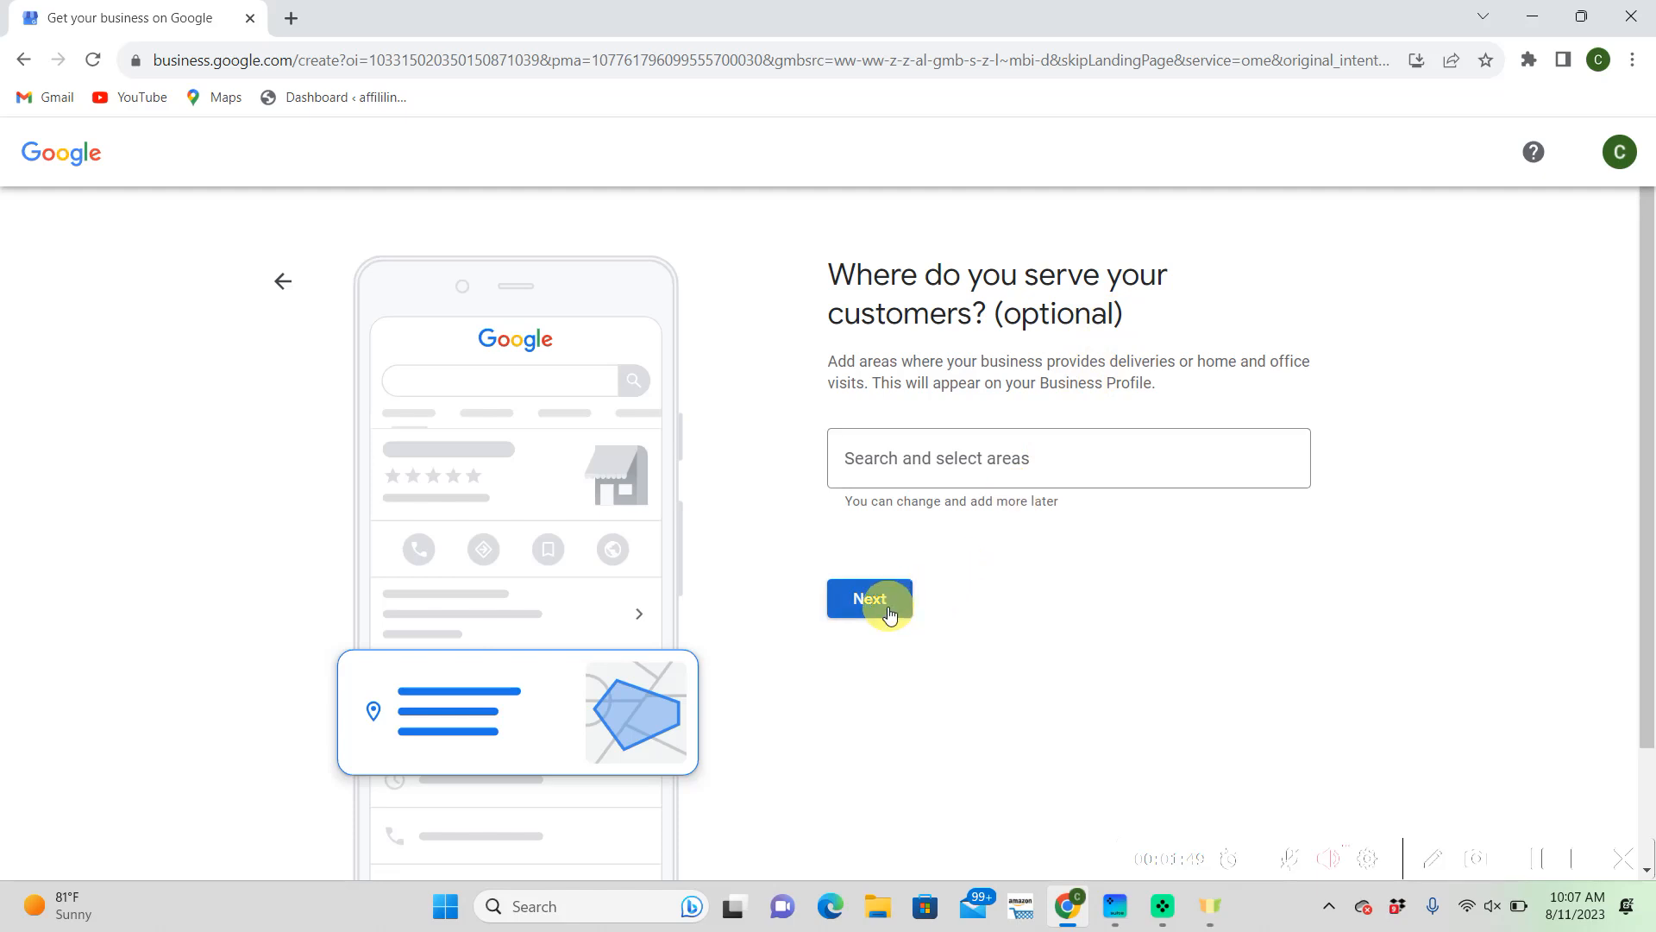
{"action": "left_click", "coordinate": [870, 599]}
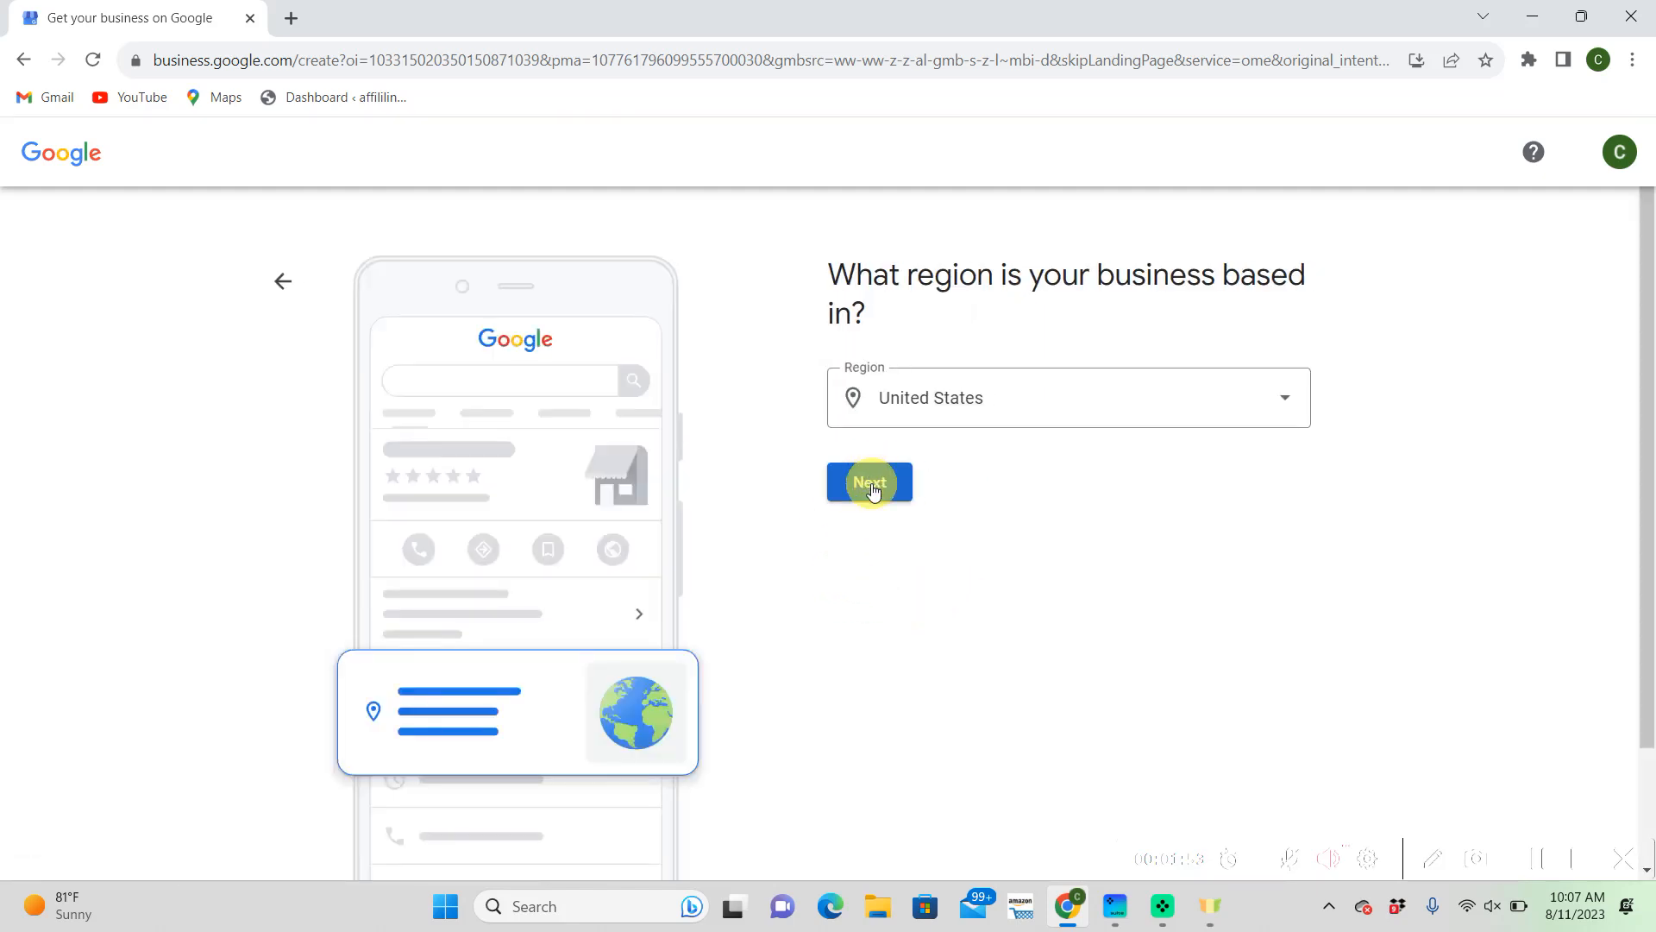
Accept United States as the region and submit a phone number with the website left blank
{"action": "left_click", "coordinate": [868, 481]}
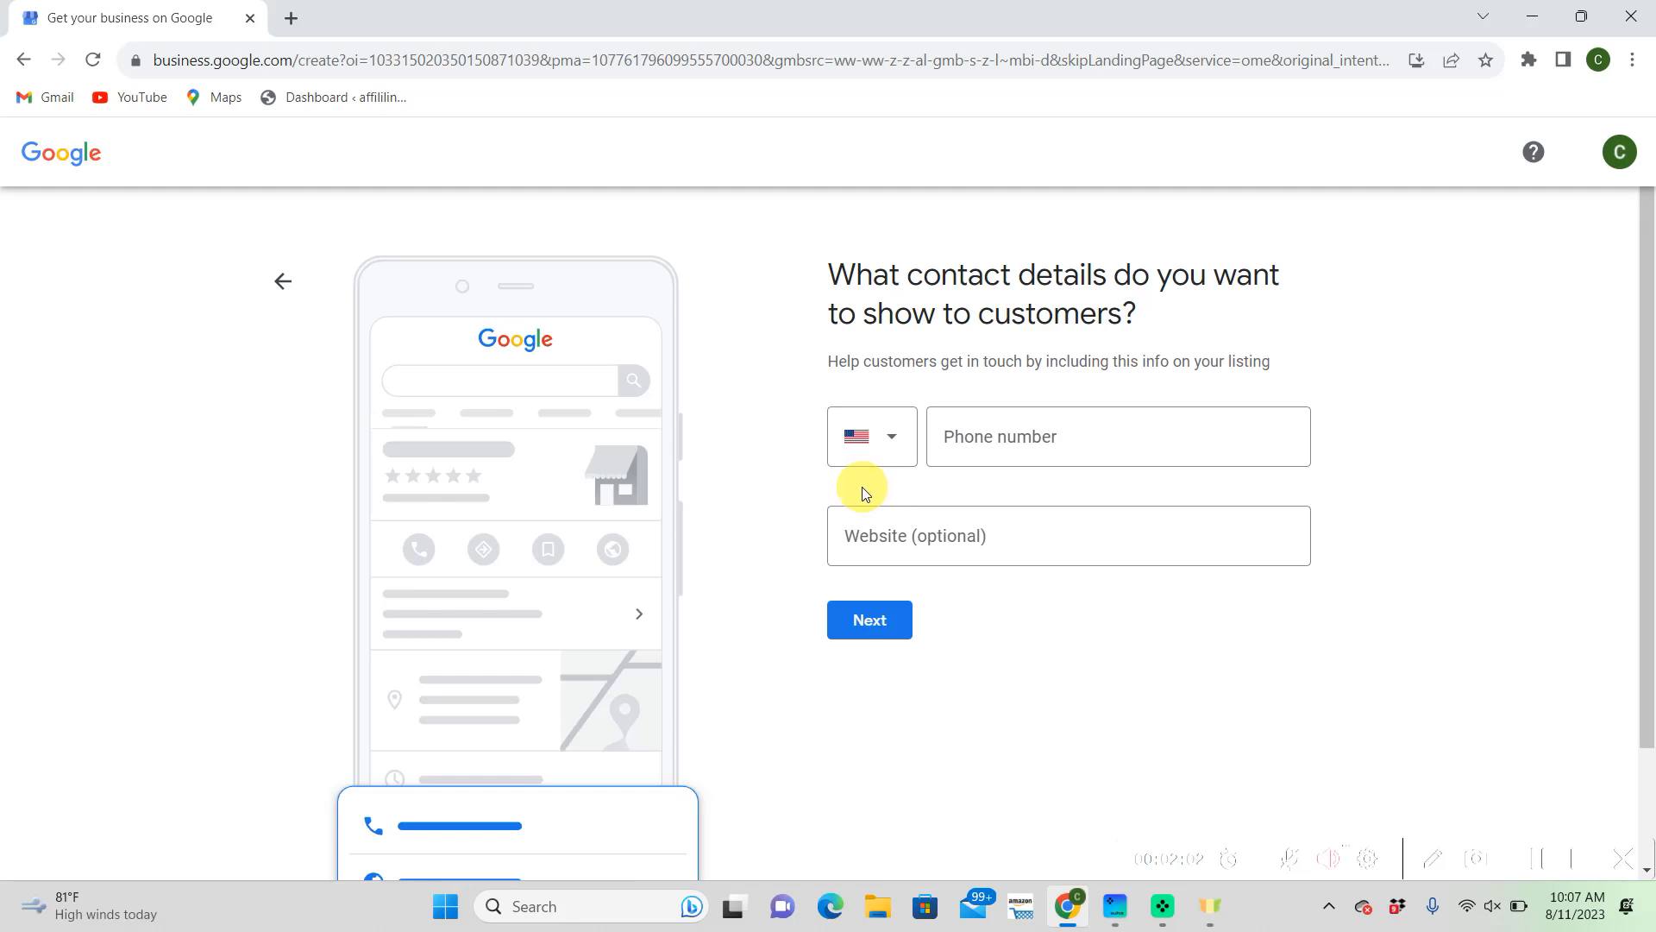
{"action": "scroll", "scroll_direction": "down", "scroll_amount": 3}
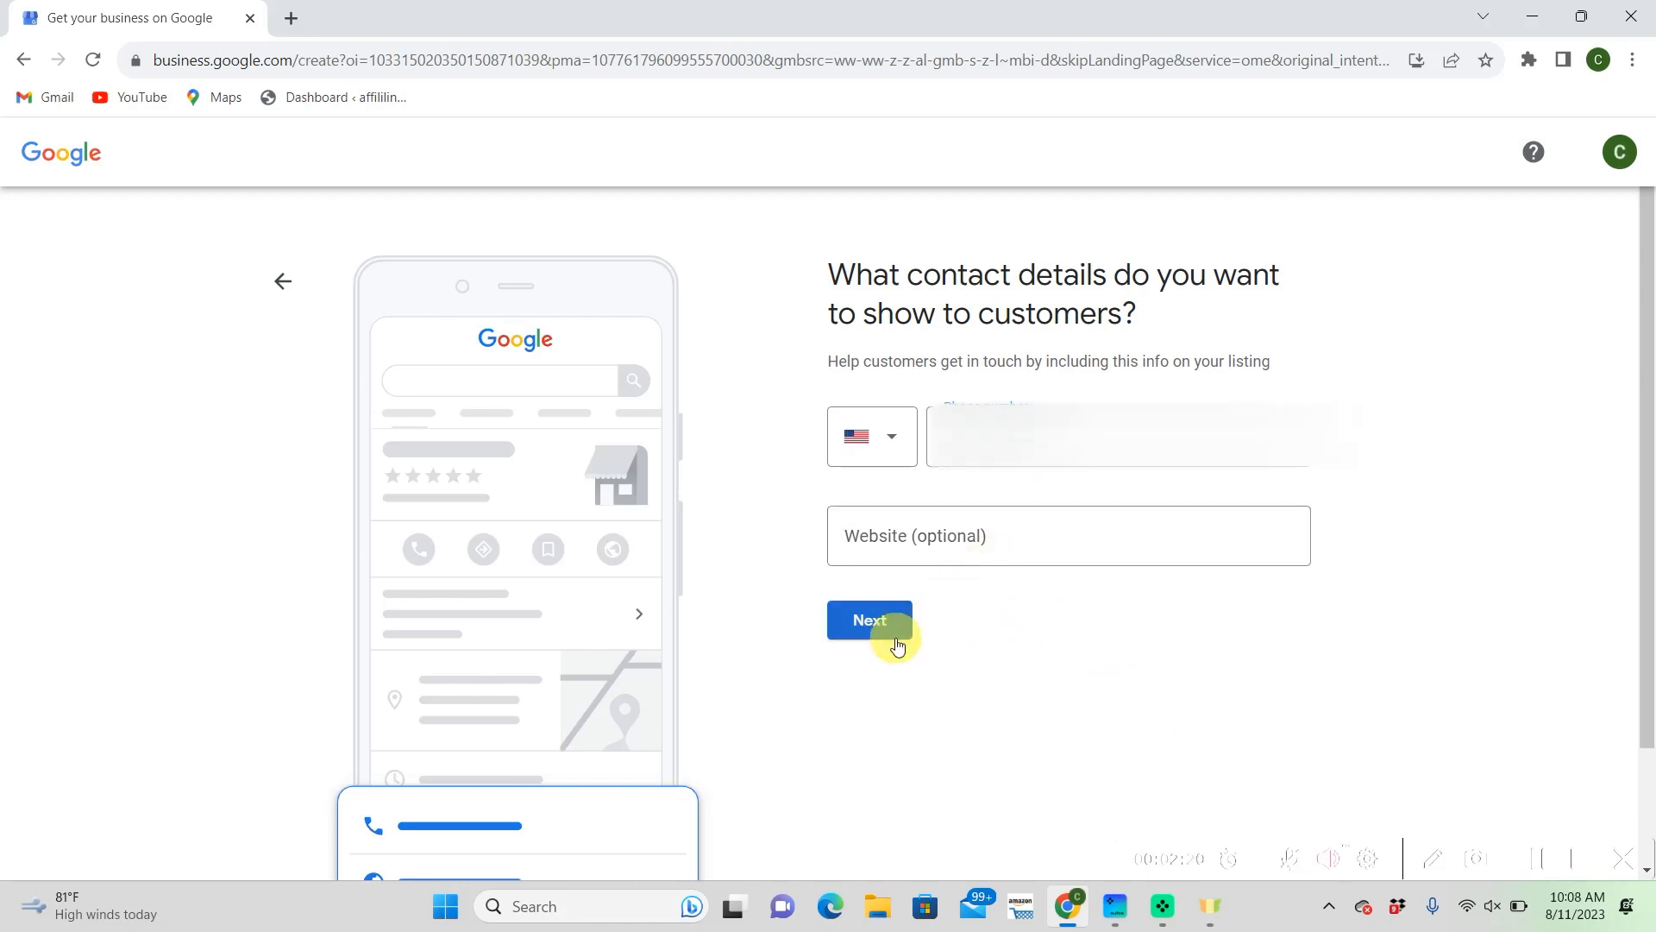
{"action": "left_click", "coordinate": [868, 619]}
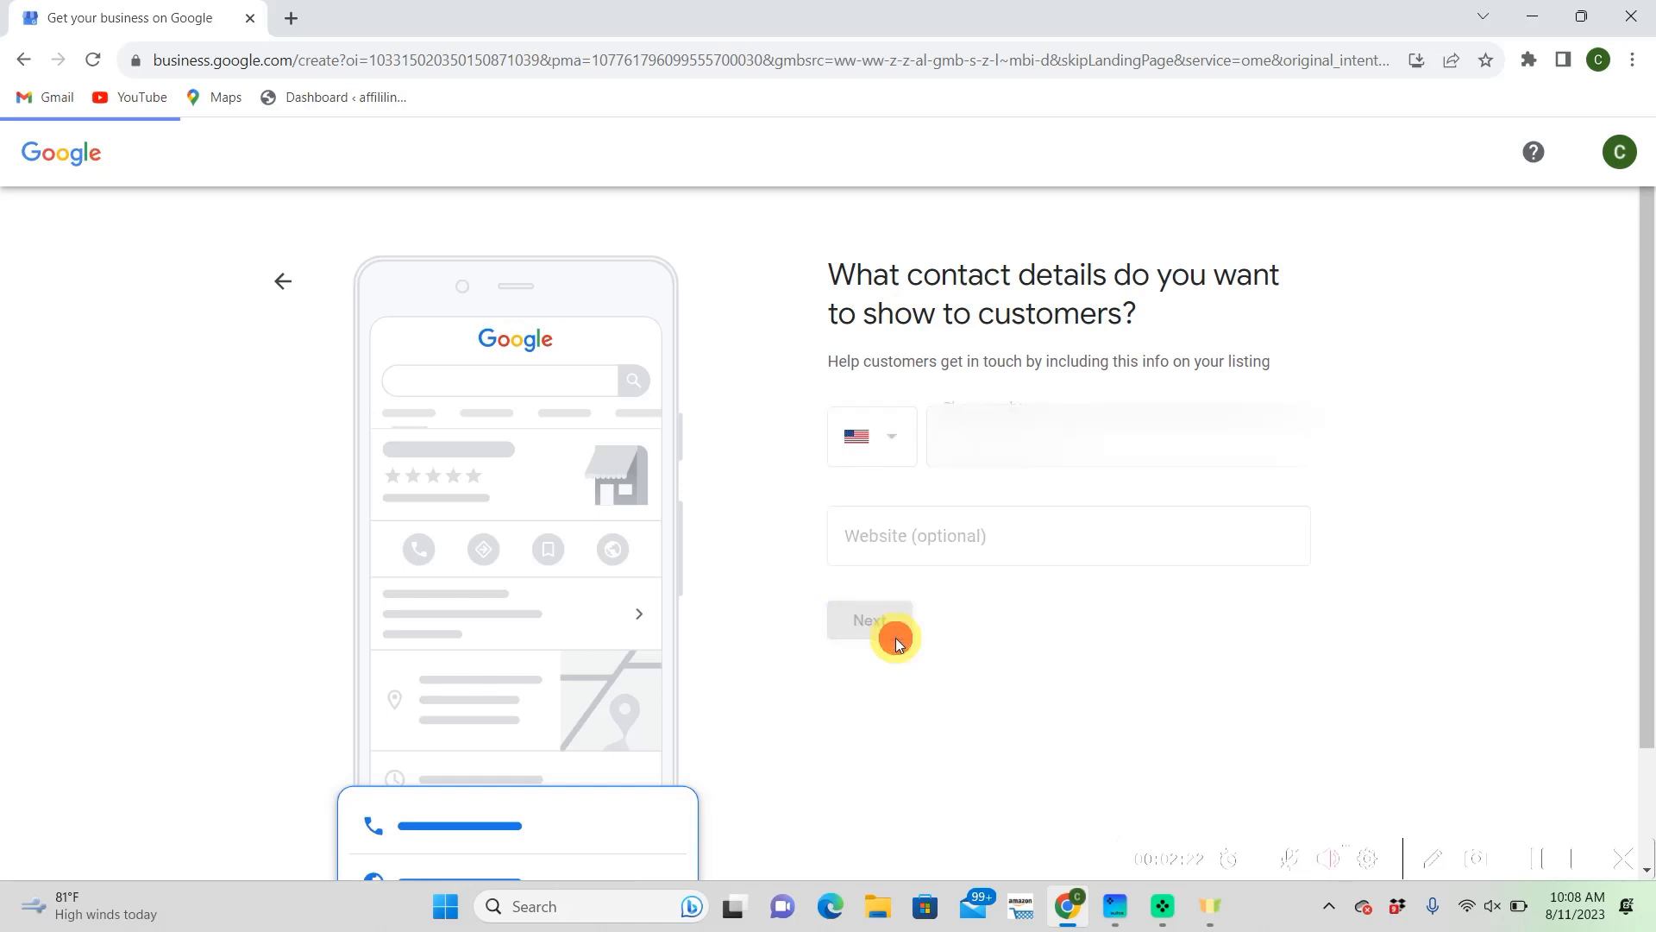
Choose Verify Later for the mailing address to proceed to adding services
{"action": "left_click", "coordinate": [870, 619]}
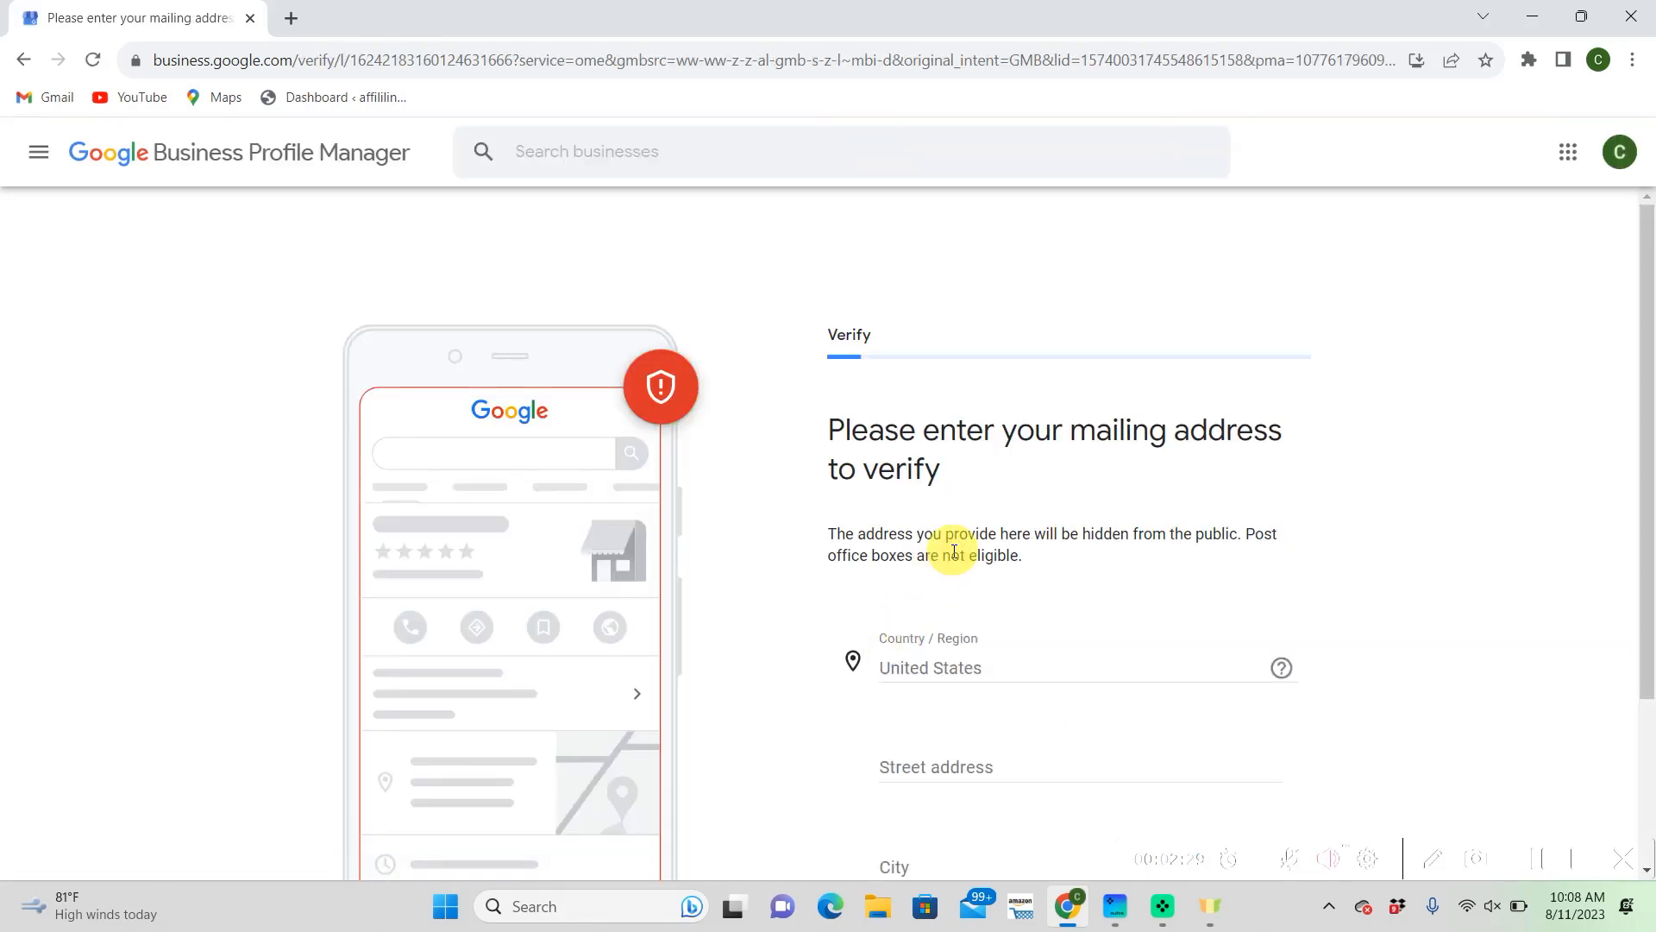
{"action": "scroll", "scroll_direction": "down", "scroll_amount": 3}
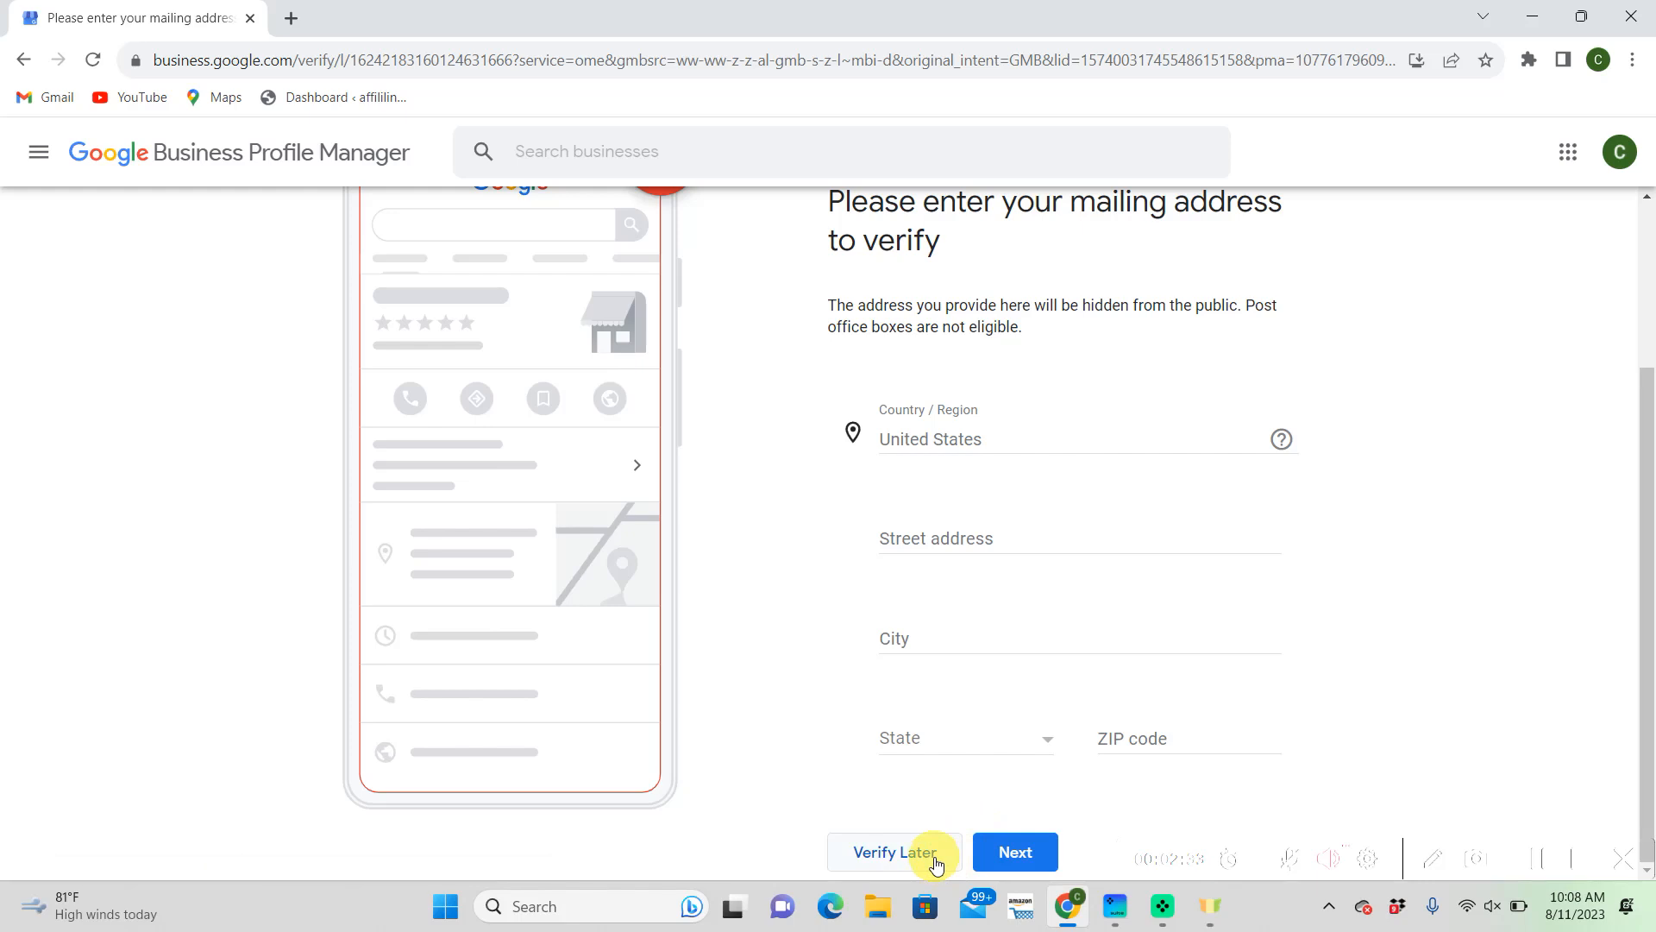
{"action": "left_click", "coordinate": [894, 851]}
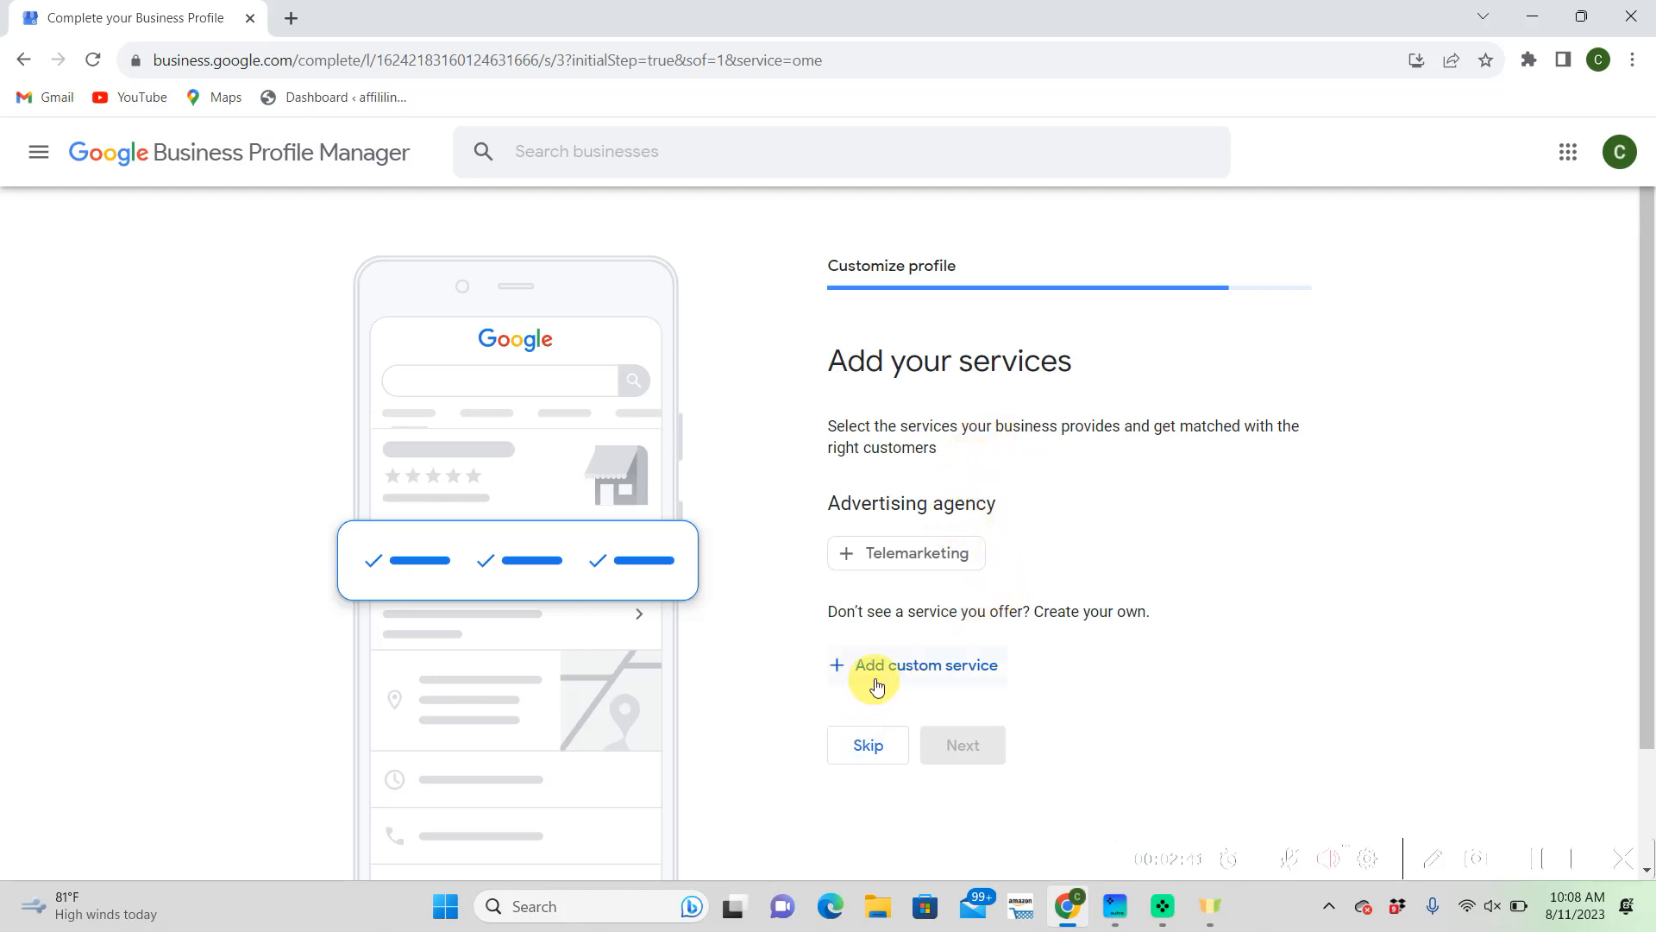
Add custom services Google Business Profile Management, Social Media and Content entries
{"action": "left_click", "coordinate": [925, 664]}
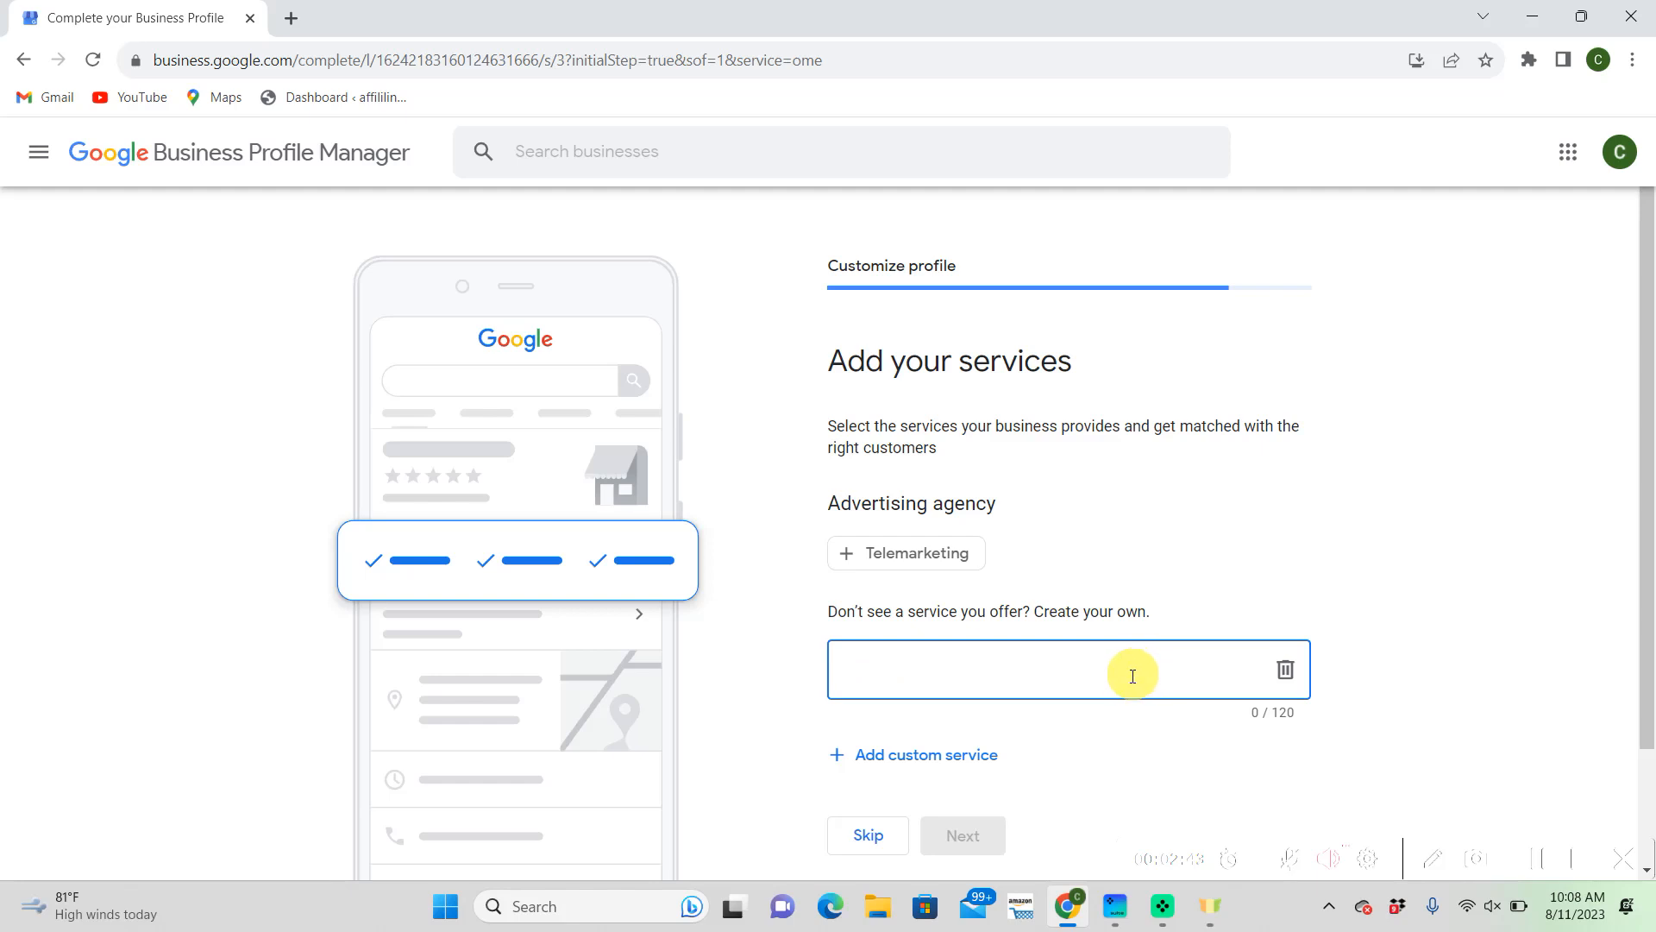
{"action": "mouse_move", "coordinate": [1218, 563]}
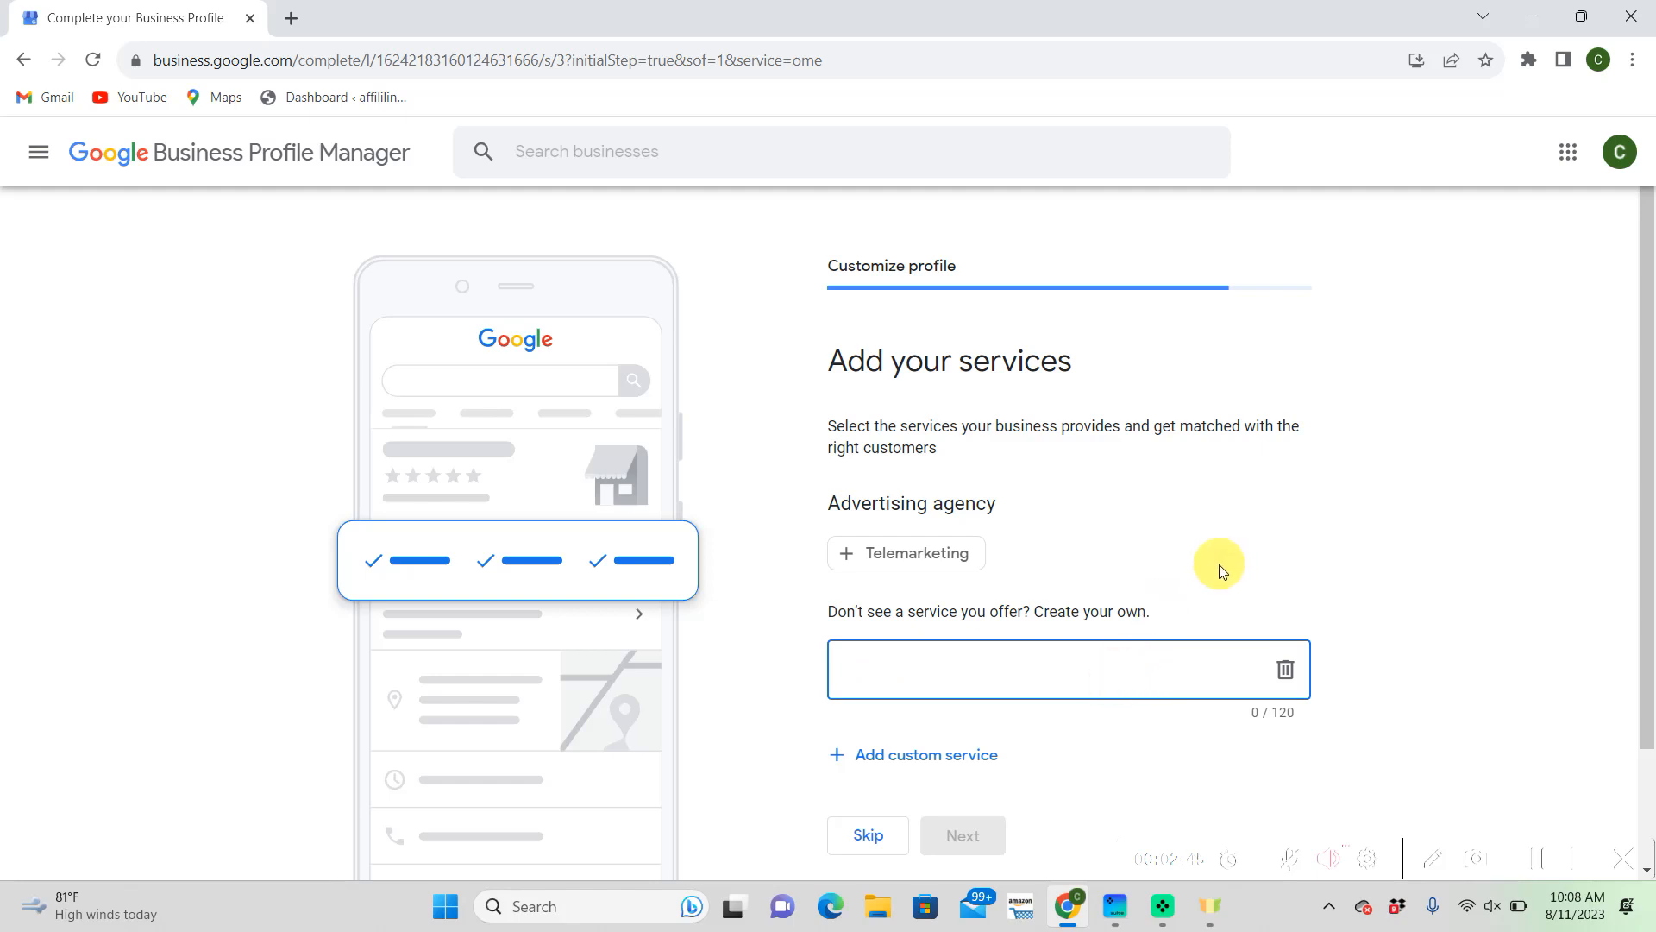
{"action": "mouse_move", "coordinate": [1236, 571]}
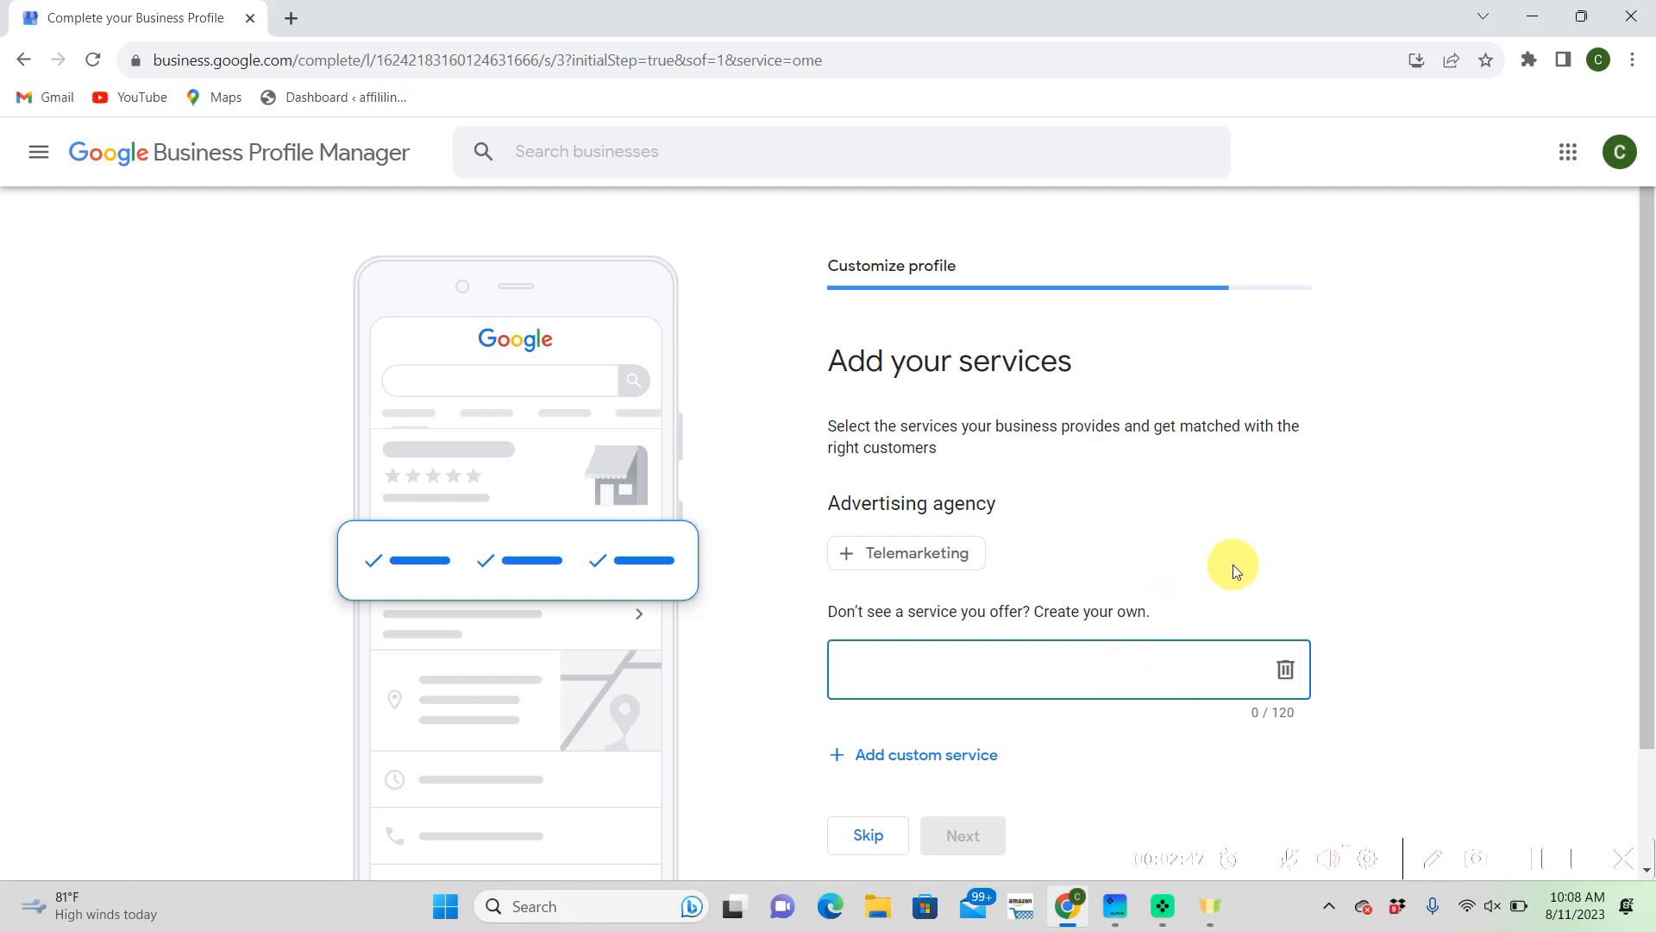
{"action": "type", "text": "Google"}
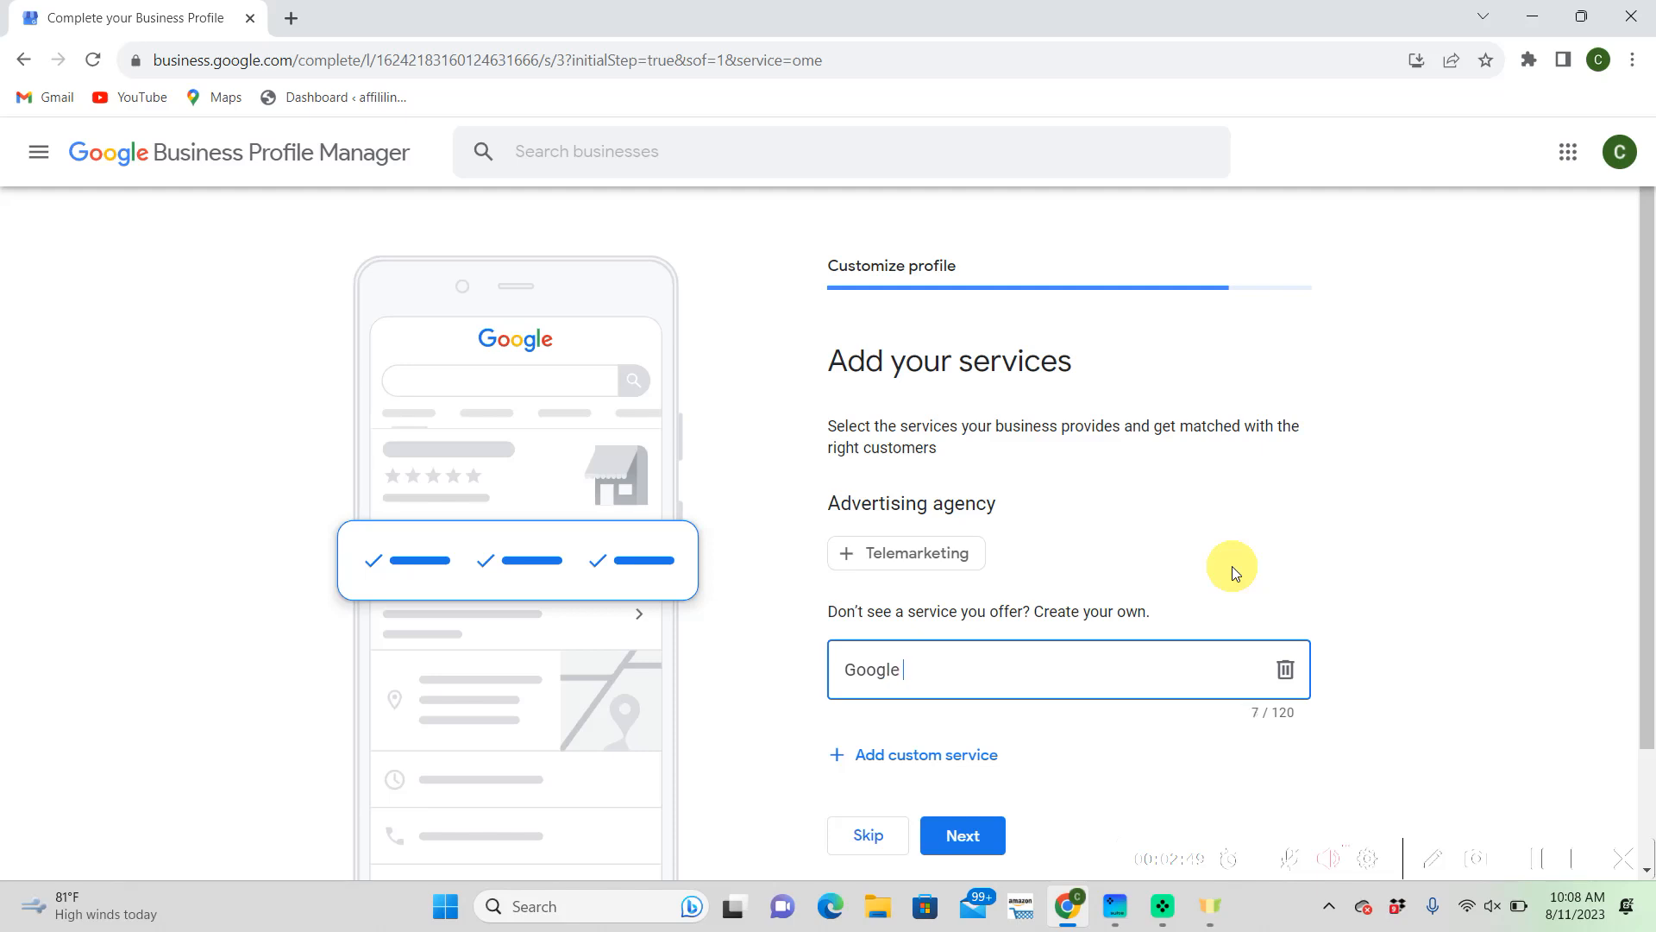
{"action": "type", "text": "Businee"}
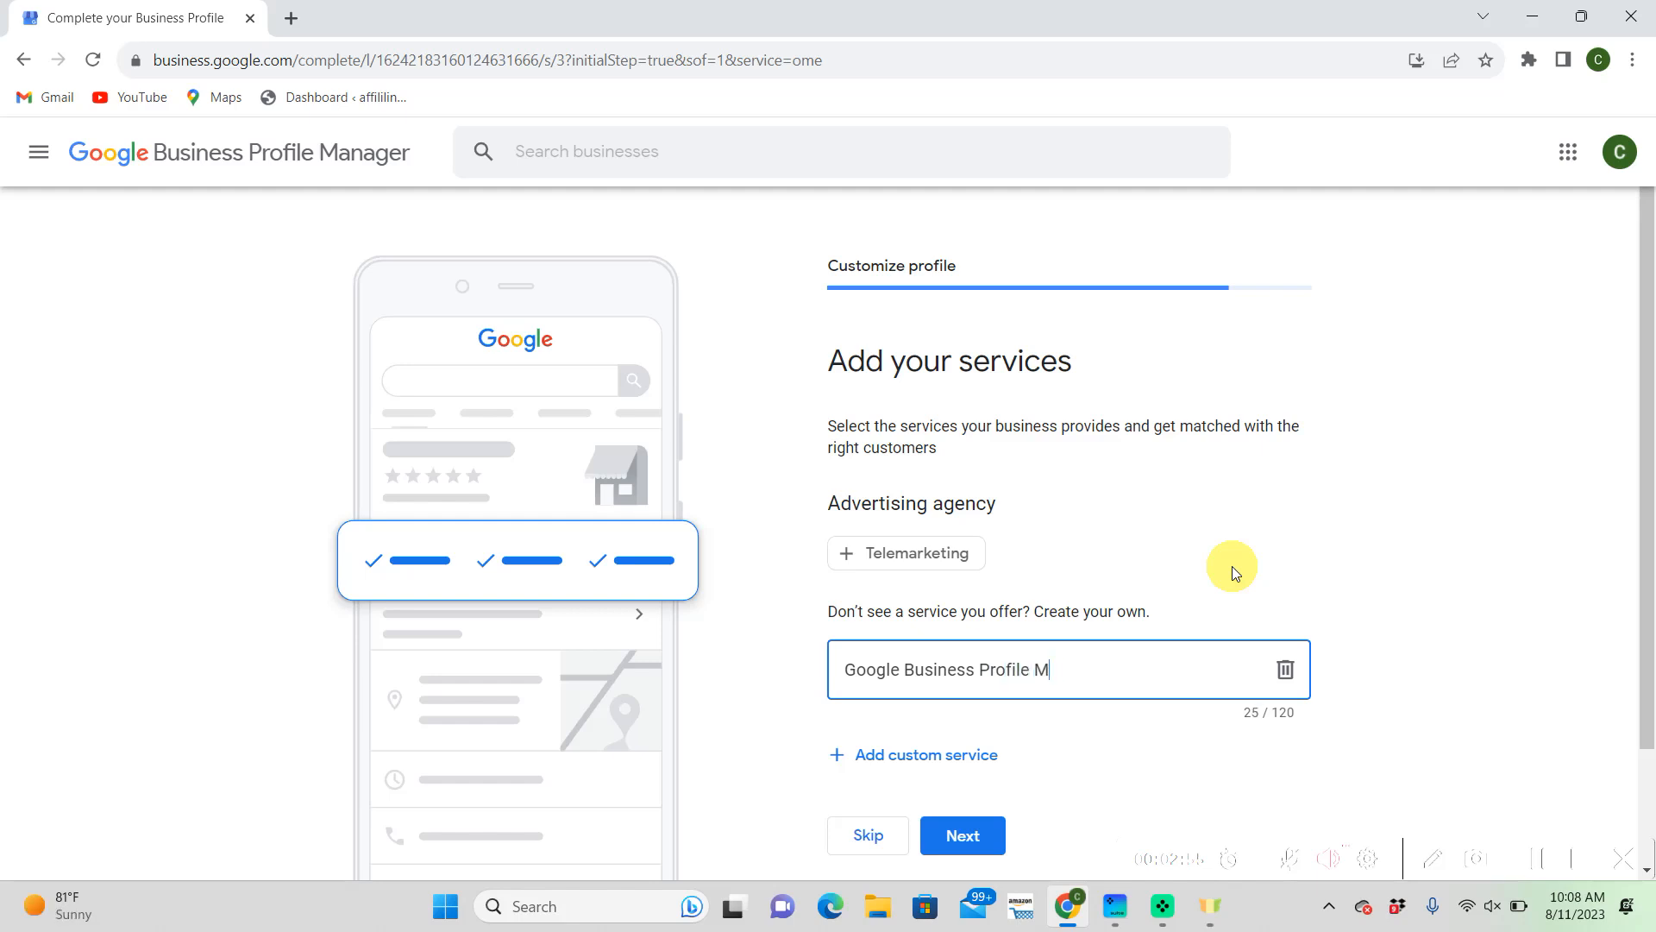
{"action": "type", "text": "anagement"}
{"action": "type", "text": "Soc"}
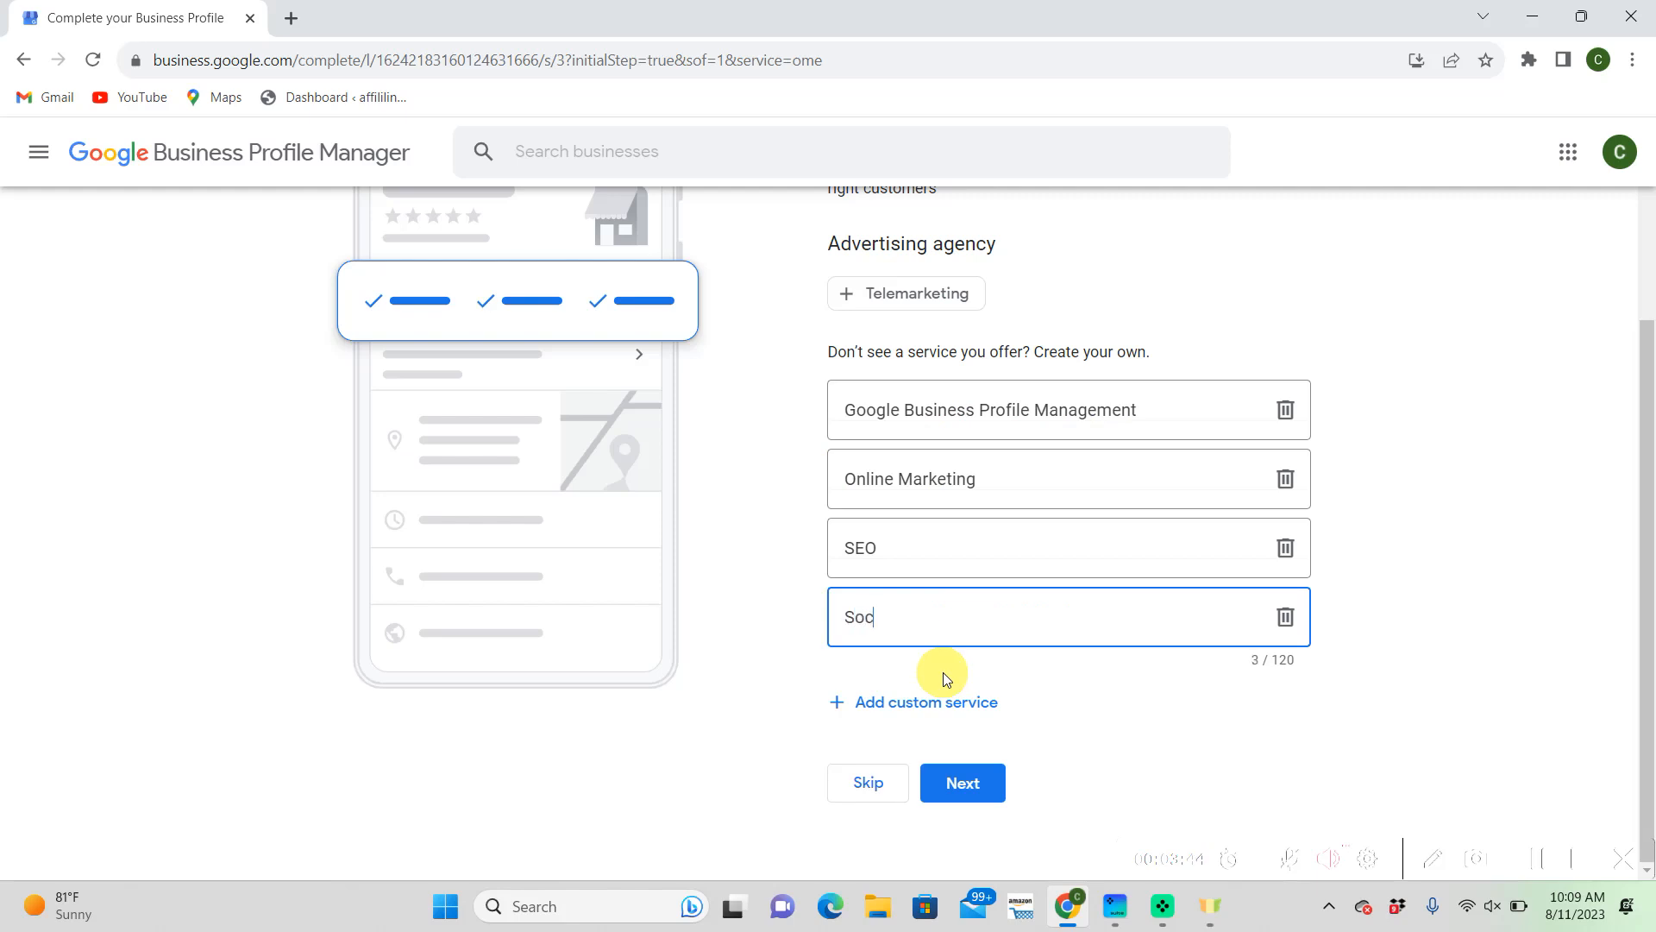
{"action": "type", "text": "ial"}
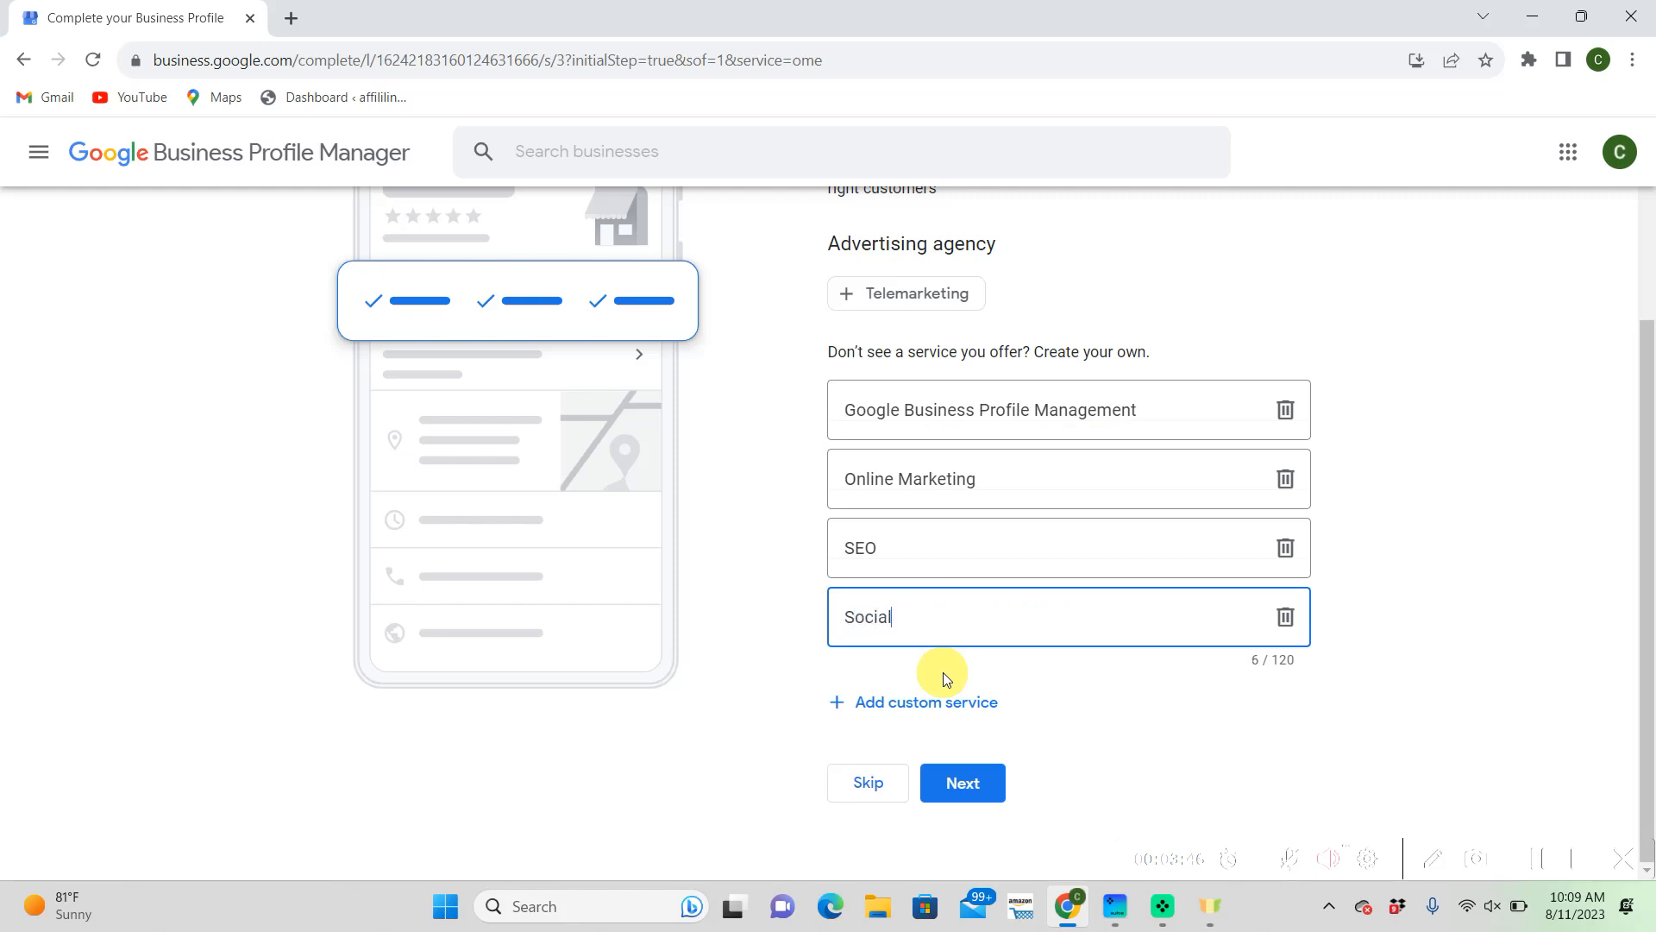
{"action": "type", "text": "Media Management"}
{"action": "type", "text": "C"}
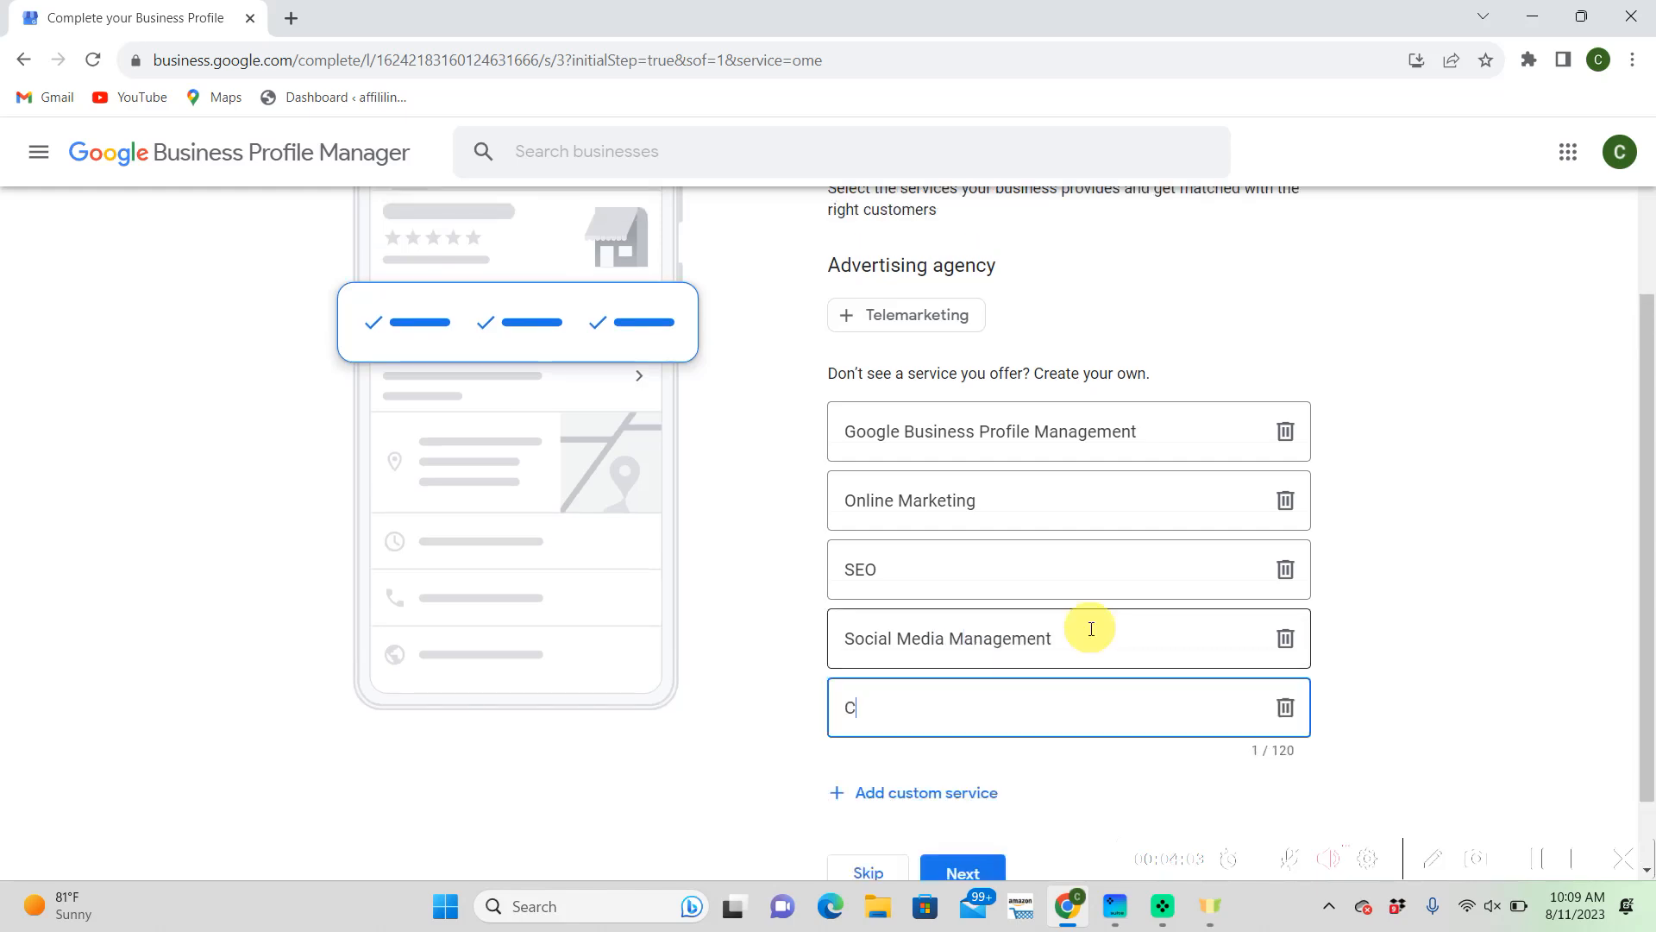
{"action": "type", "text": "ontent Creation"}
{"action": "type", "text": "Pay"}
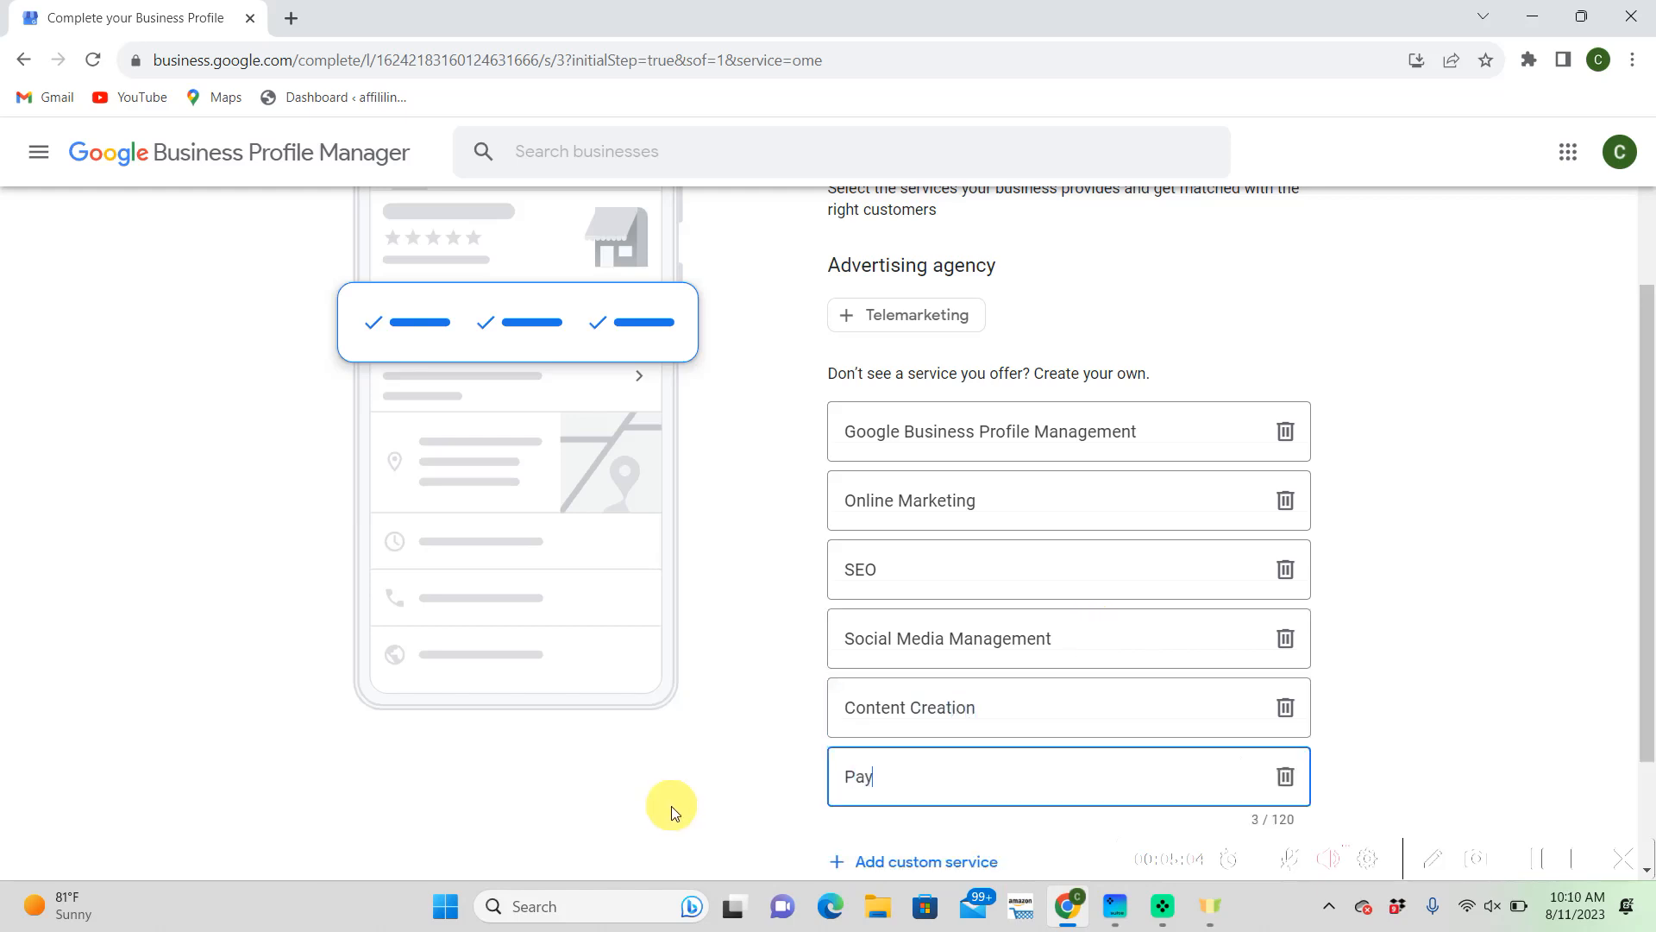
Add custom services Pay-per Click Advertising (PPC), Market Research and Email Marketing
{"action": "type", "text": "-per"}
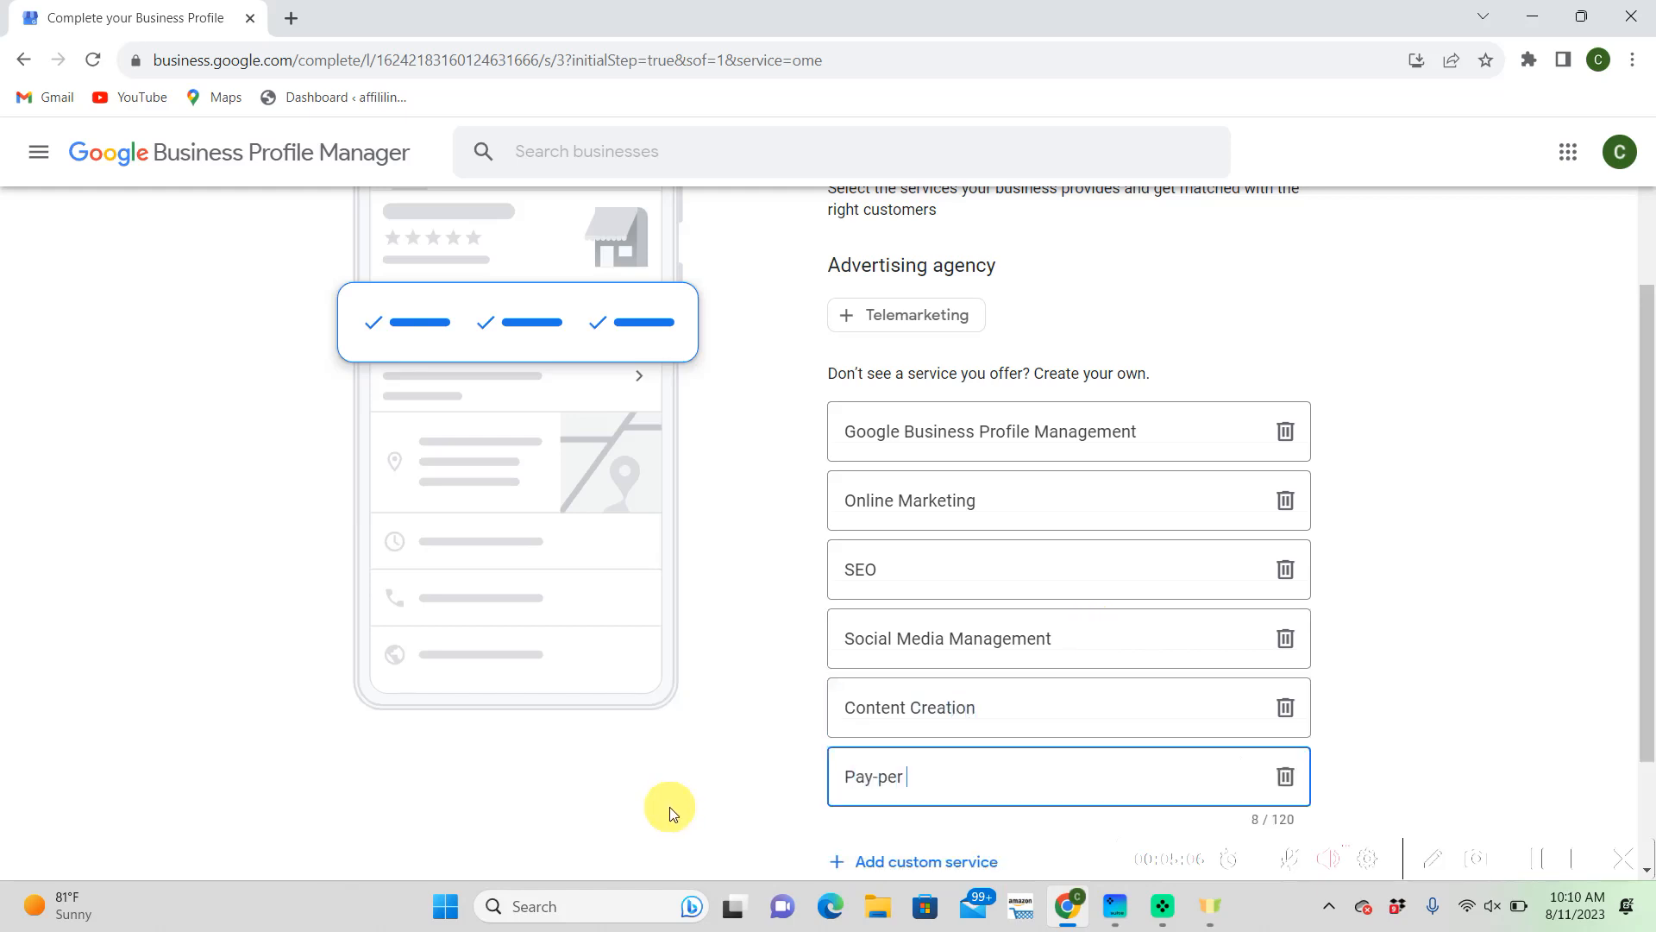
{"action": "type", "text": "Click"}
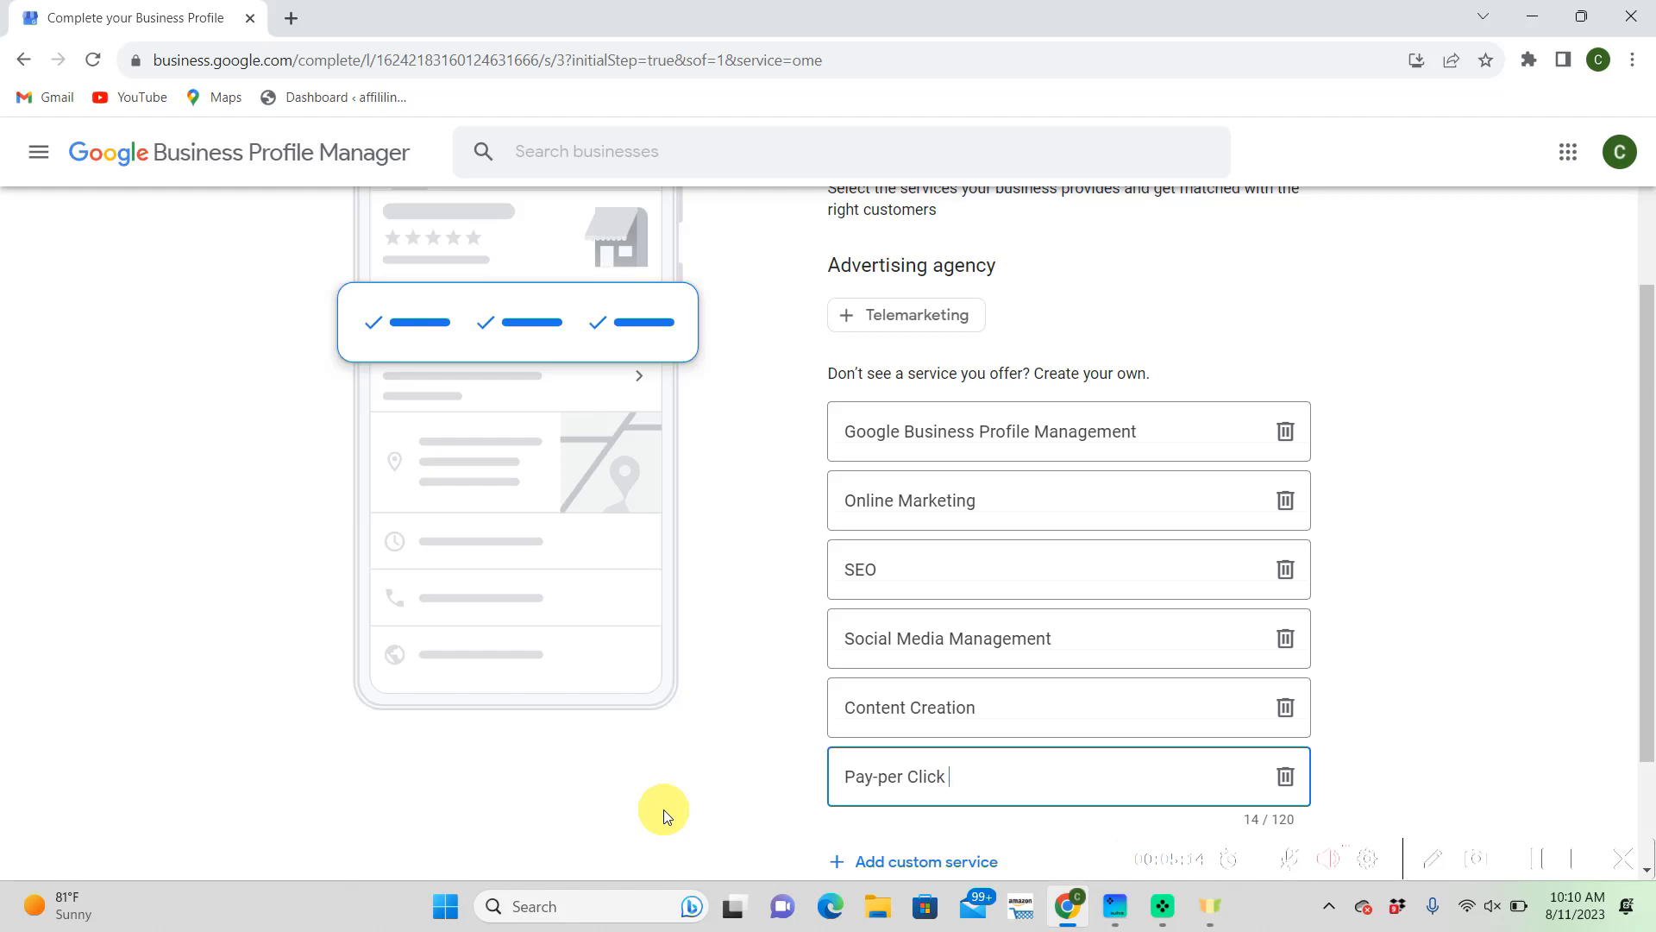
{"action": "type", "text": "Advert"}
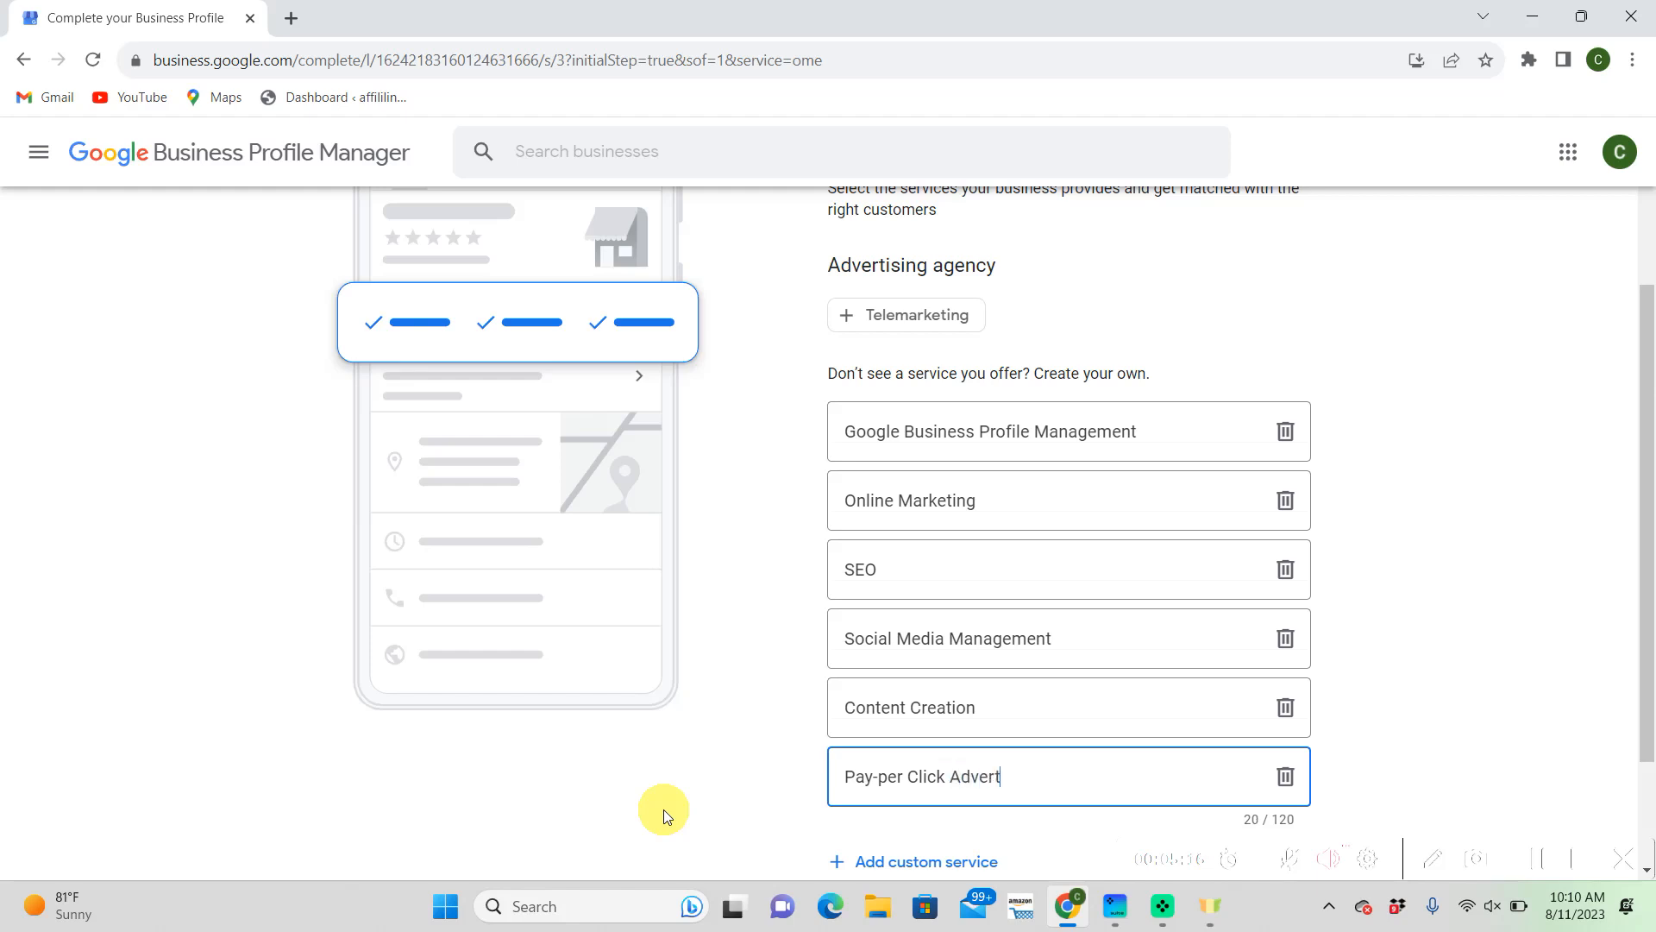
{"action": "type", "text": "ising"}
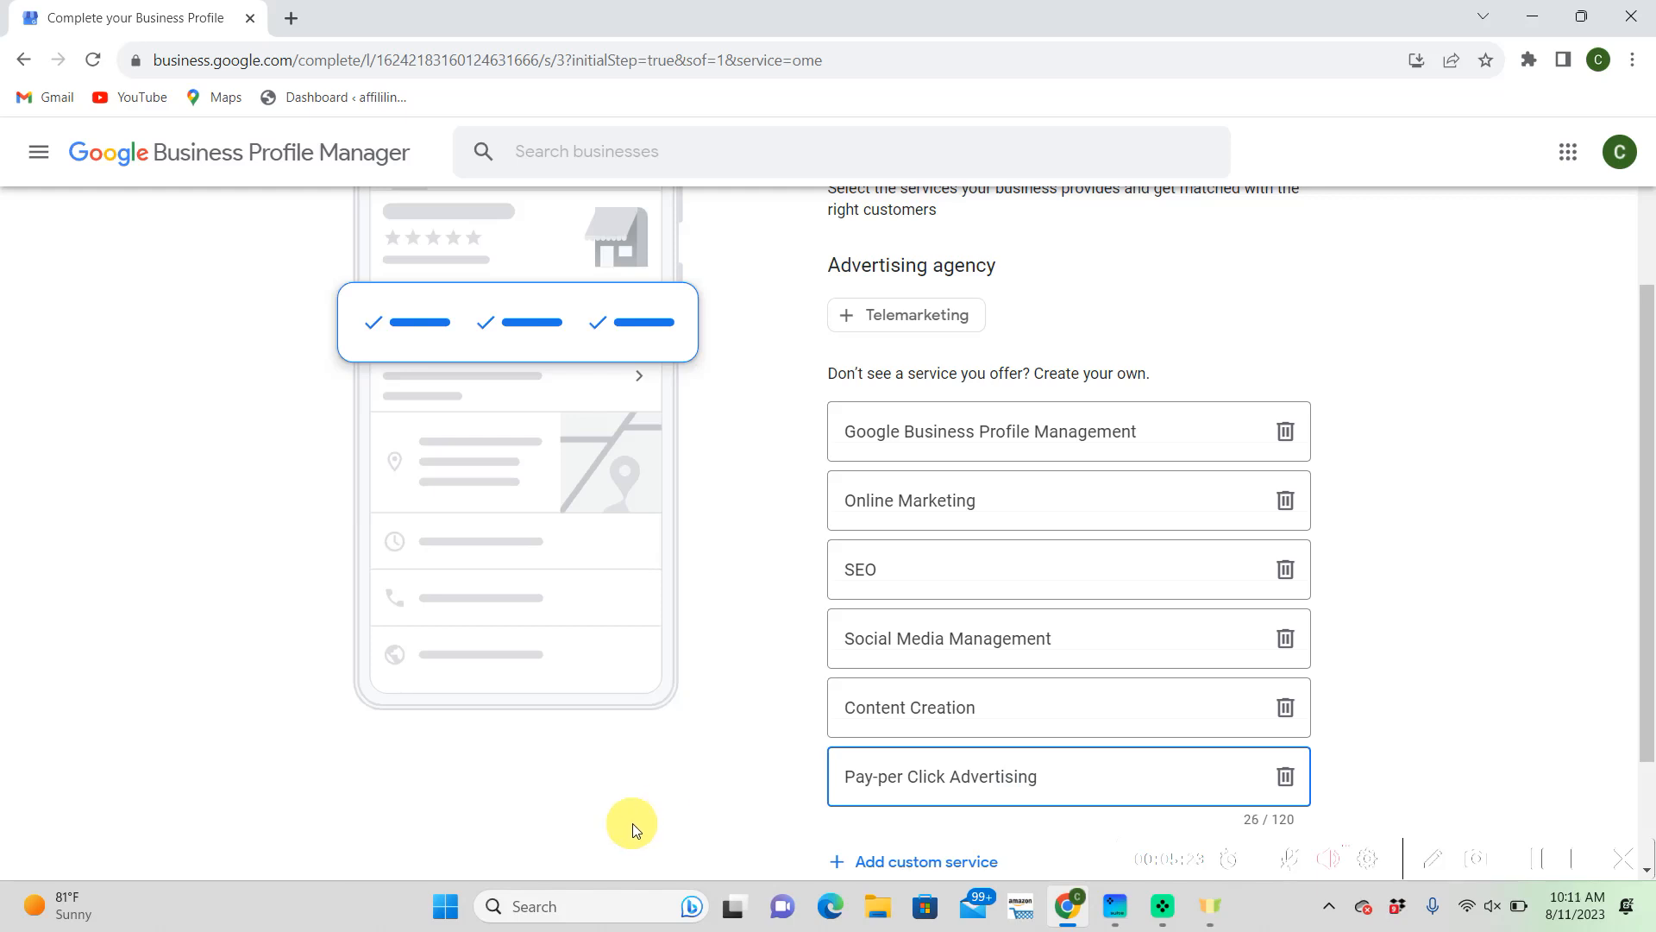
{"action": "type", "text": "(PPC"}
{"action": "type", "text": "M"}
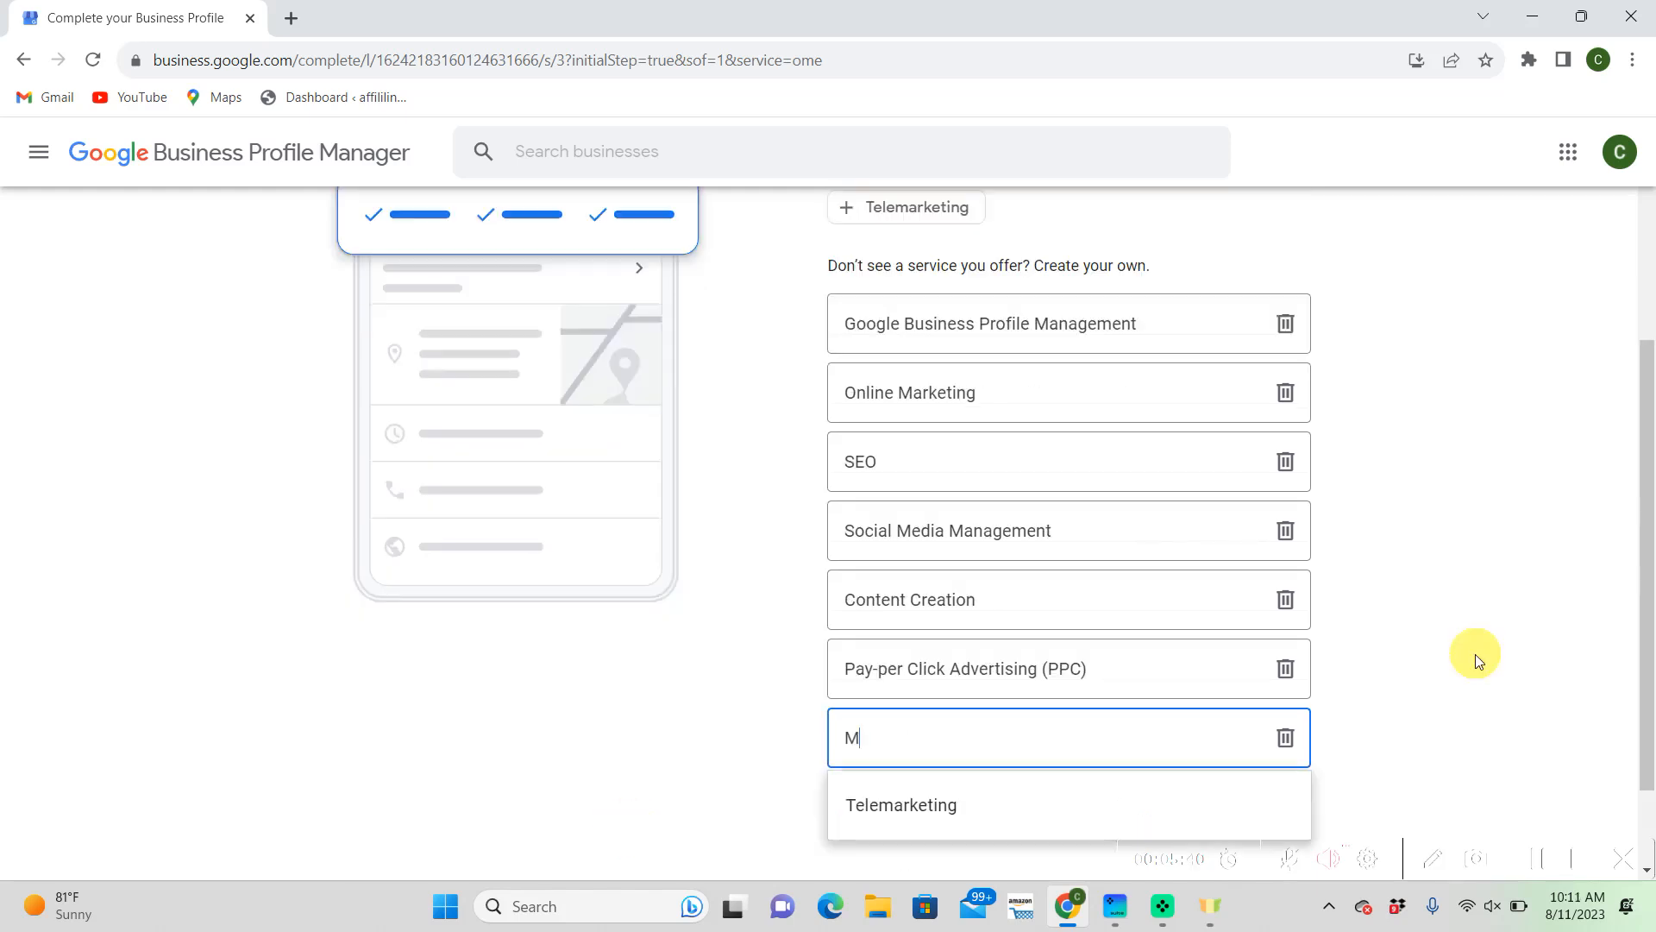
{"action": "type", "text": "arket R"}
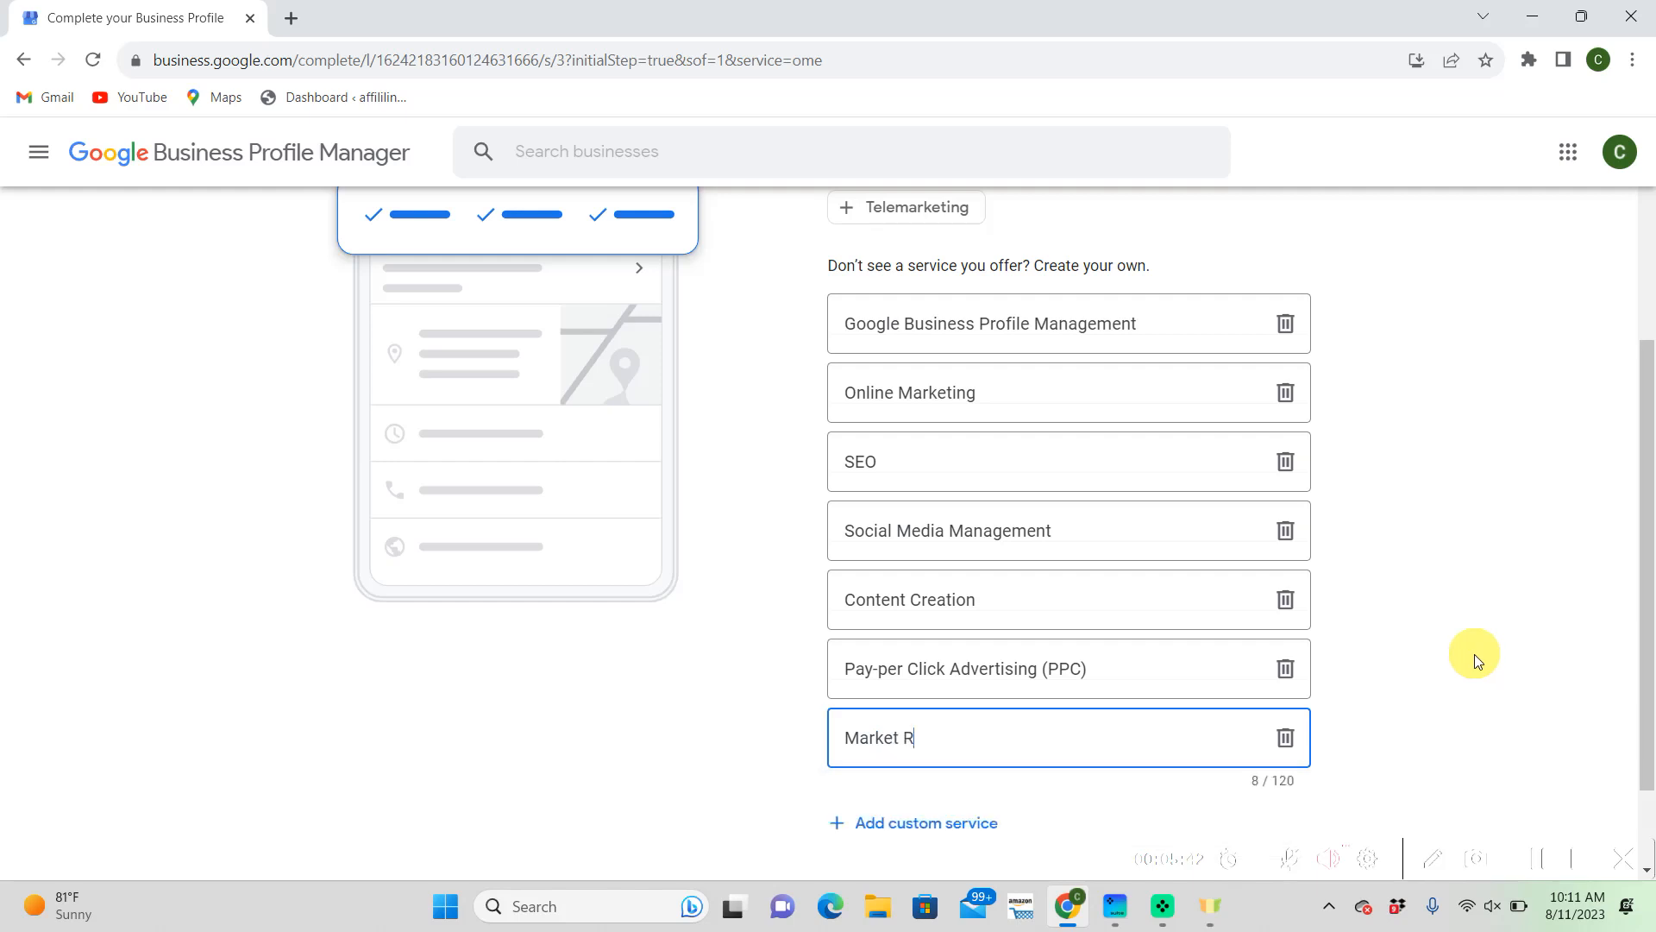
{"action": "type", "text": "easerch"}
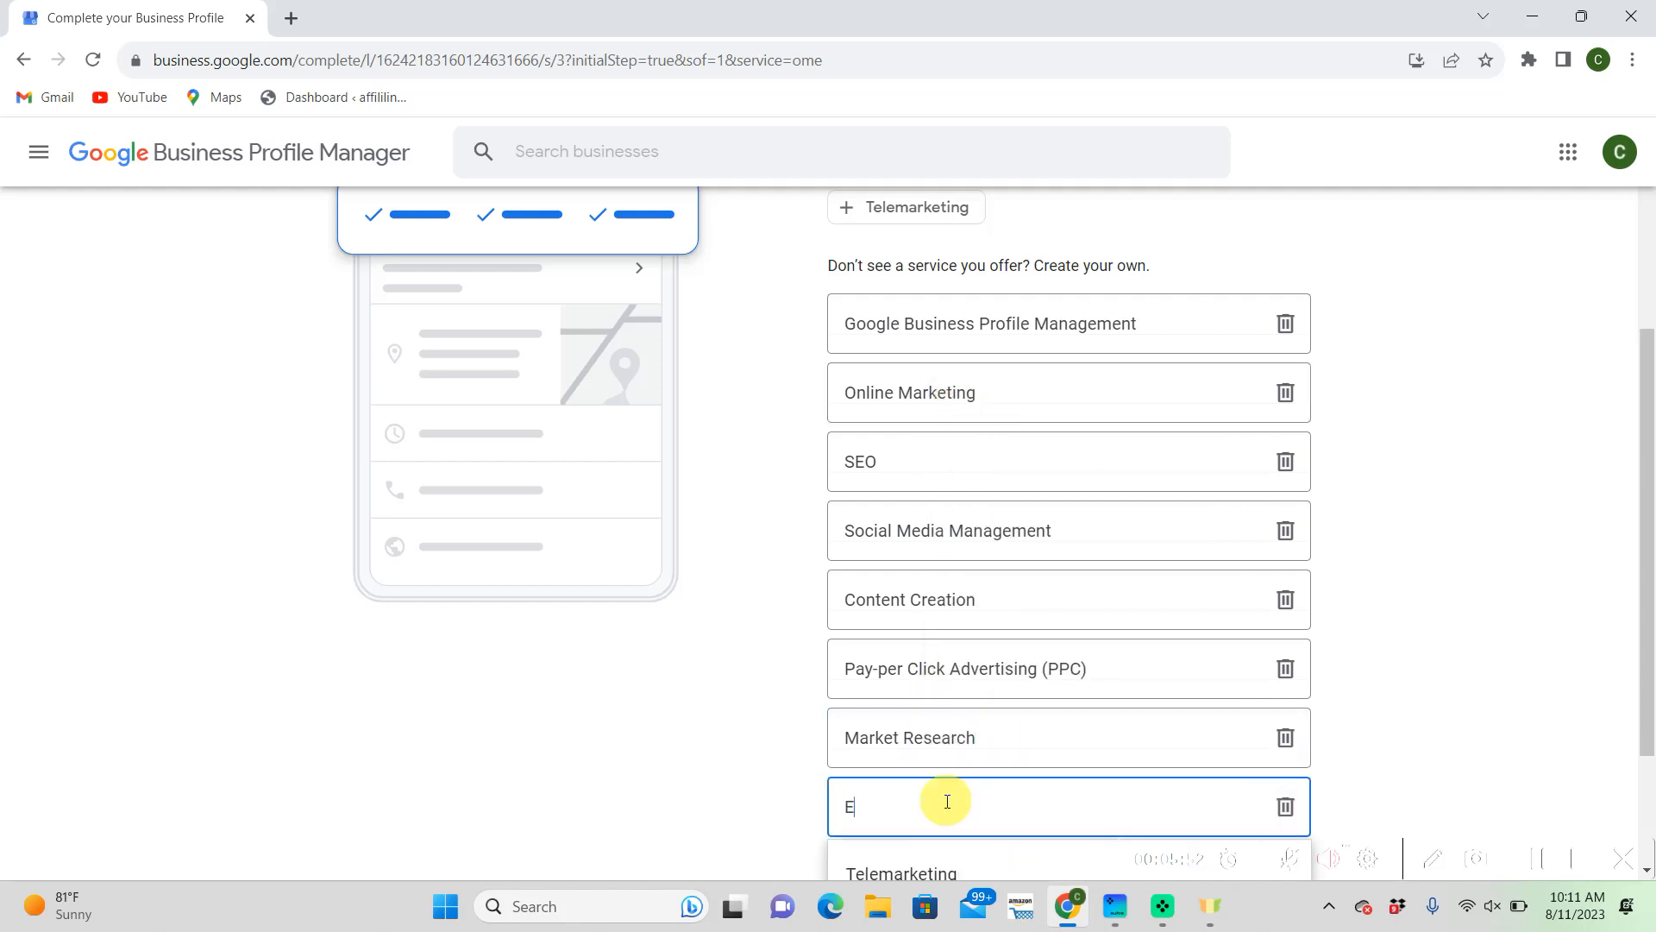
{"action": "type", "text": "mail"}
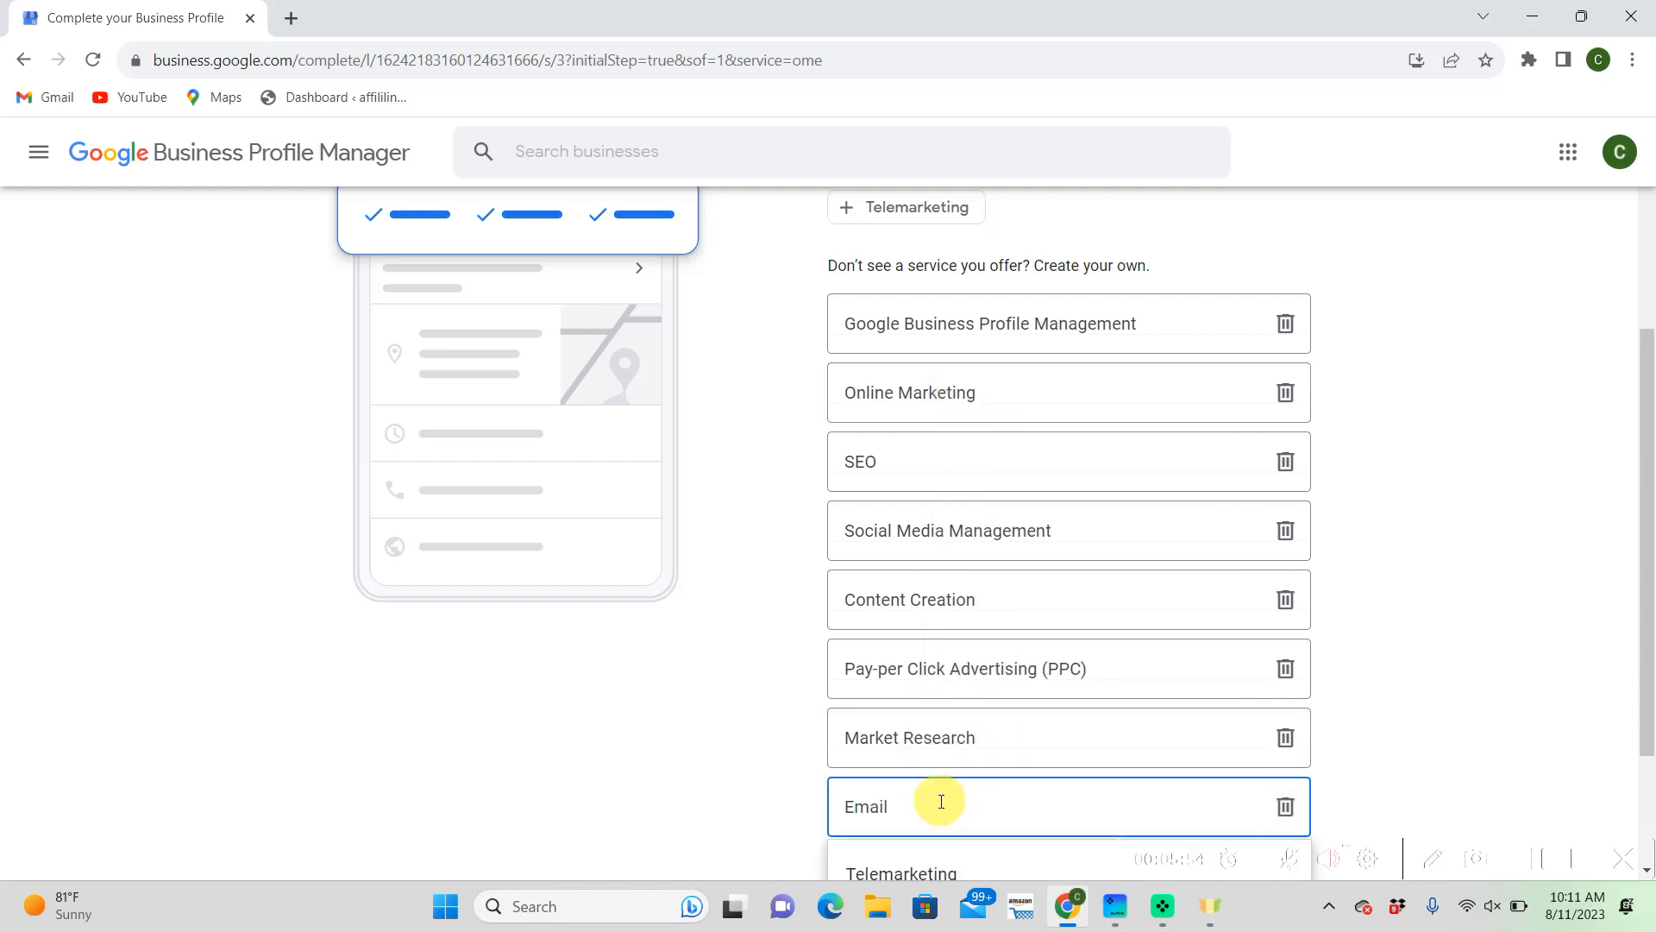
{"action": "type", "text": "Marketing"}
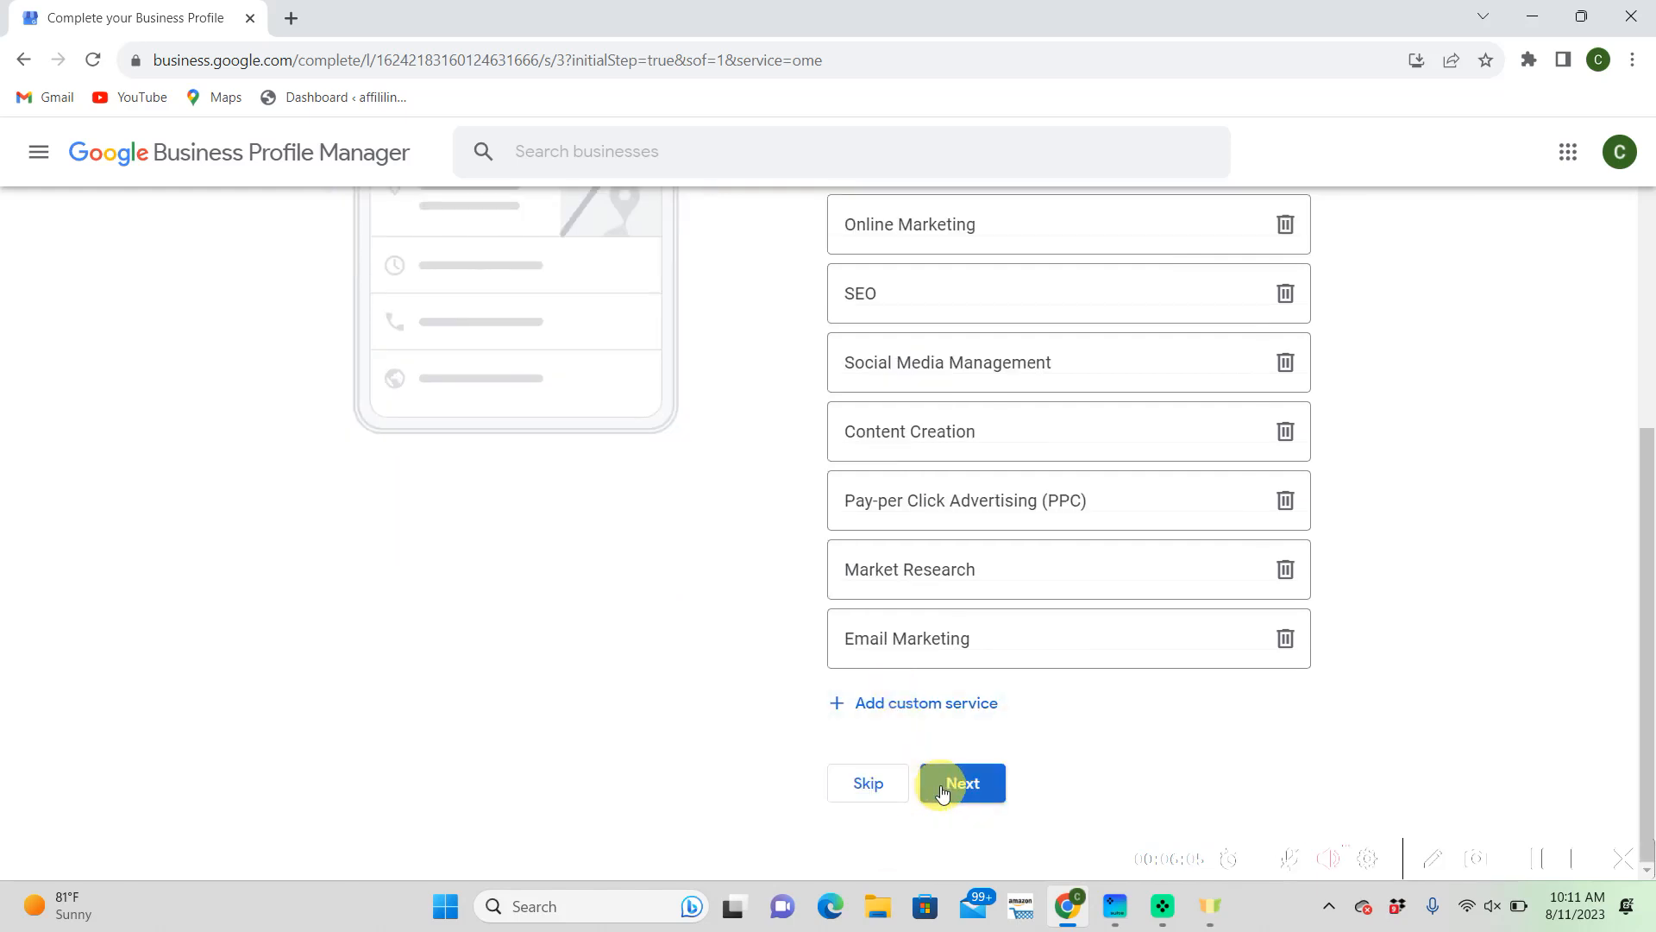
Finish the services and mark the weekdays as open on the business hours page
{"action": "left_click", "coordinate": [961, 784]}
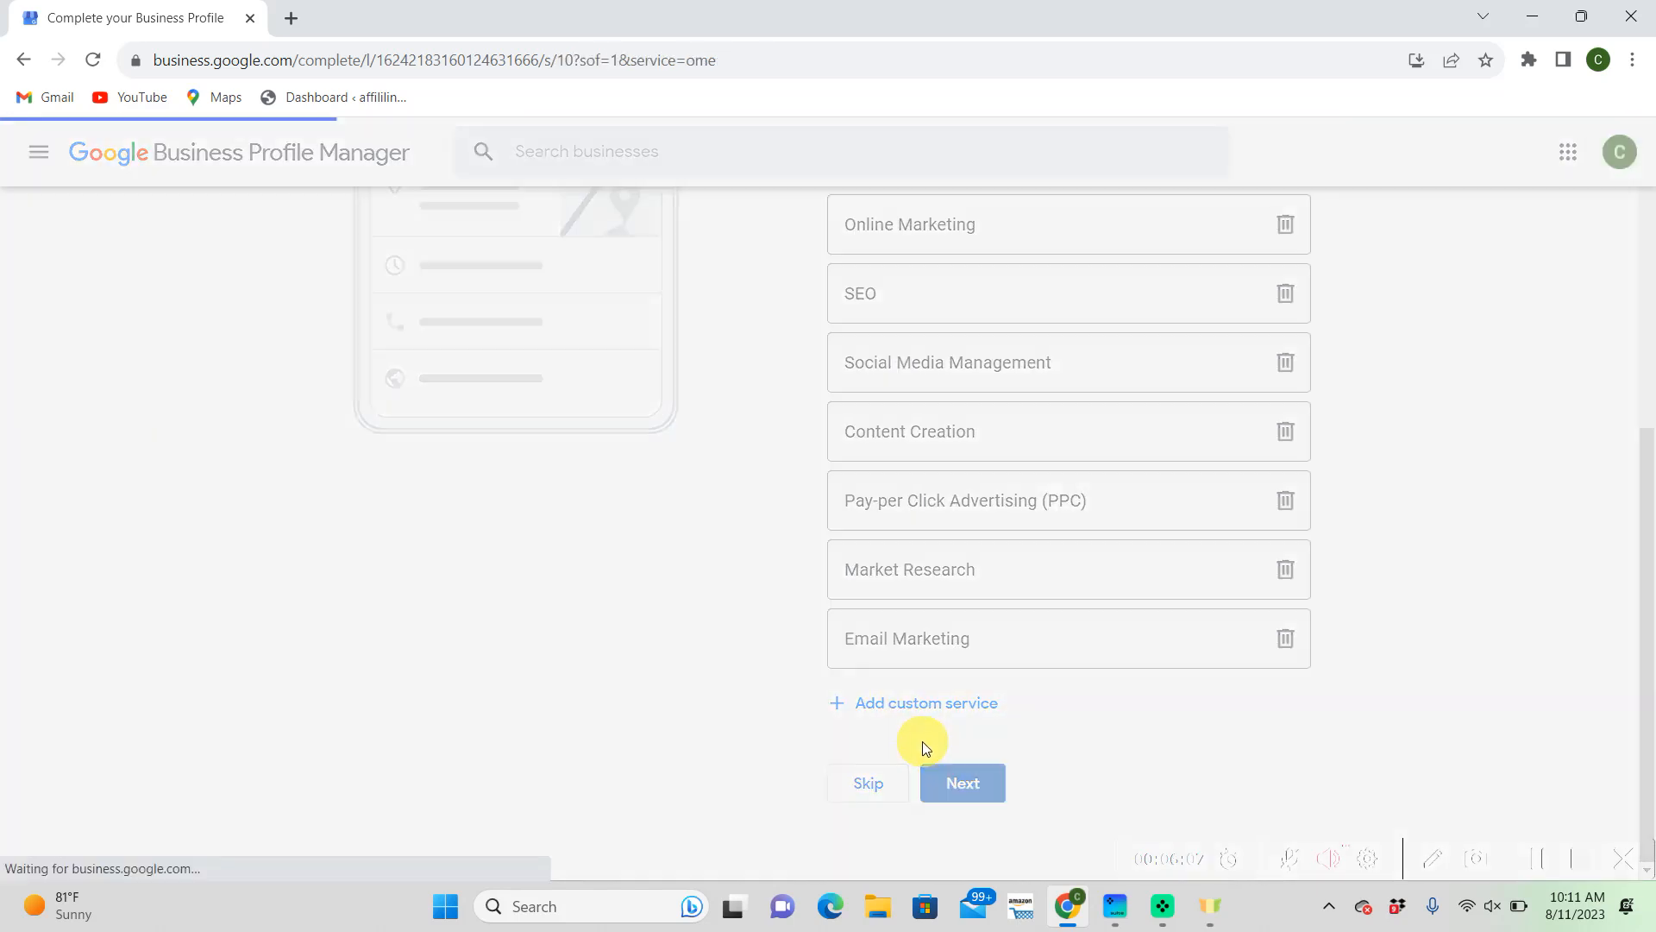
{"action": "left_click", "coordinate": [961, 784]}
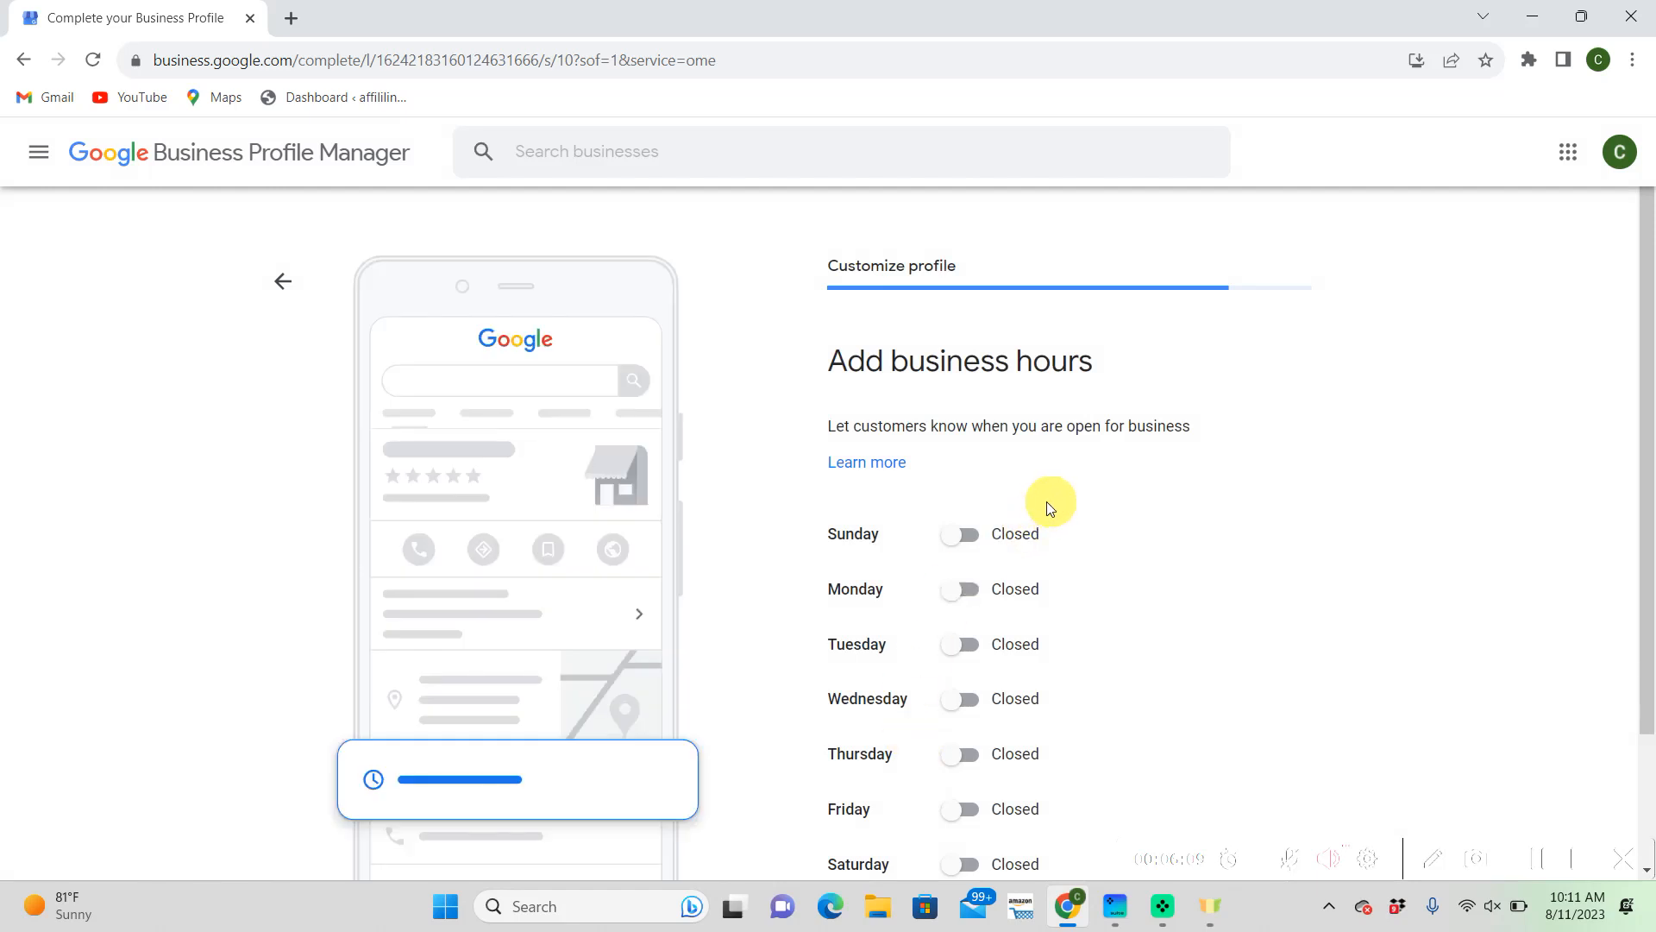
{"action": "scroll", "scroll_direction": "down", "scroll_amount": 3}
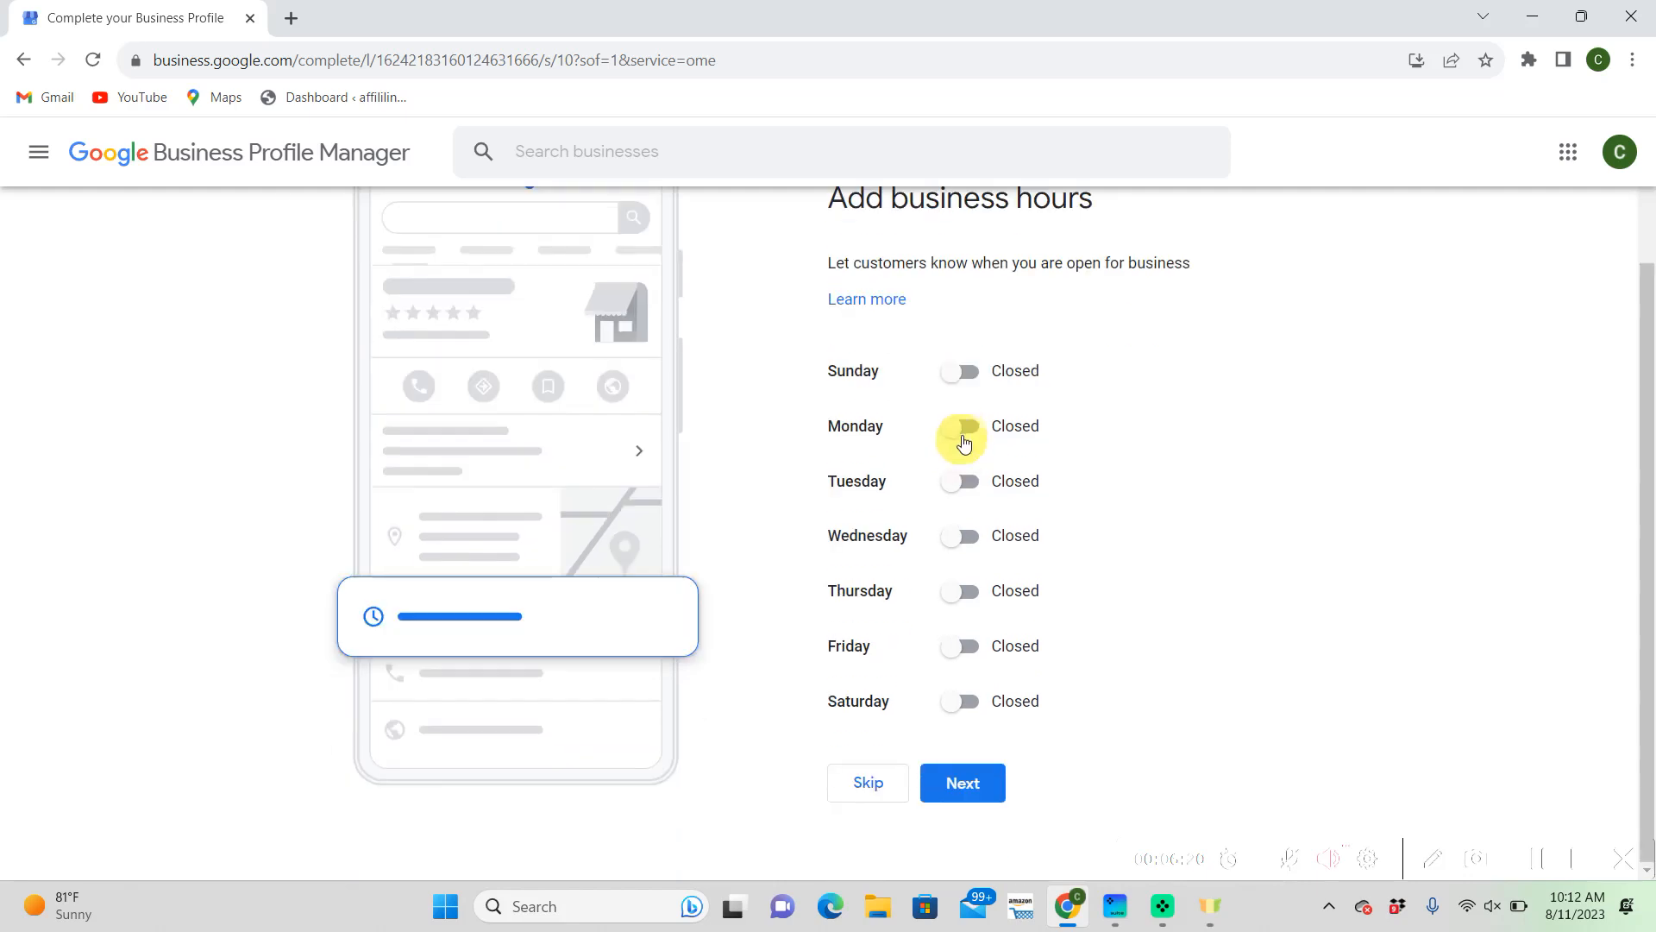
{"action": "left_click", "coordinate": [959, 426]}
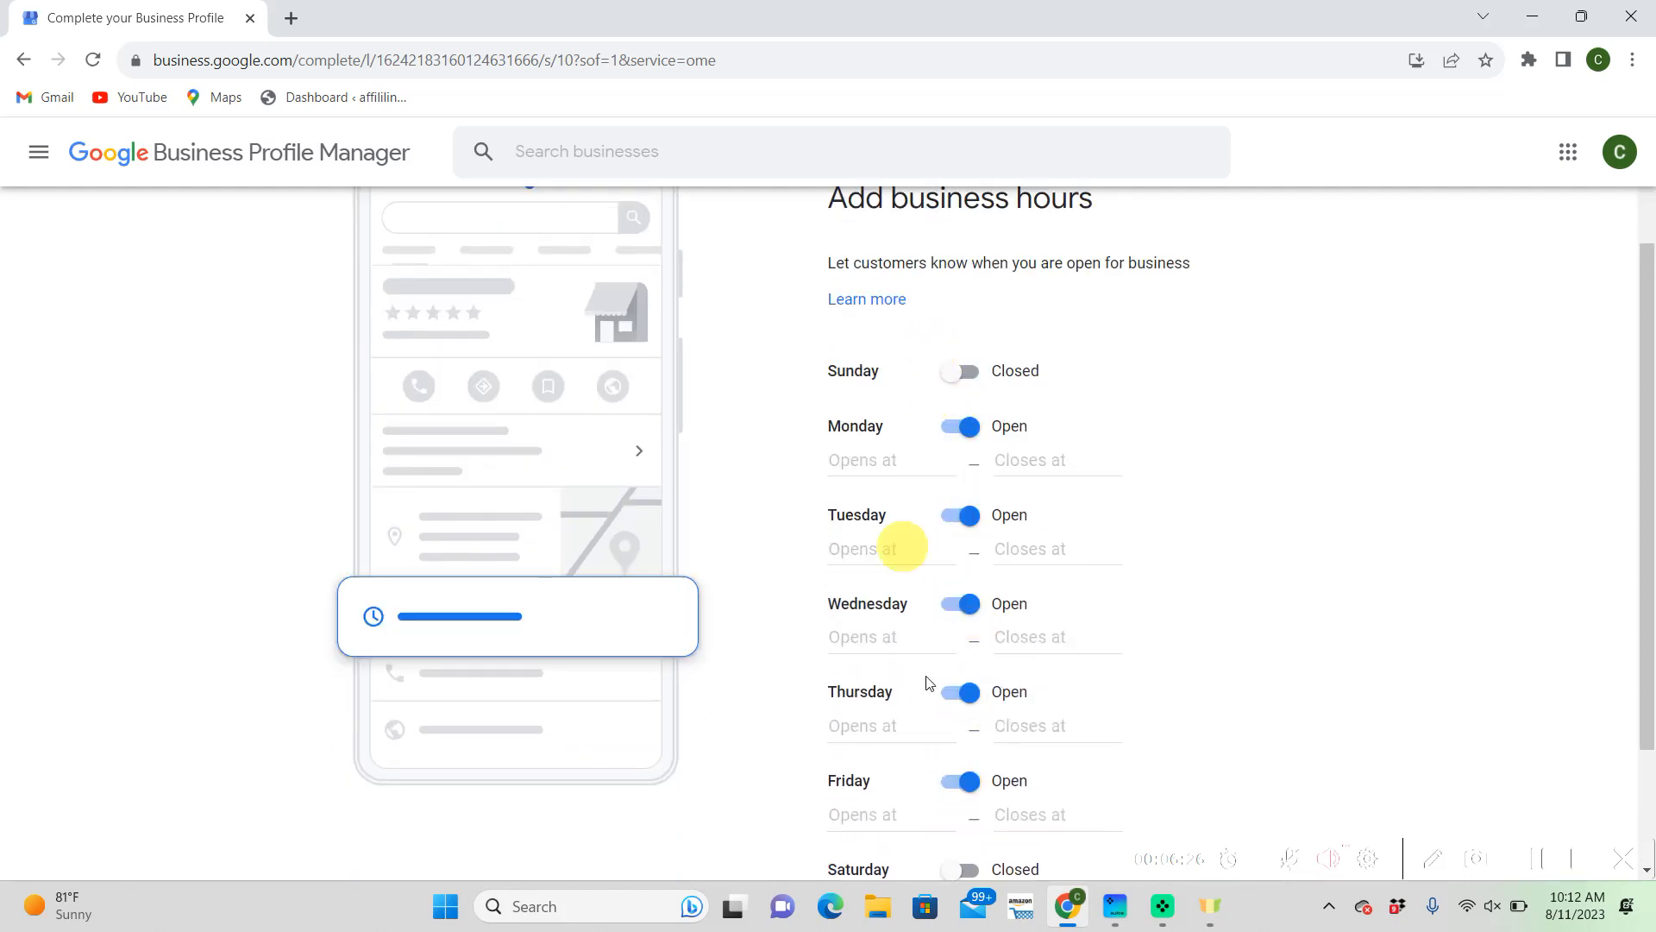
{"action": "type", "text": "24 hours"}
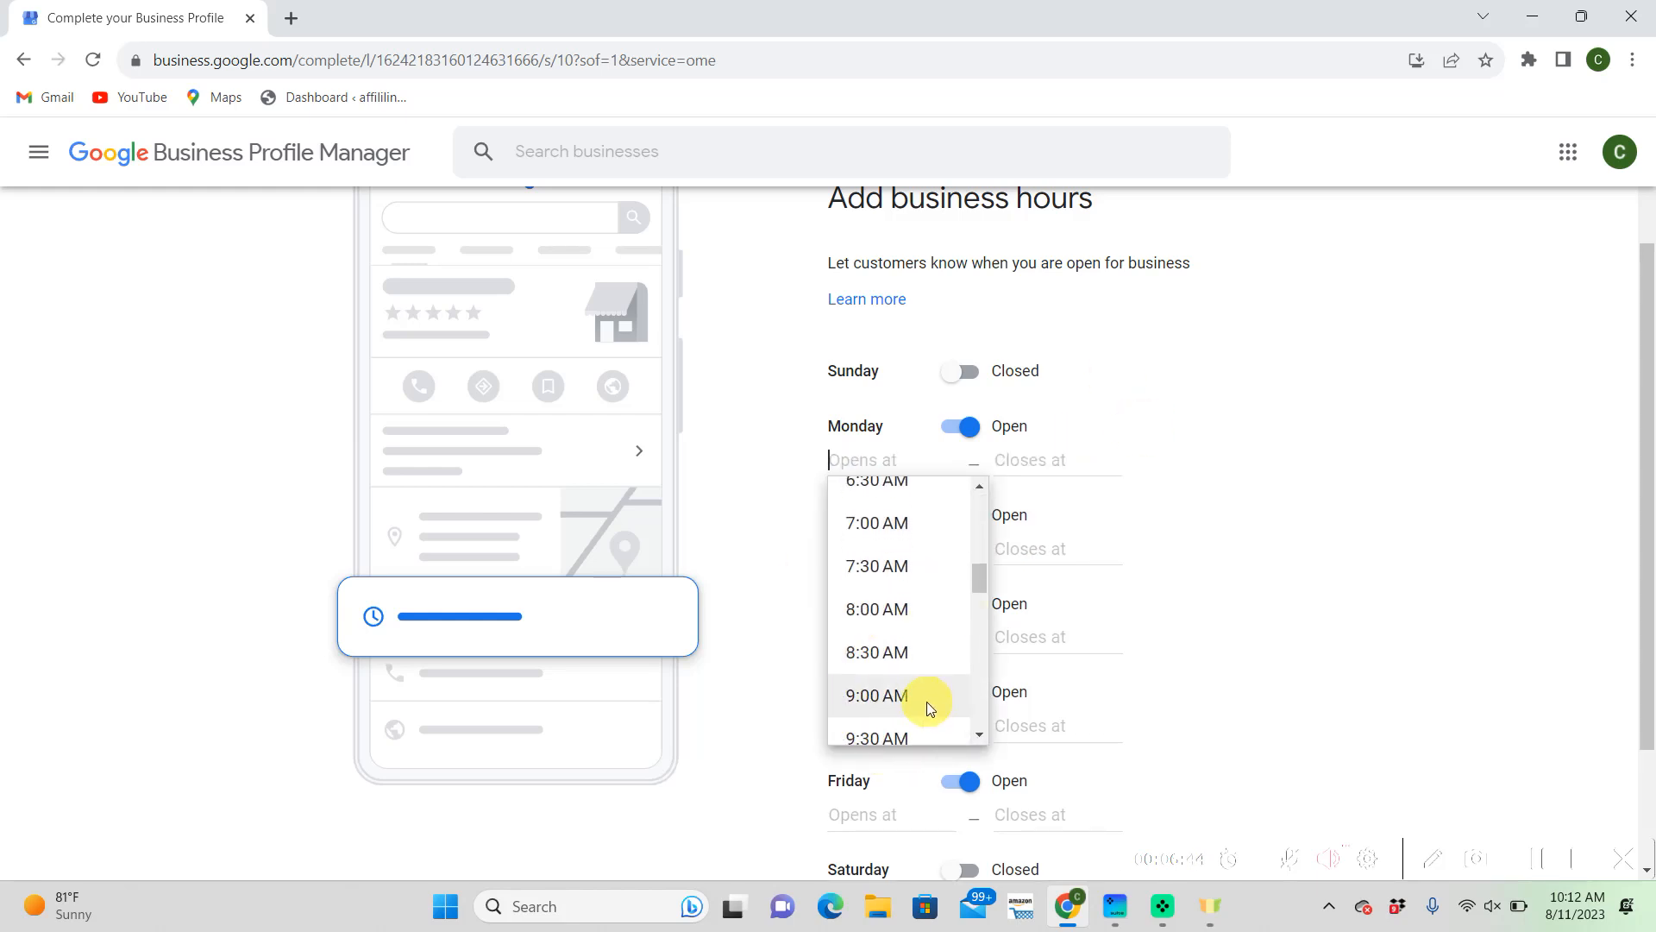
Set Monday, Wednesday and Friday opening times to 9:00 AM with closing times chosen
{"action": "left_click", "coordinate": [877, 695]}
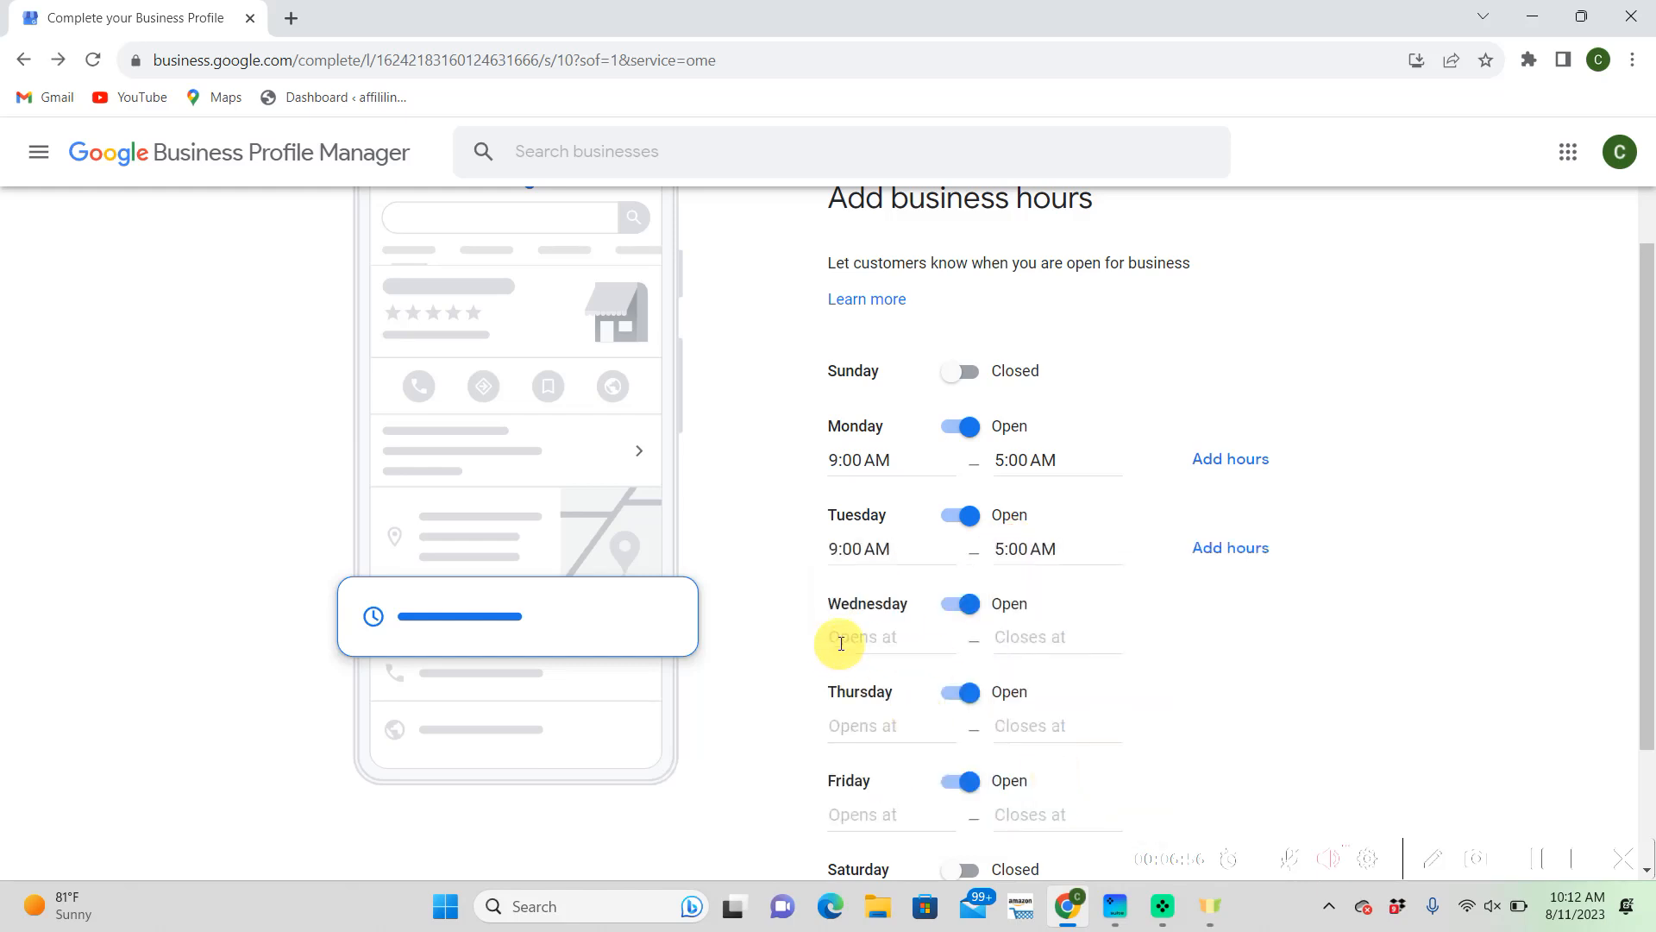
{"action": "left_click", "coordinate": [890, 637]}
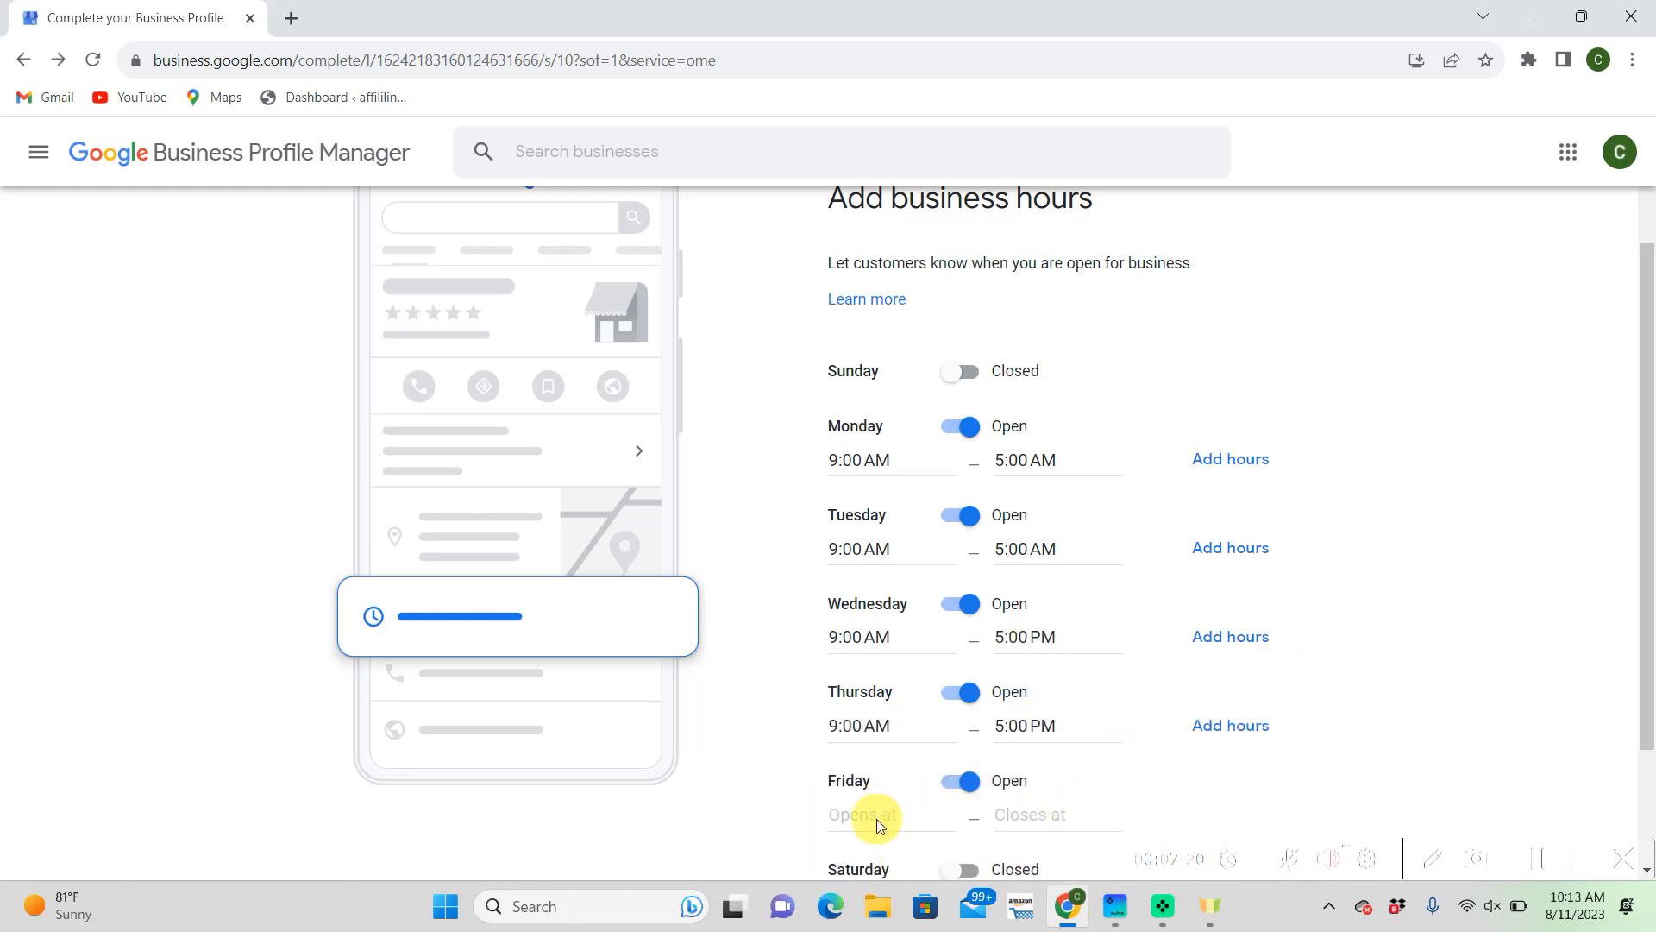
{"action": "left_click", "coordinate": [863, 814]}
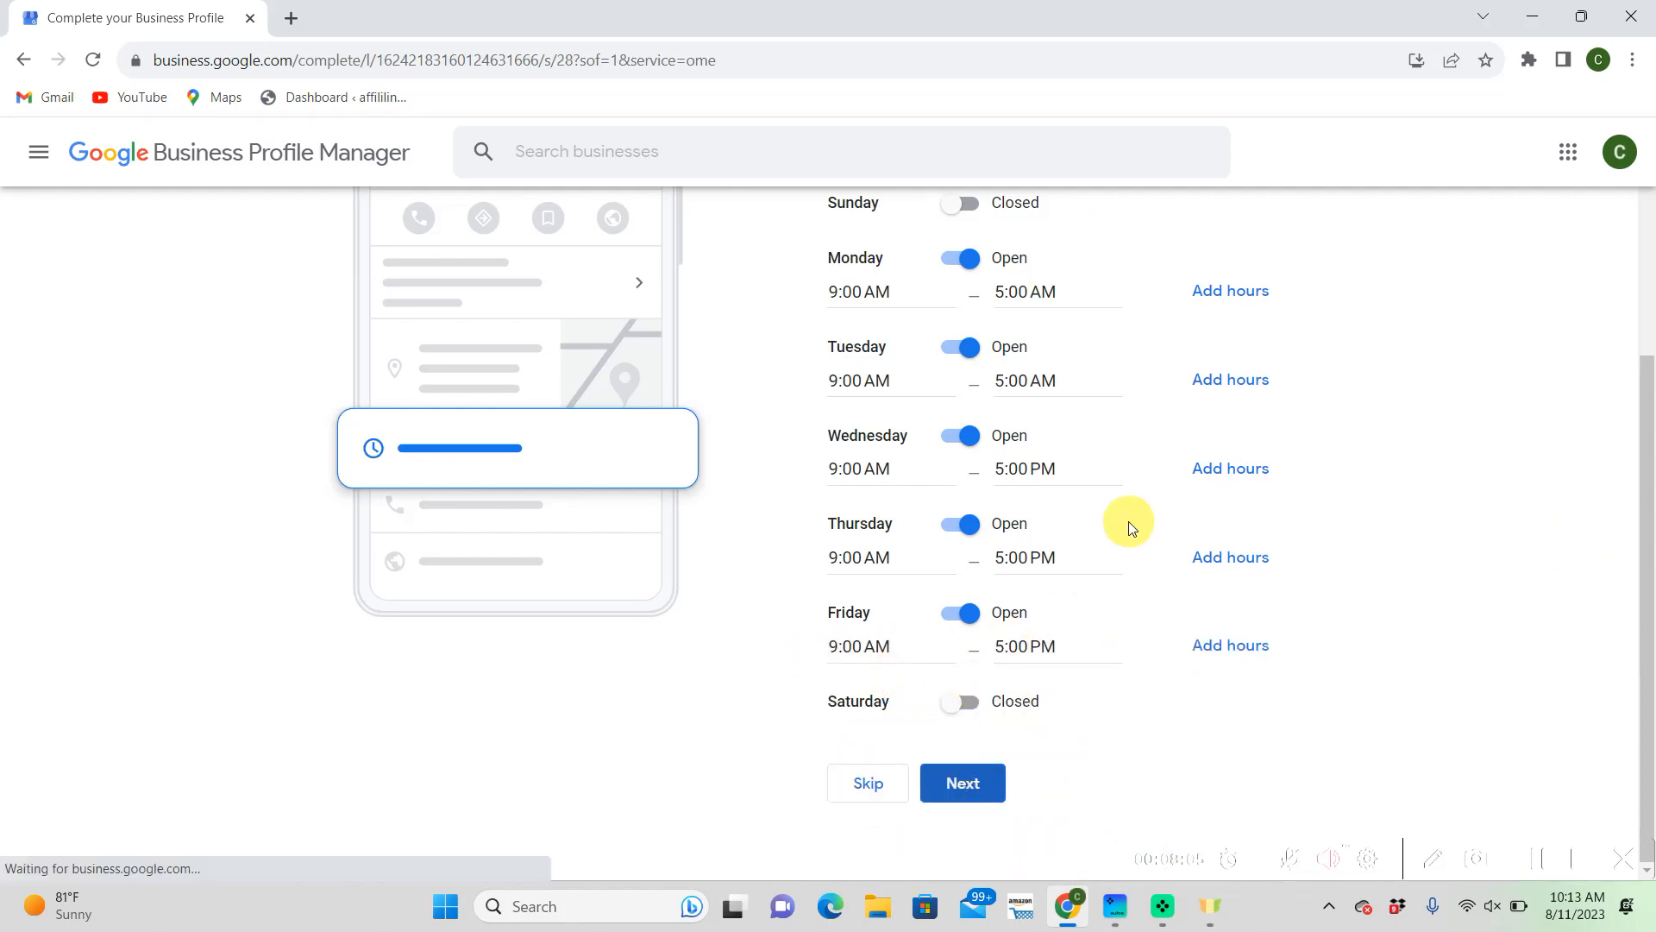
Leave Accept Messages toggled on and continue to the business description step
{"action": "left_click", "coordinate": [961, 782]}
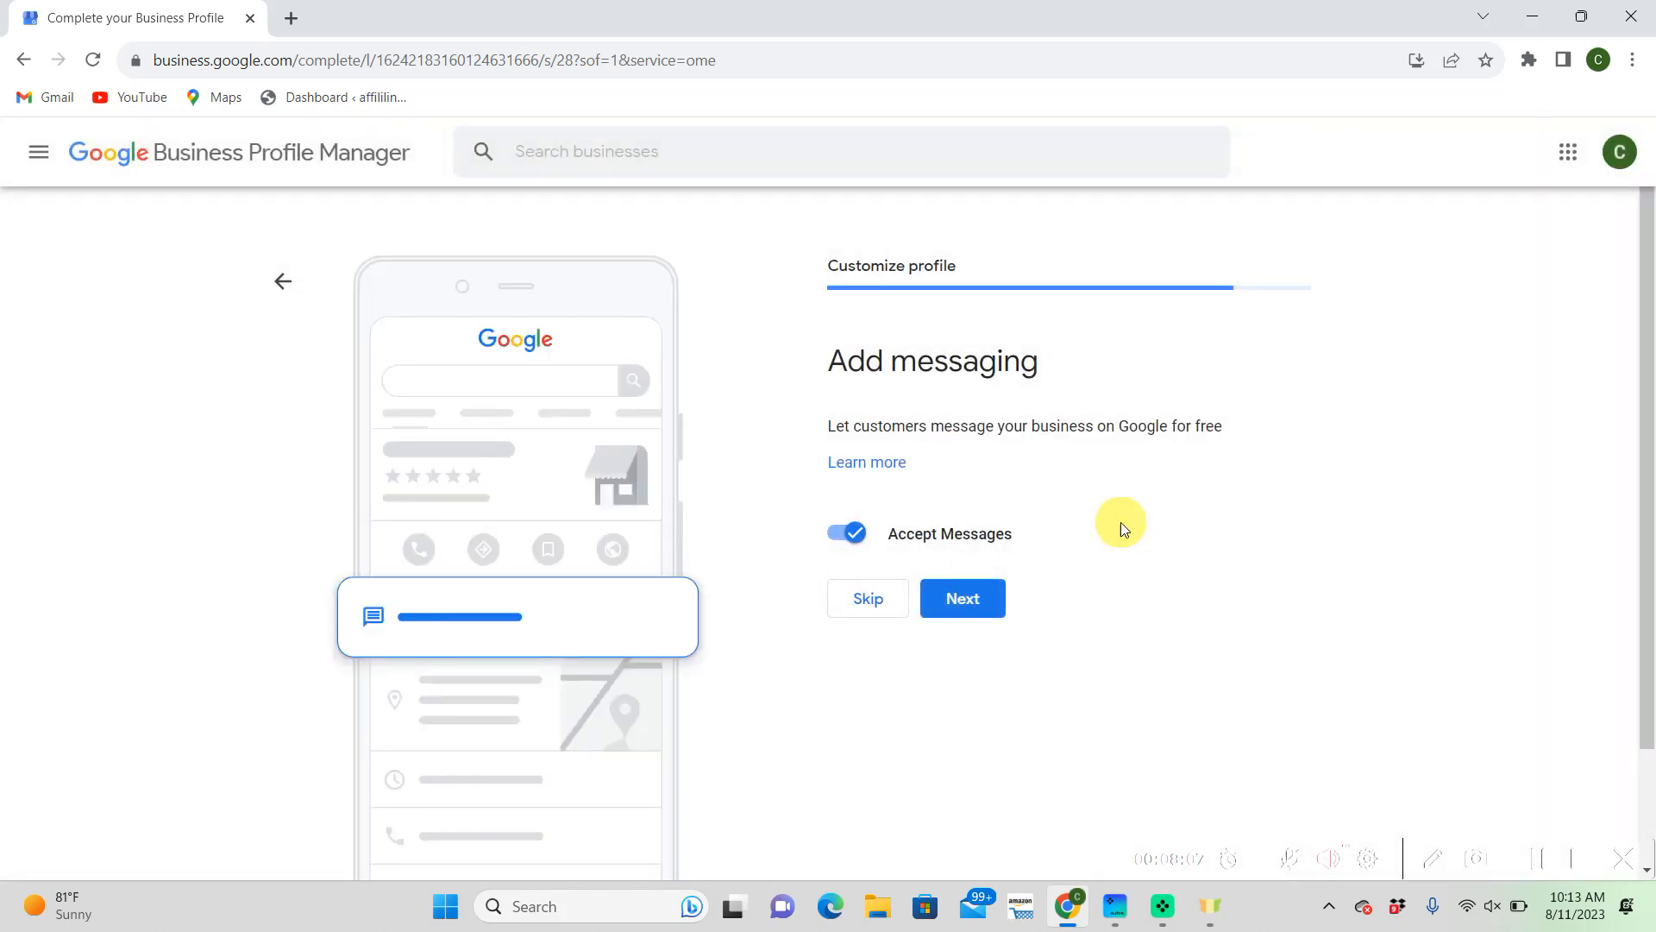
{"action": "mouse_move", "coordinate": [906, 533]}
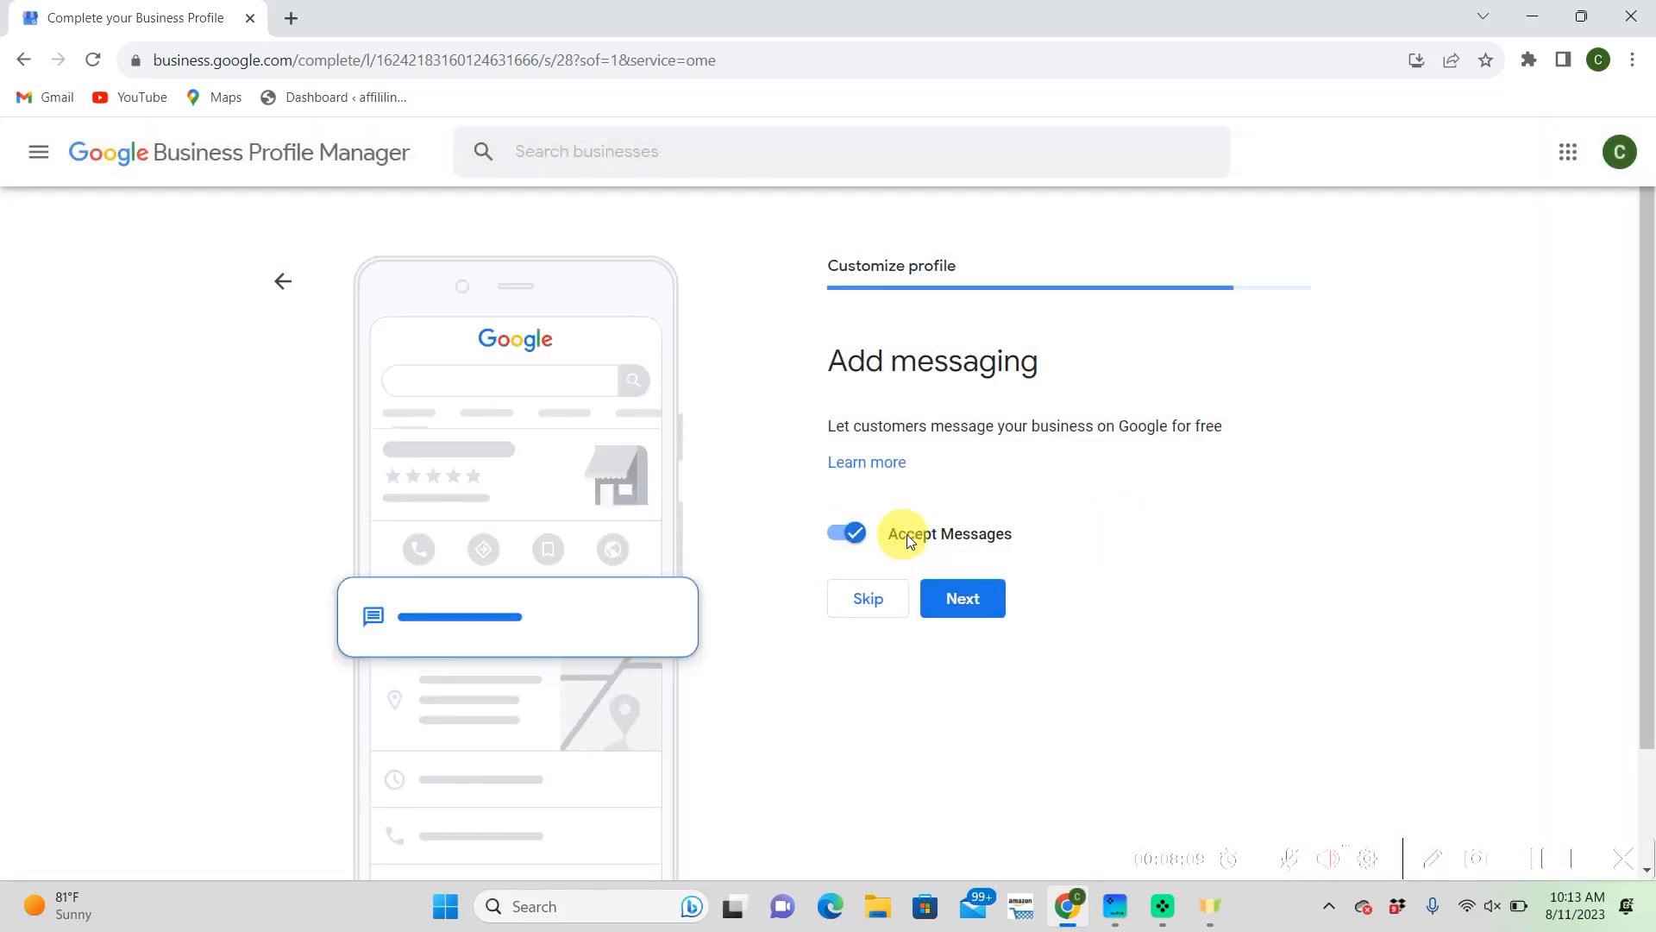
{"action": "left_click", "coordinate": [847, 533]}
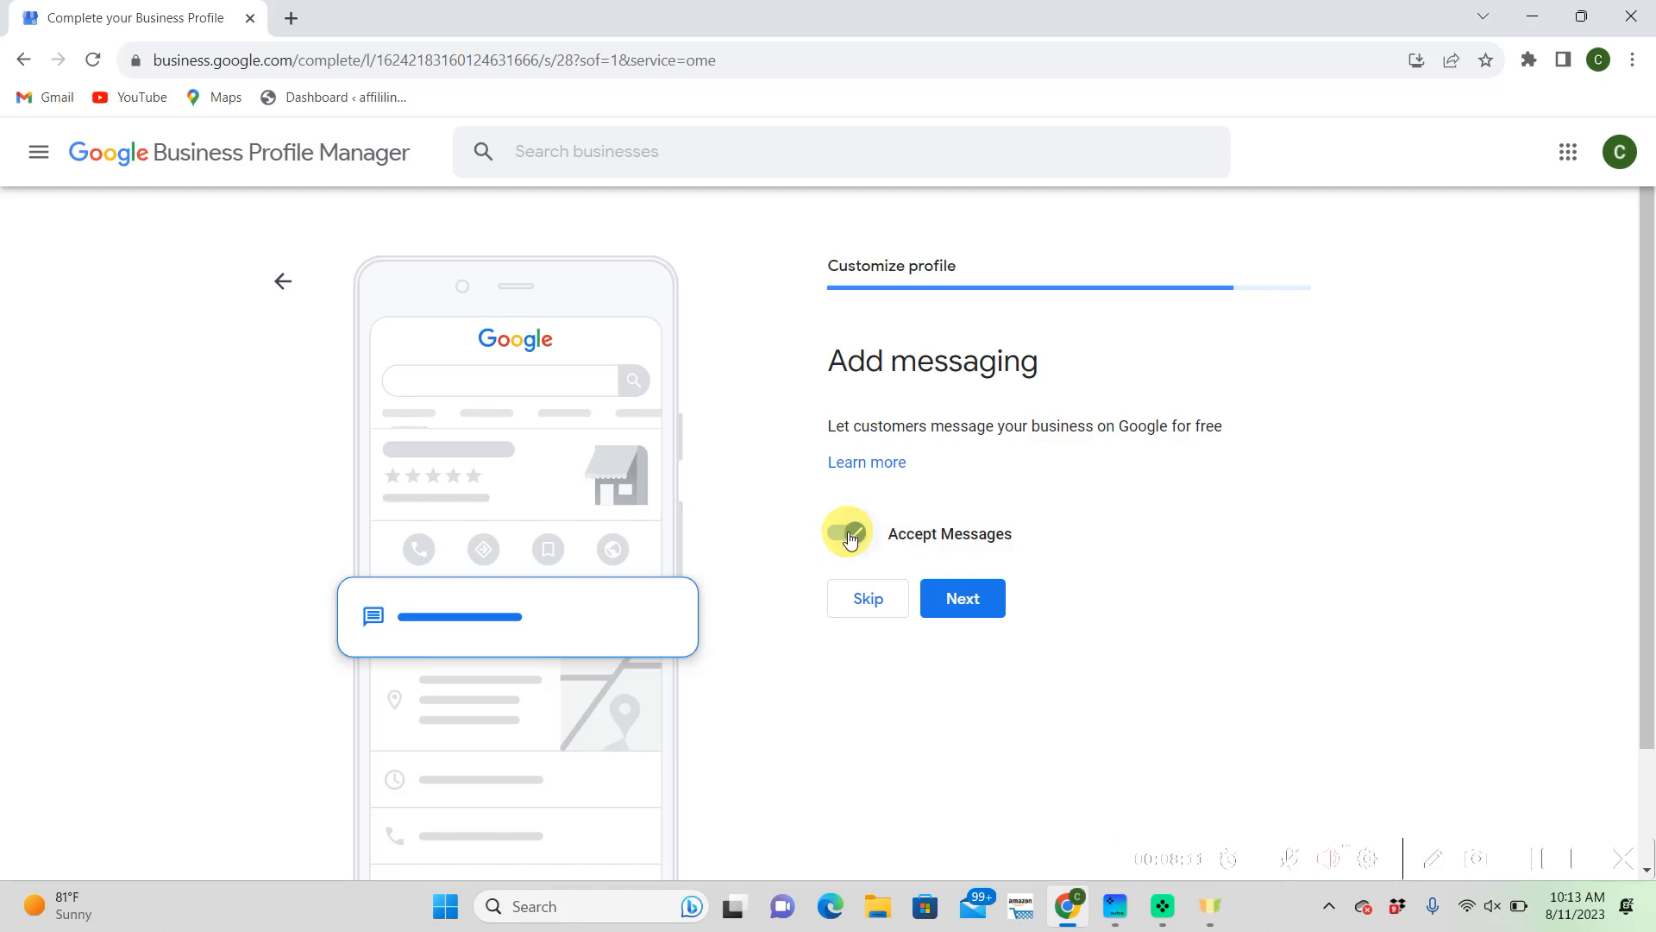
{"action": "left_click", "coordinate": [846, 533]}
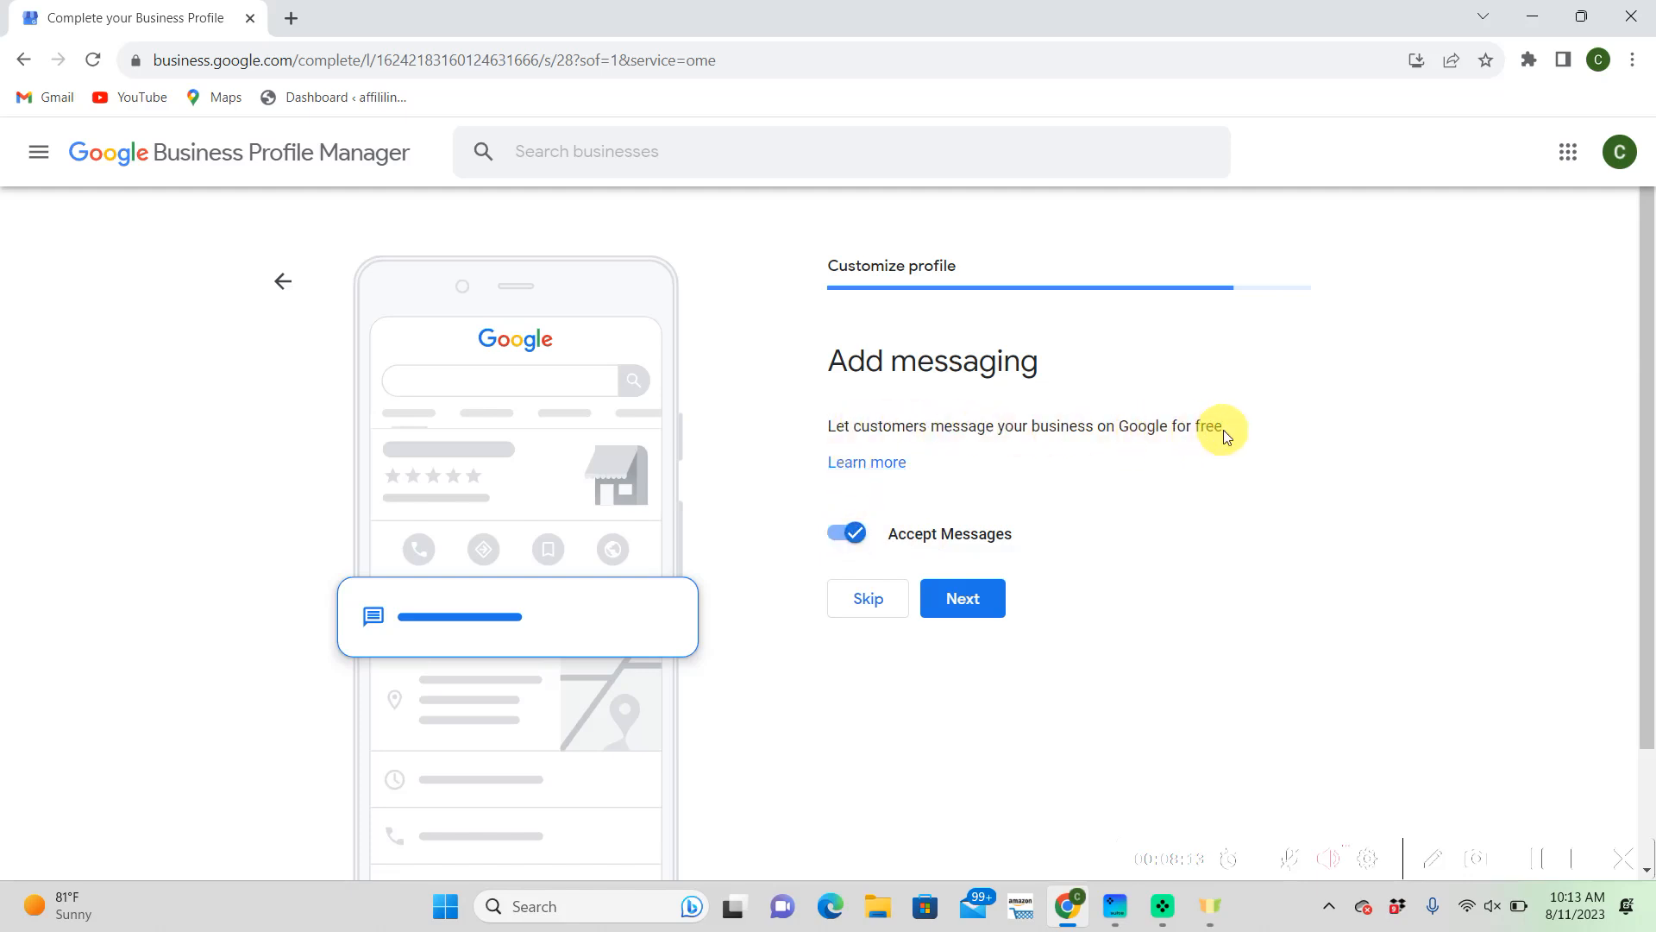
{"action": "left_click", "coordinate": [961, 599]}
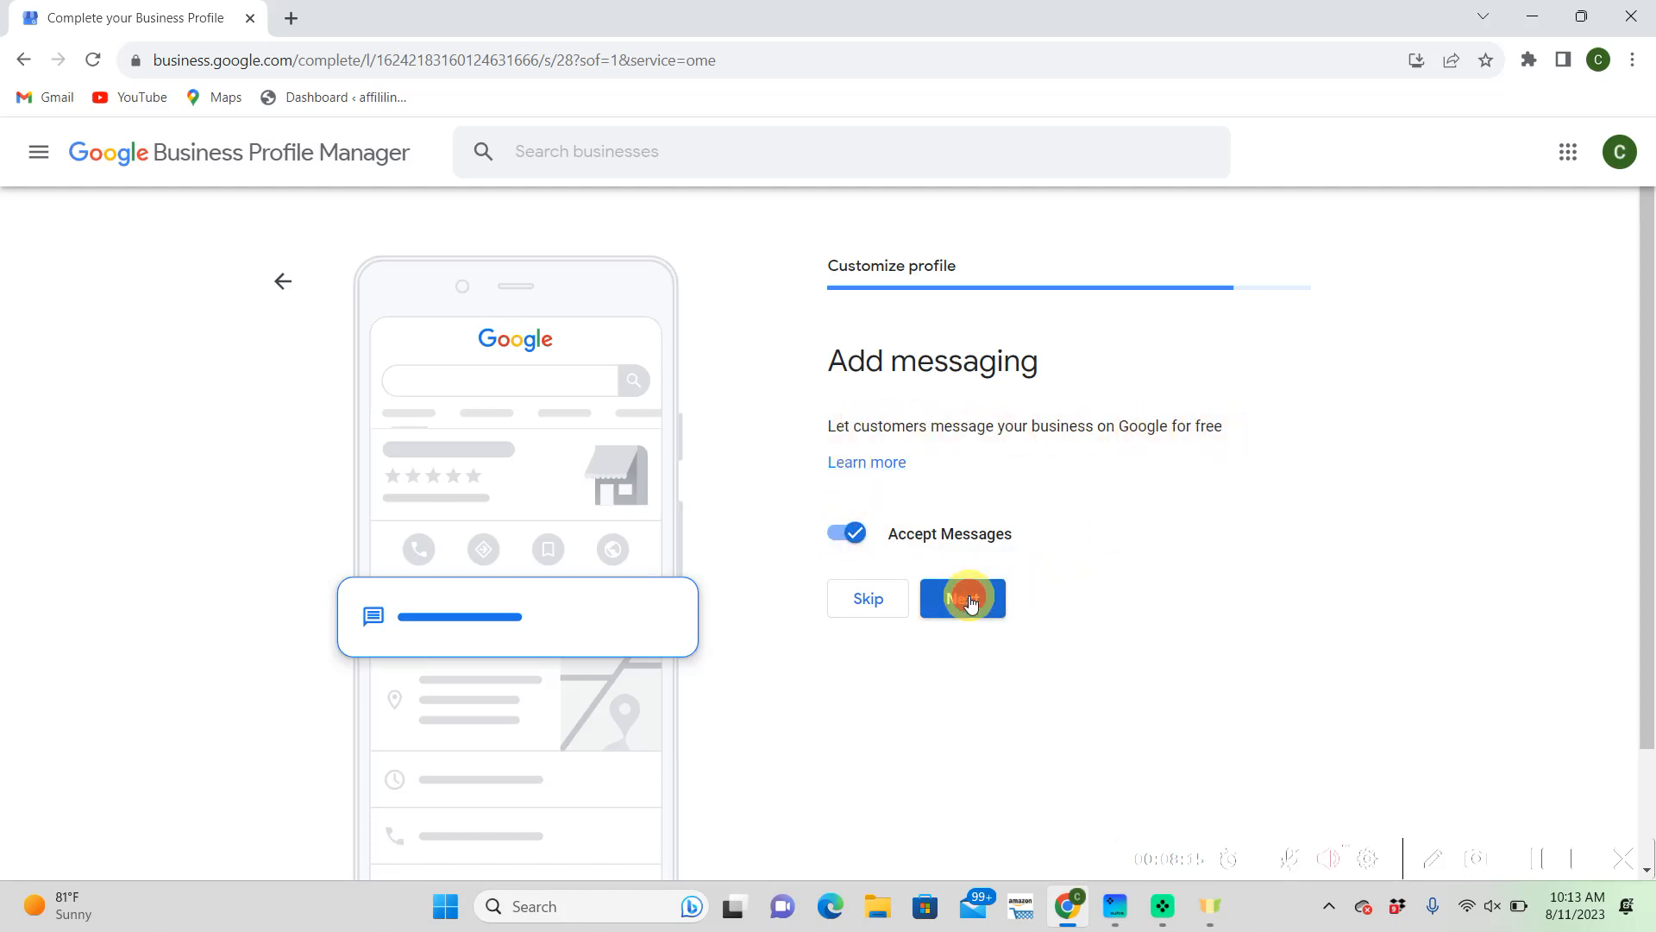
{"action": "left_click", "coordinate": [961, 599]}
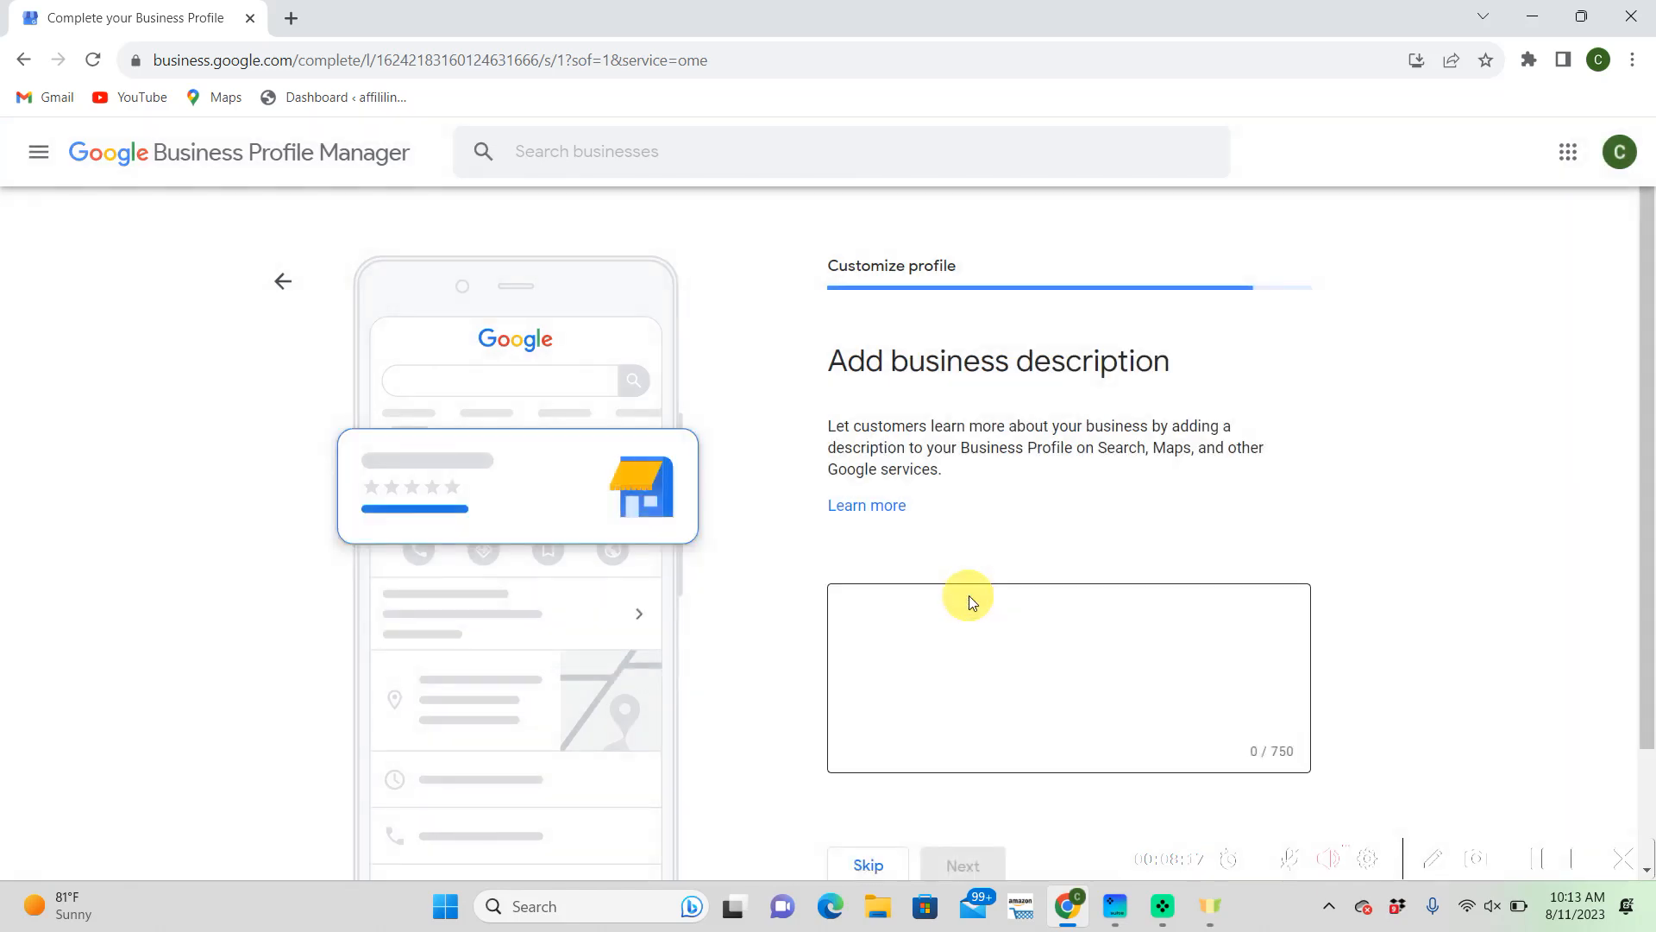